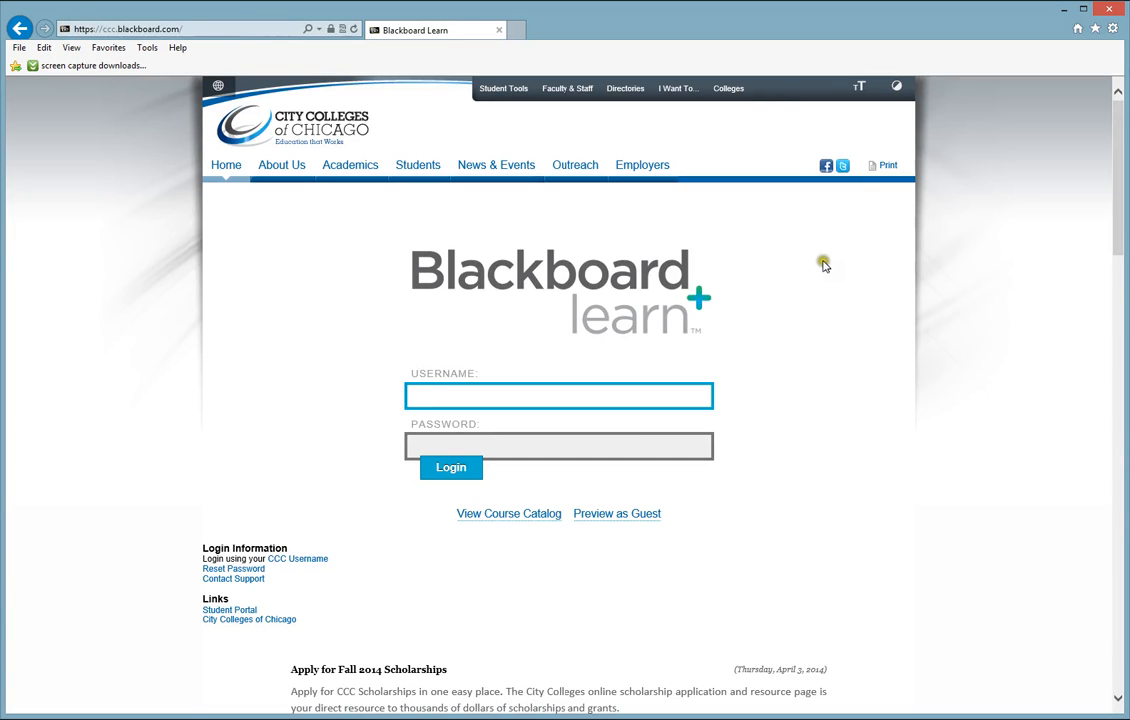
{"action": "mouse_move", "coordinate": [810, 267]}
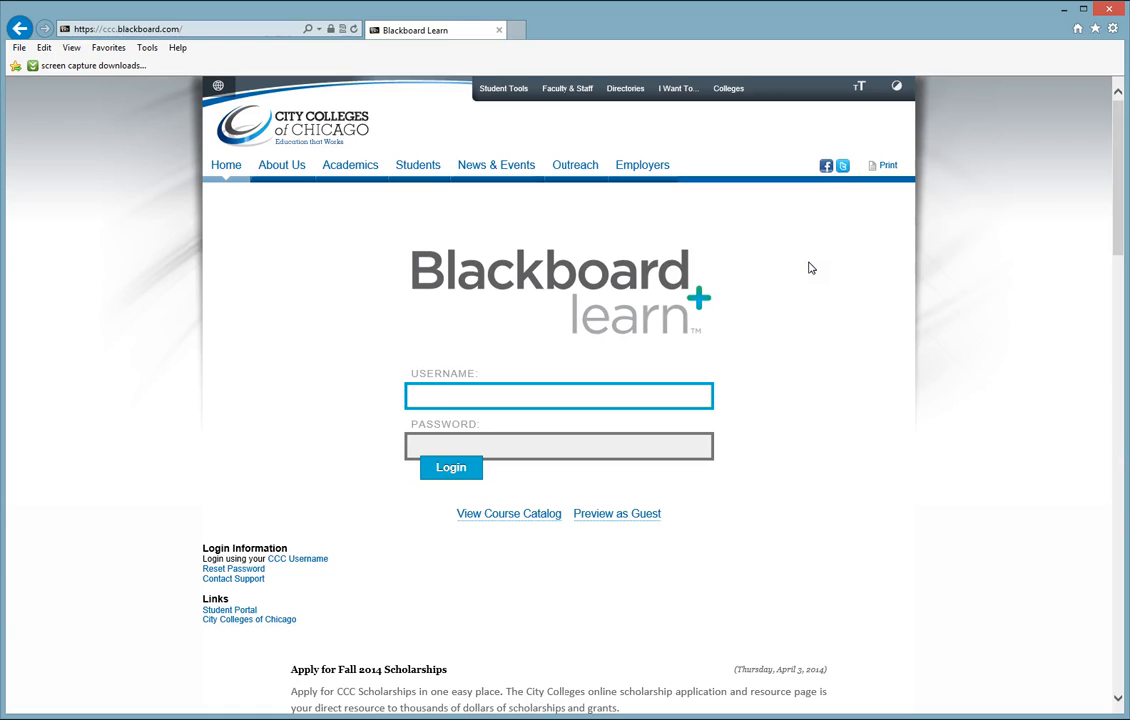
Sign in to Blackboard Learn with the instructor username and password.
{"action": "left_click", "coordinate": [559, 395]}
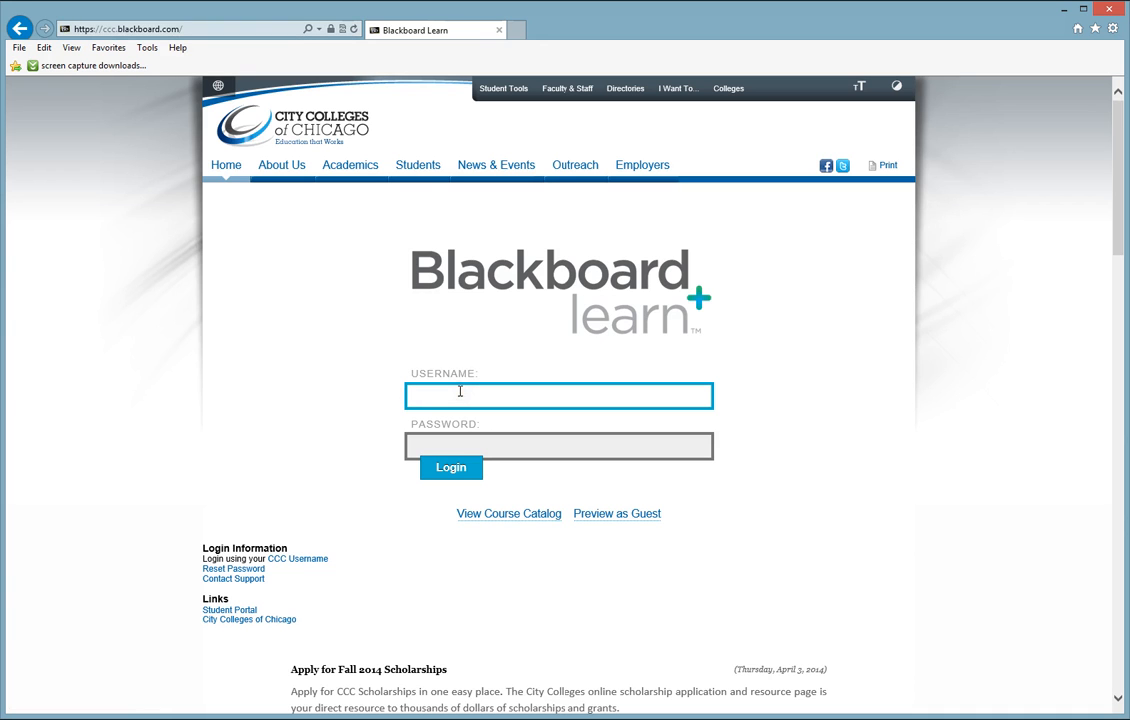
{"action": "type", "text": "_a"}
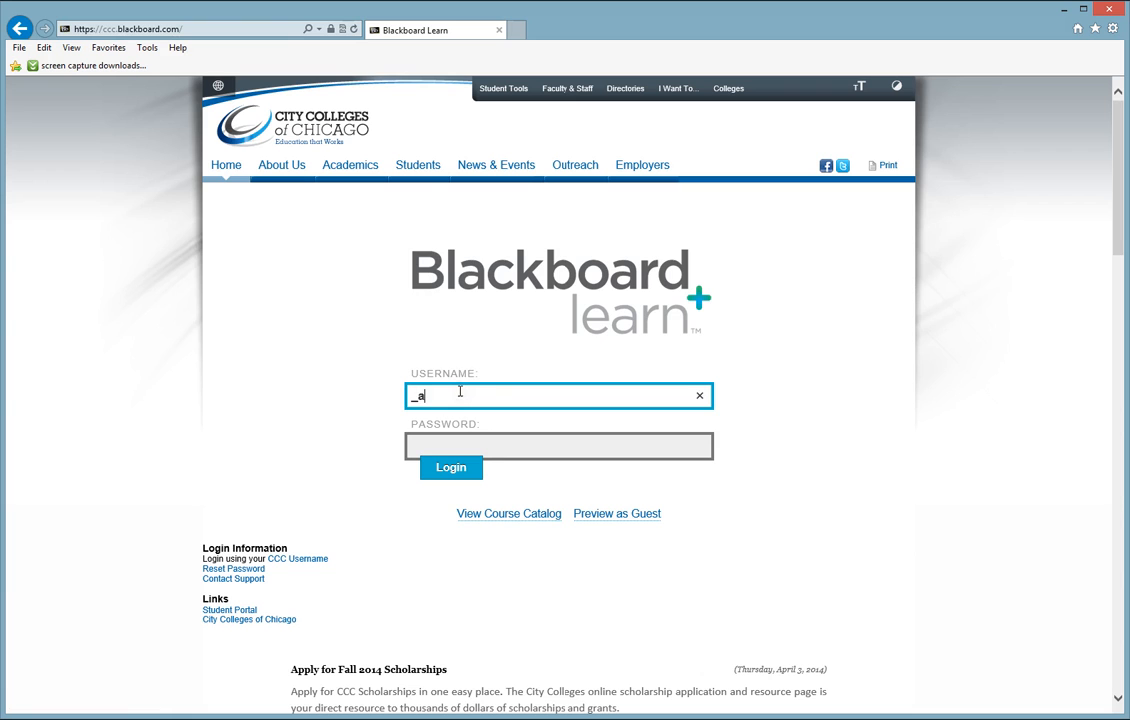
{"action": "type", "text": "dminsbradfoer"}
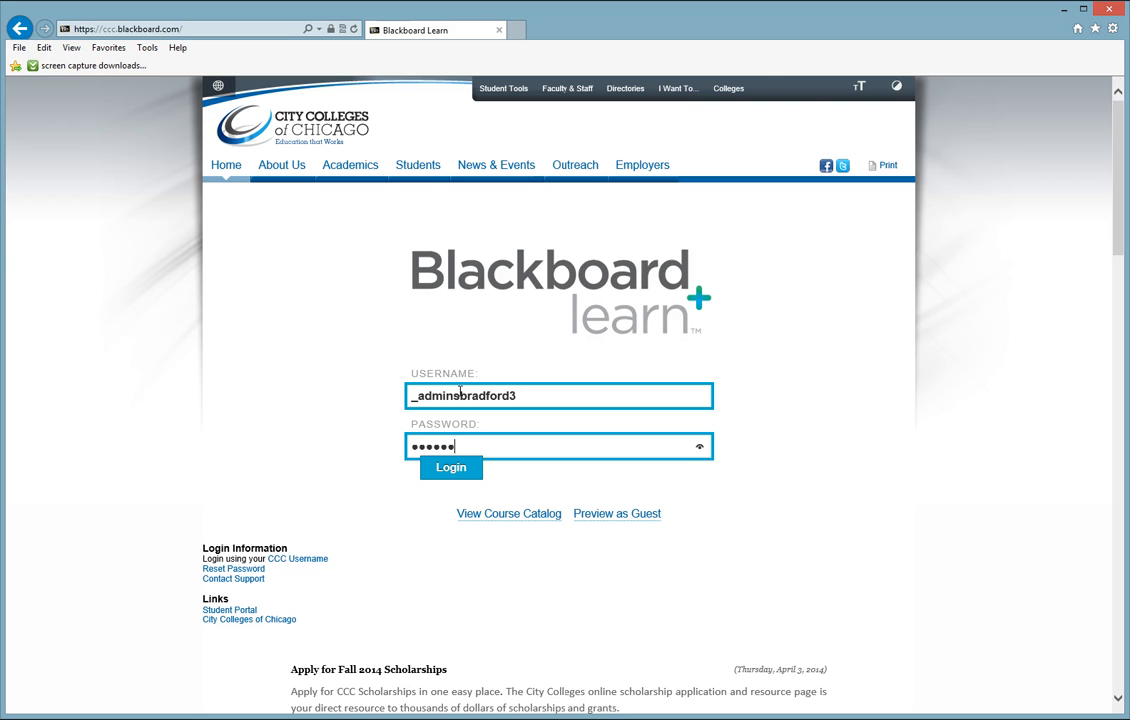
{"action": "left_click", "coordinate": [450, 467]}
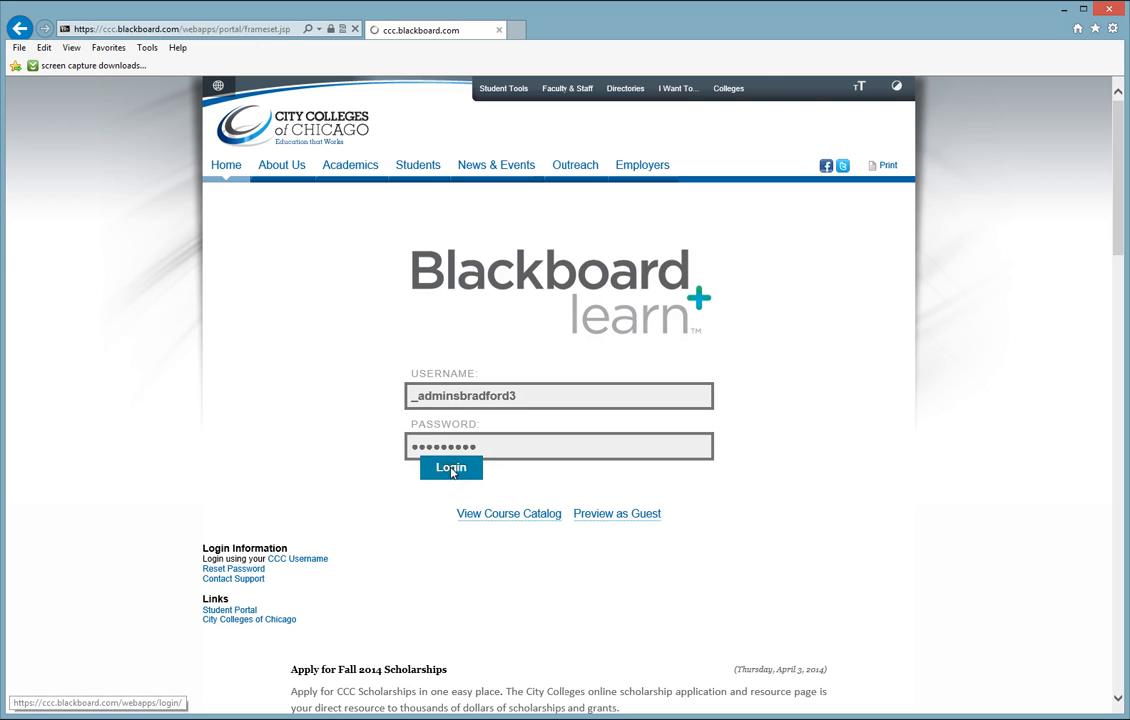
Scroll the My Blackboard homepage down to the CDL Student Orientation Course in My Courses.
{"action": "left_click", "coordinate": [450, 468]}
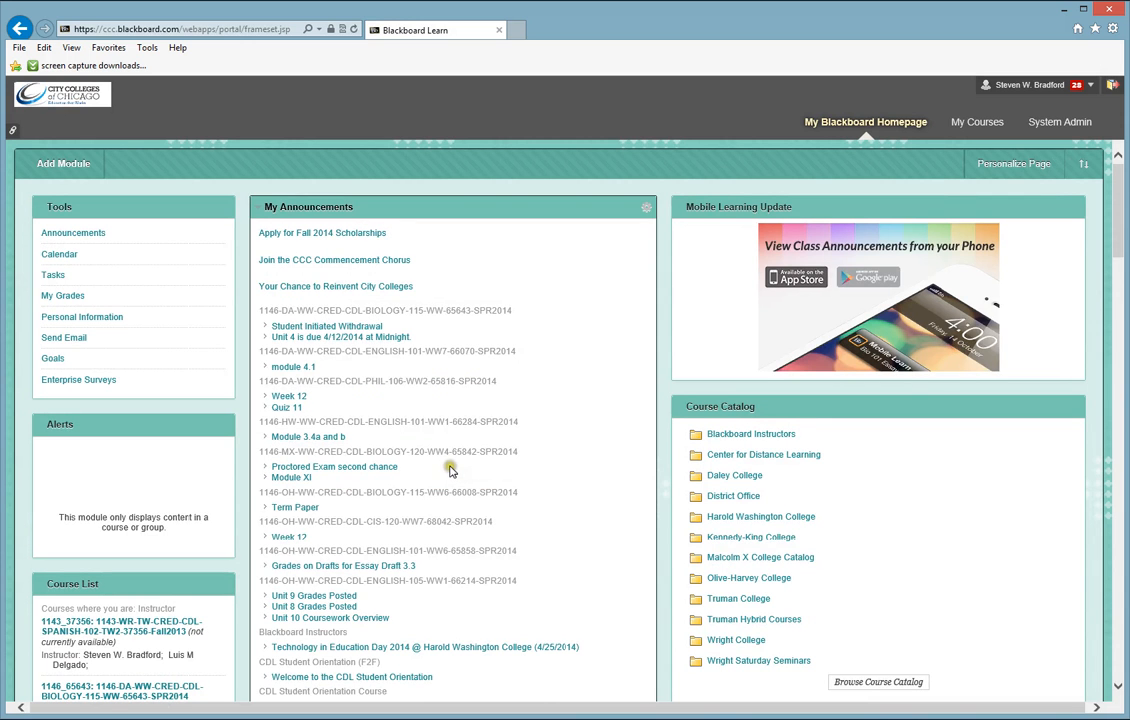
{"action": "scroll", "scroll_direction": "down", "scroll_amount": 3}
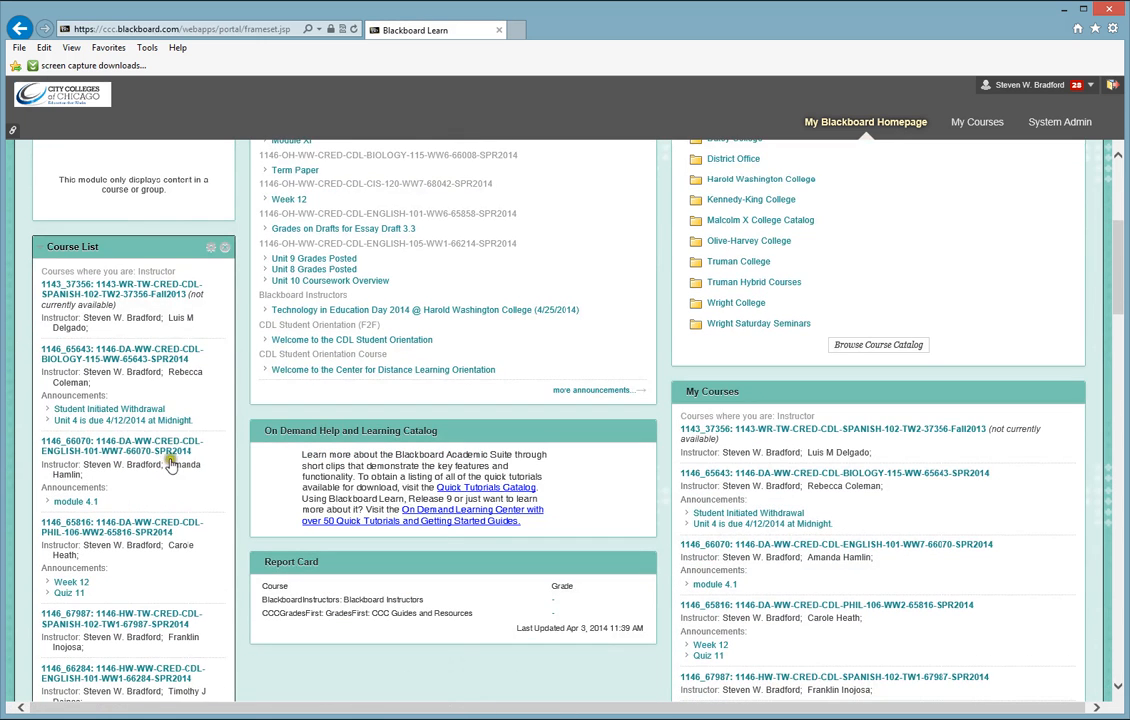
{"action": "mouse_move", "coordinate": [120, 420]}
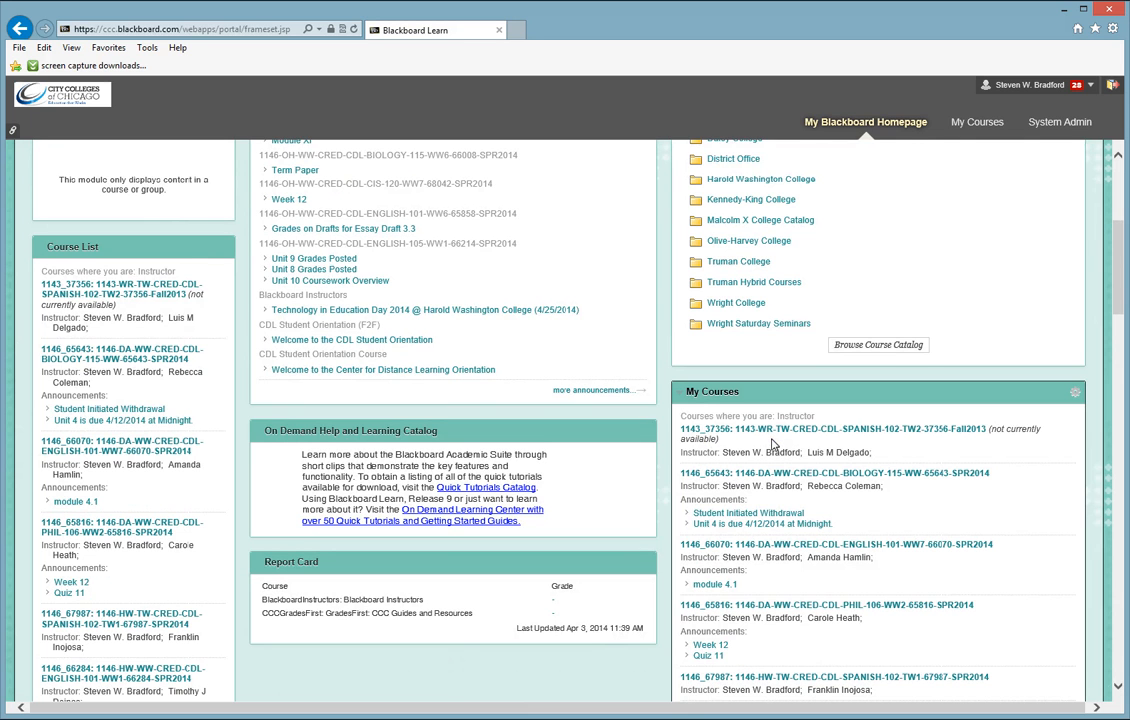
{"action": "scroll", "scroll_direction": "down", "scroll_amount": 3}
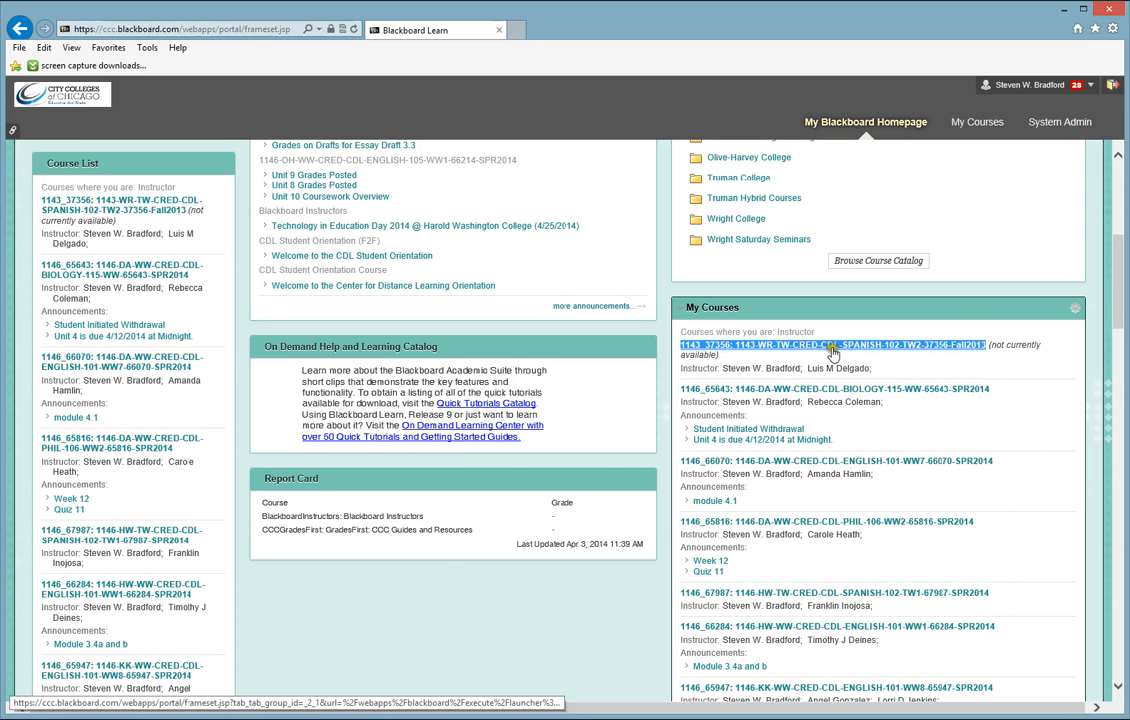
{"action": "mouse_move", "coordinate": [838, 351]}
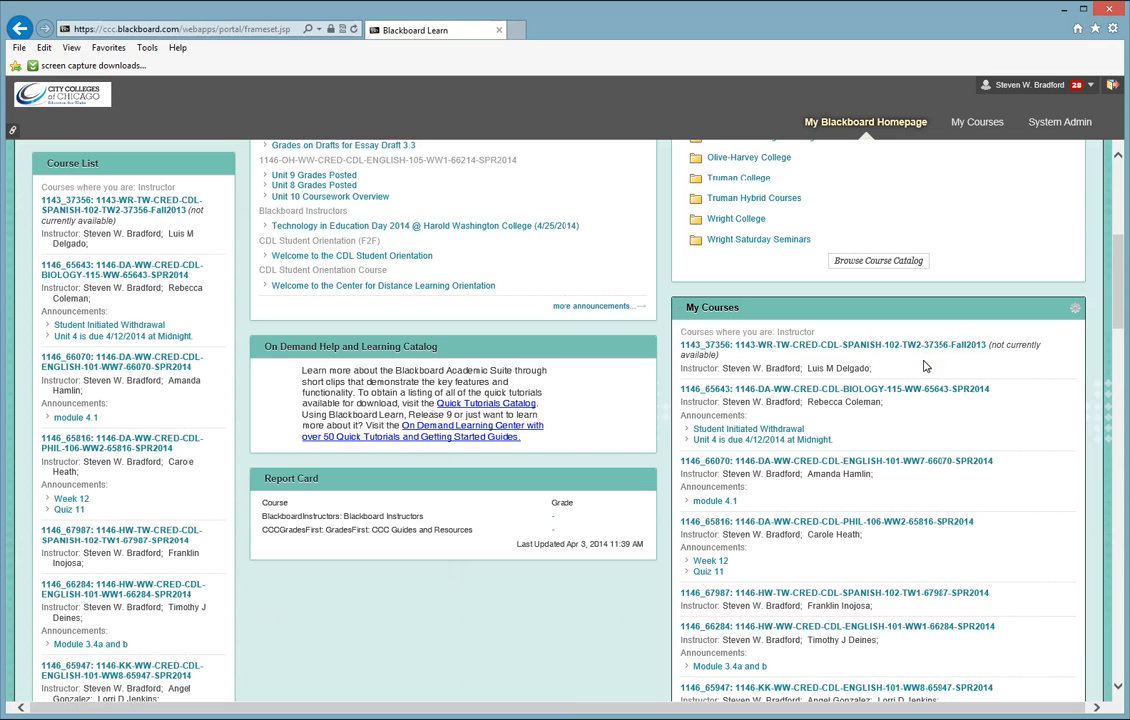
{"action": "scroll", "scroll_direction": "down", "scroll_amount": 3}
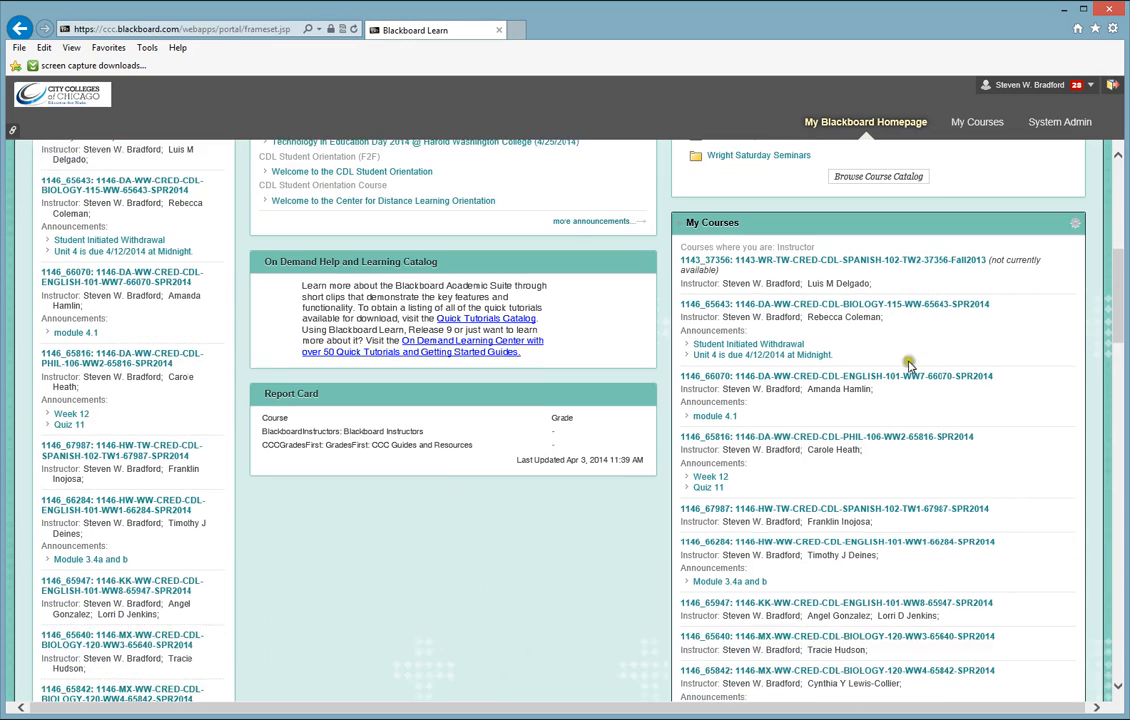
{"action": "scroll", "scroll_direction": "down", "scroll_amount": 3}
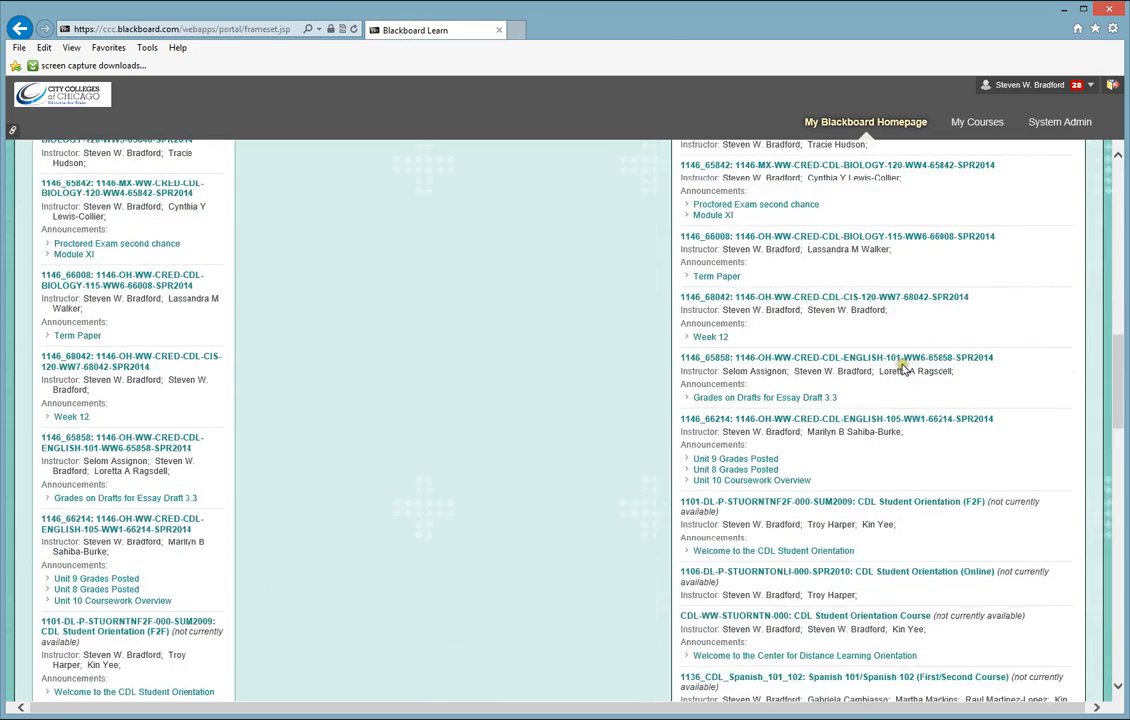
{"action": "scroll", "scroll_direction": "down", "scroll_amount": 3}
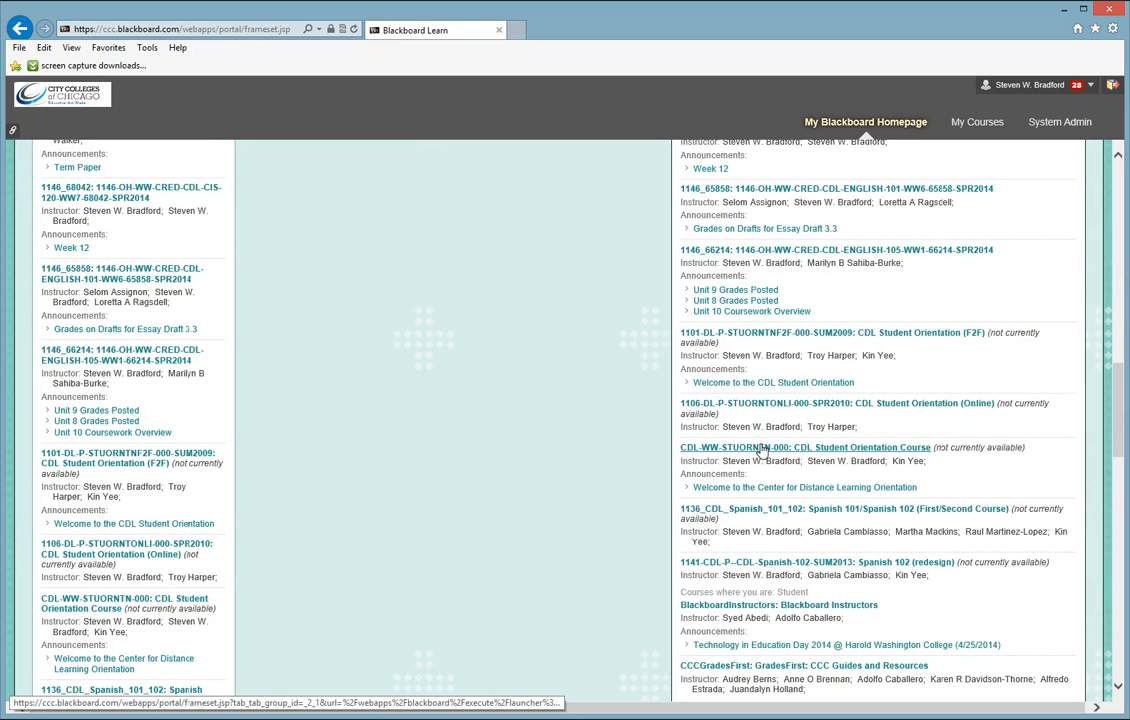
Open CDL-WW-STUORNTN-000 from My Courses to show its welcome announcement.
{"action": "left_click", "coordinate": [805, 447]}
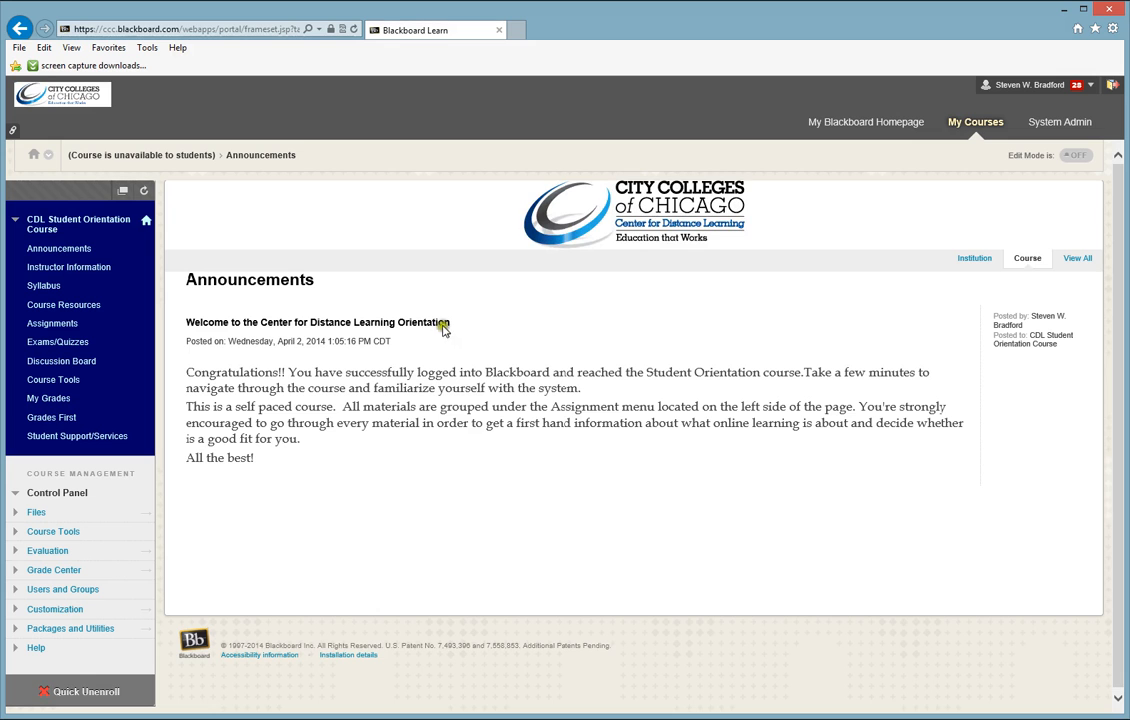
{"action": "mouse_move", "coordinate": [466, 331]}
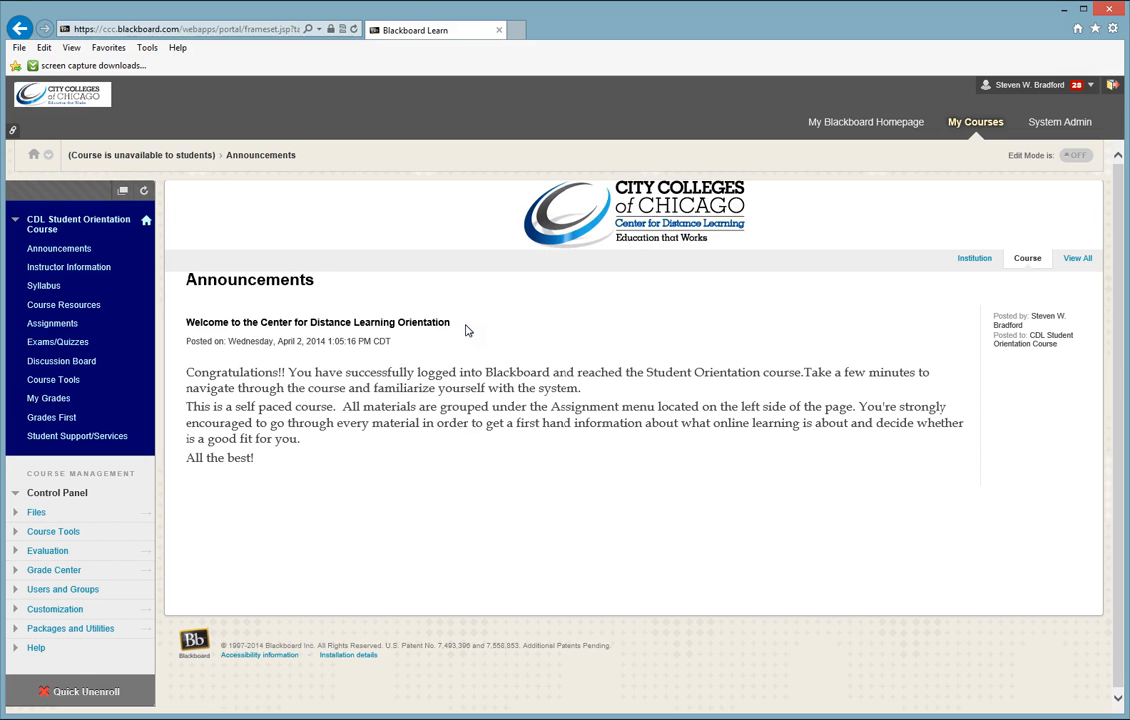
{"action": "mouse_move", "coordinate": [651, 262]}
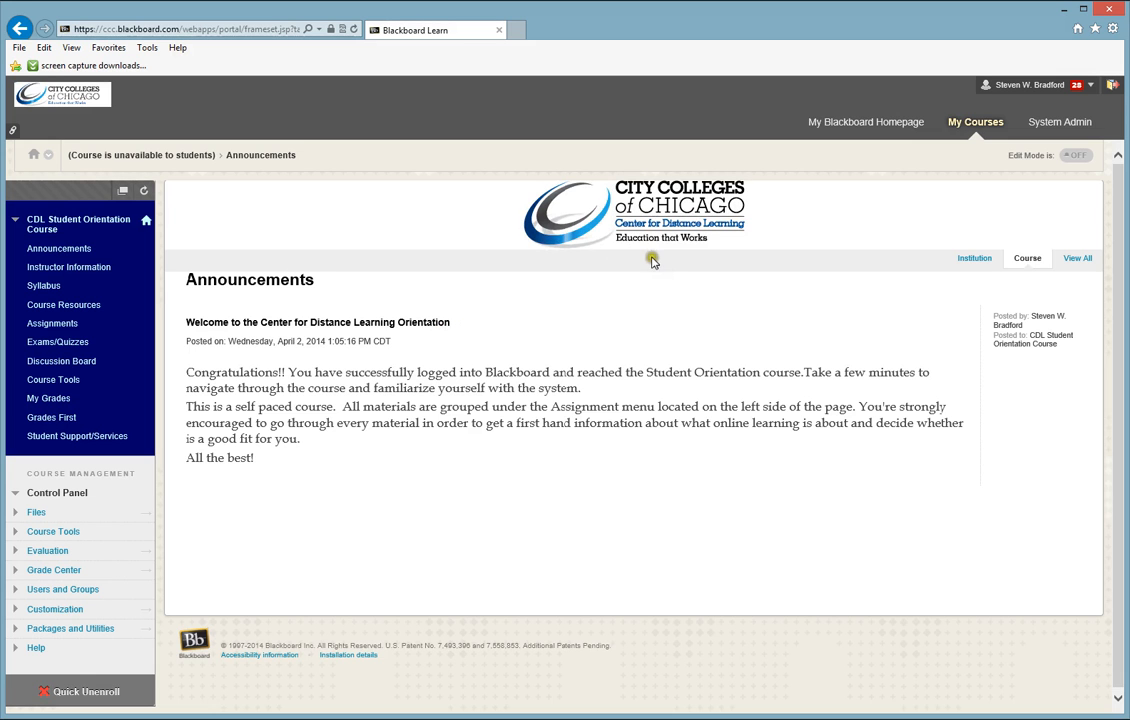
{"action": "mouse_move", "coordinate": [628, 227]}
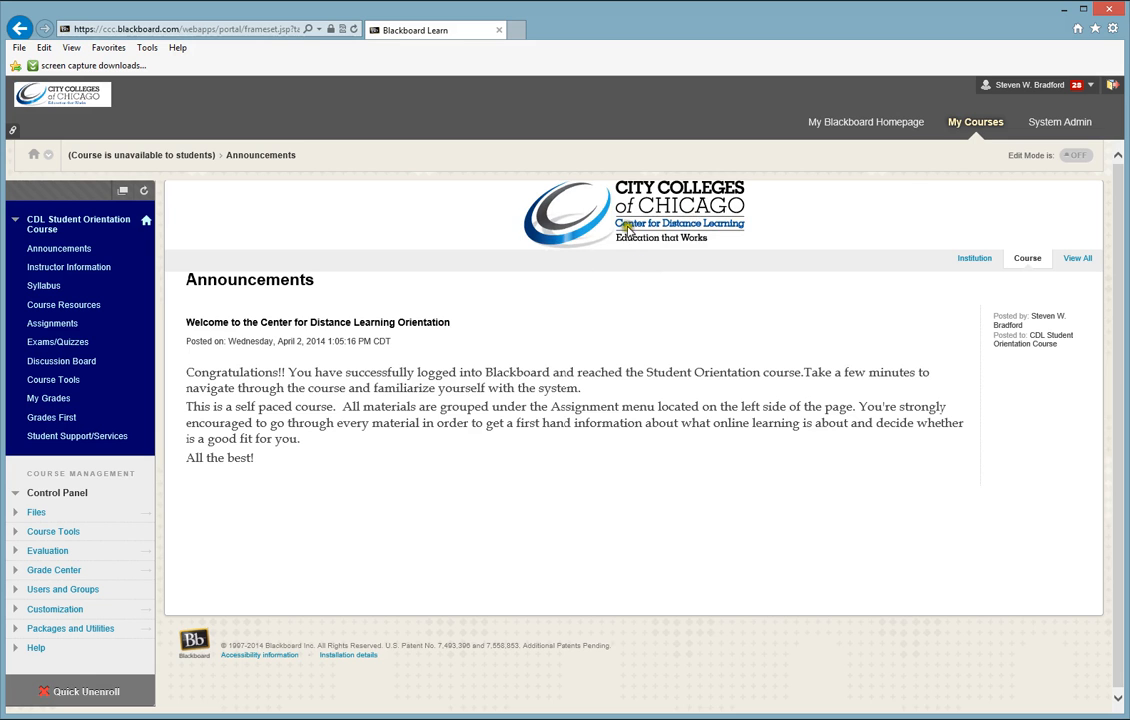
{"action": "mouse_move", "coordinate": [638, 358]}
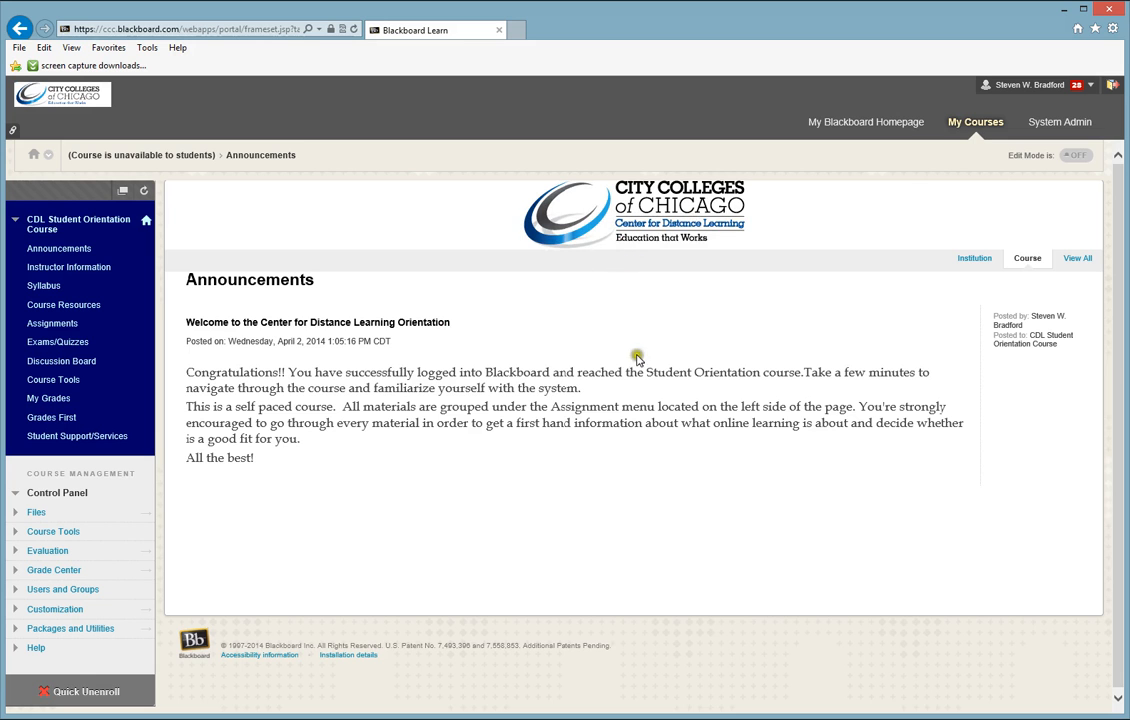
{"action": "mouse_move", "coordinate": [531, 260]}
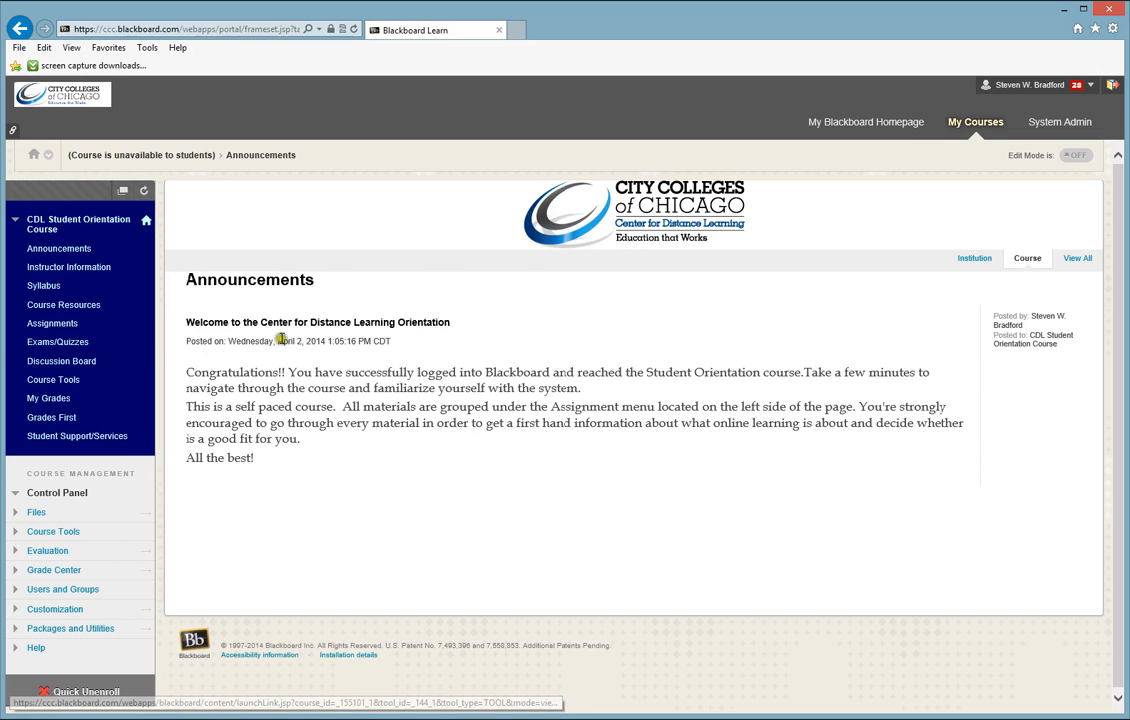
{"action": "mouse_move", "coordinate": [451, 309]}
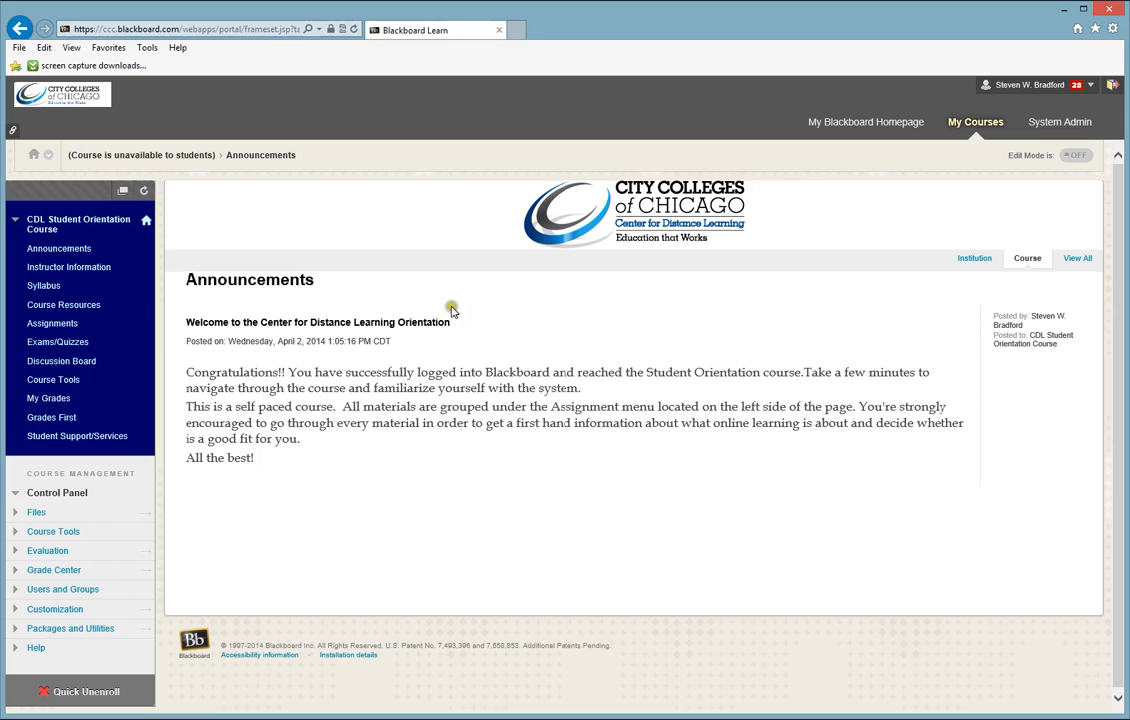
{"action": "mouse_move", "coordinate": [390, 304]}
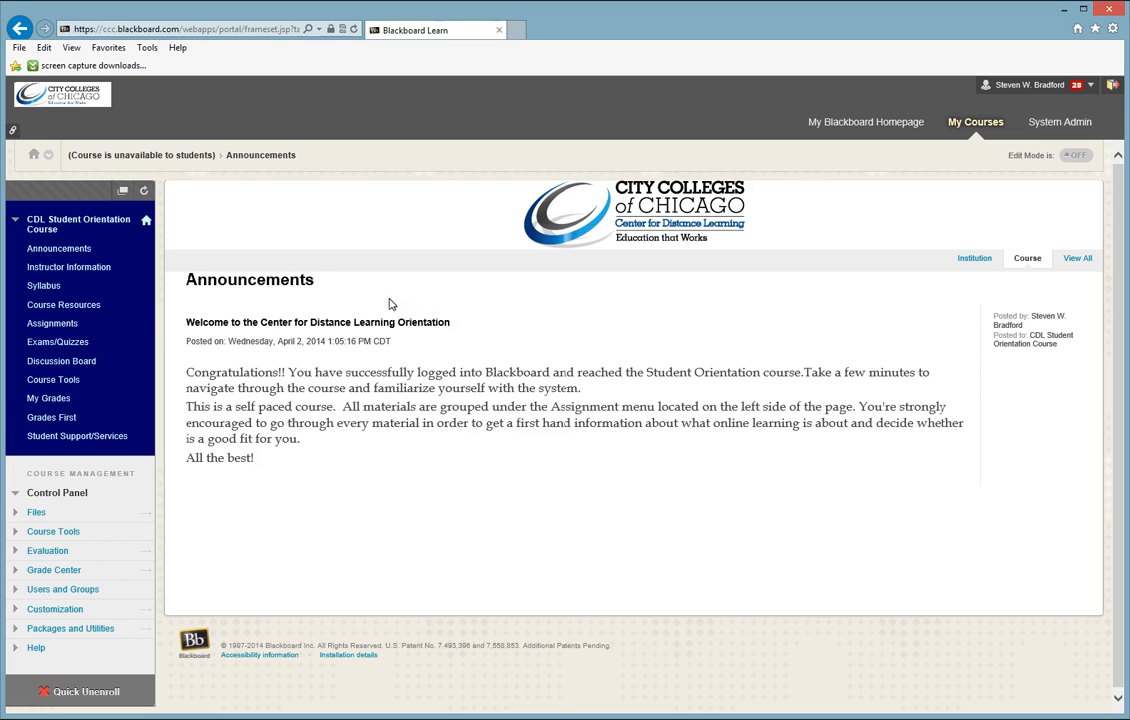
{"action": "mouse_move", "coordinate": [51, 417]}
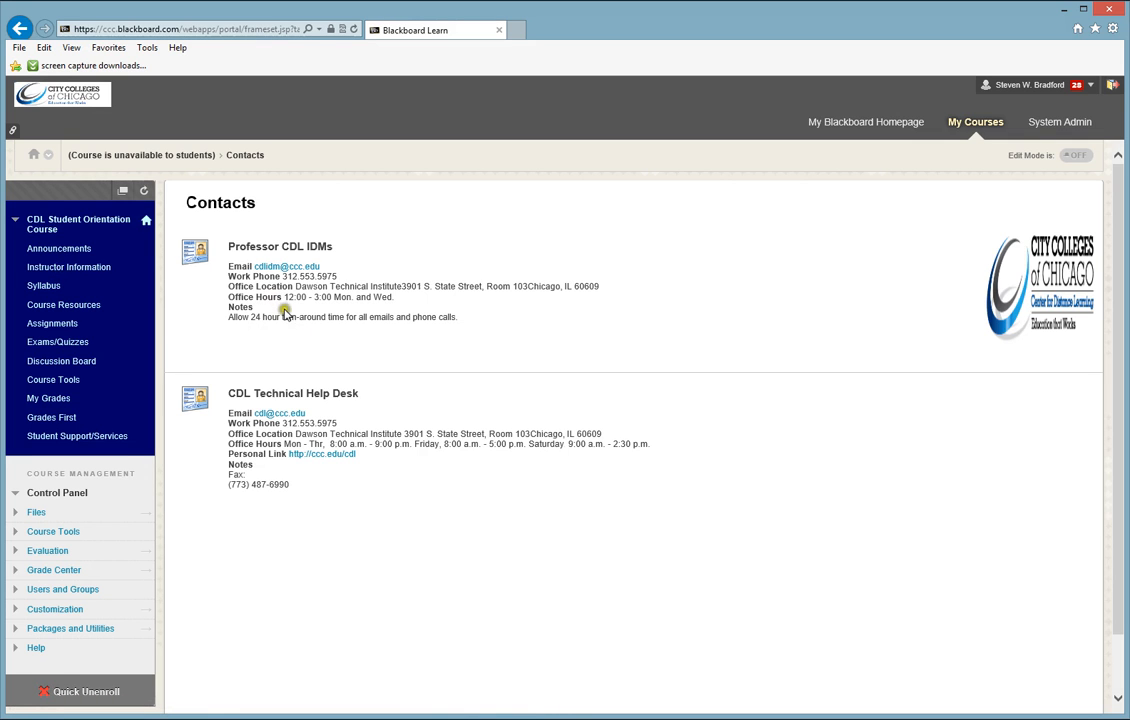
{"action": "mouse_move", "coordinate": [307, 328]}
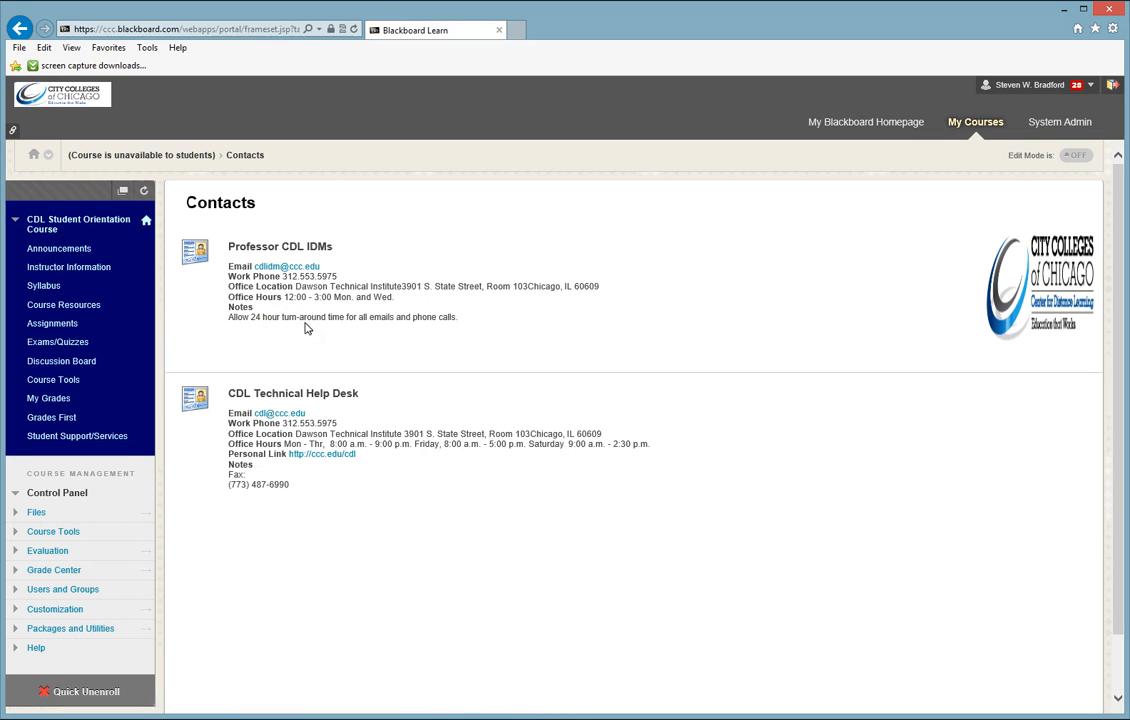
{"action": "mouse_move", "coordinate": [305, 320]}
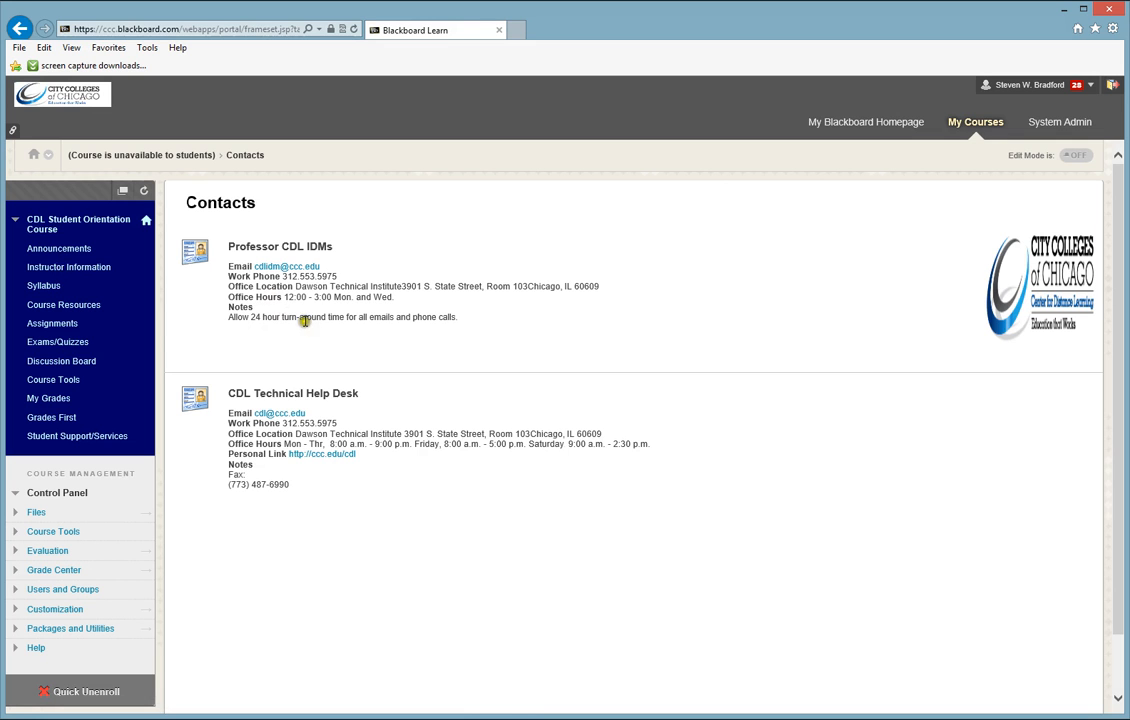
{"action": "mouse_move", "coordinate": [282, 337]}
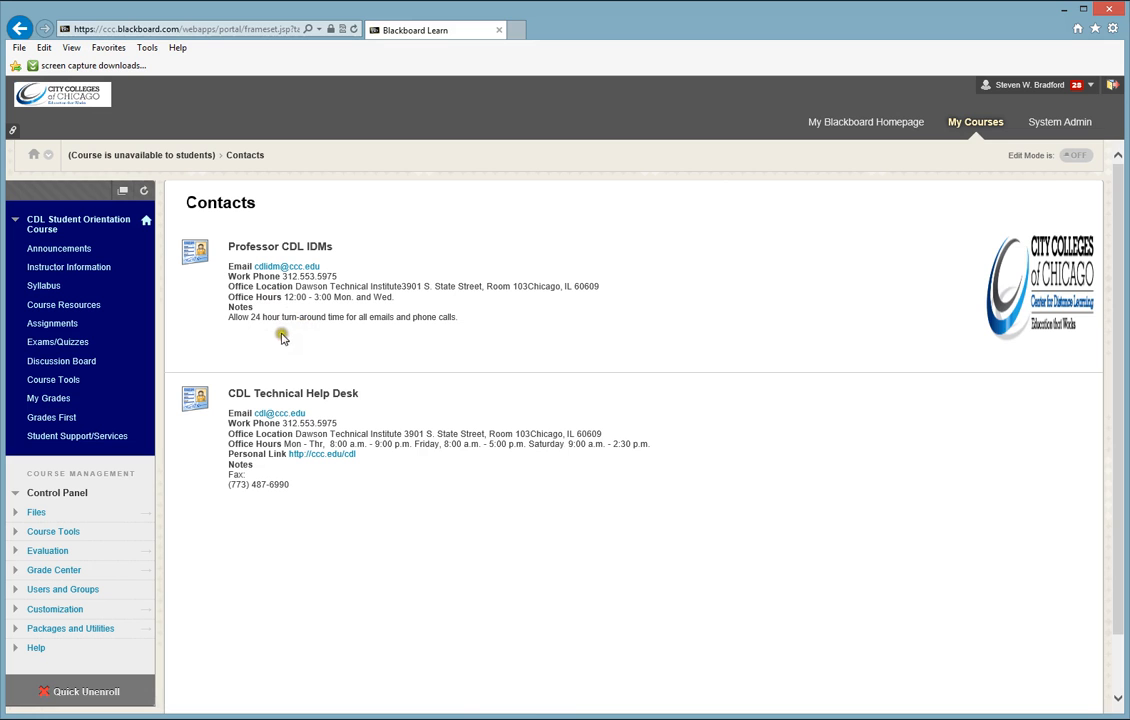
{"action": "mouse_move", "coordinate": [263, 365]}
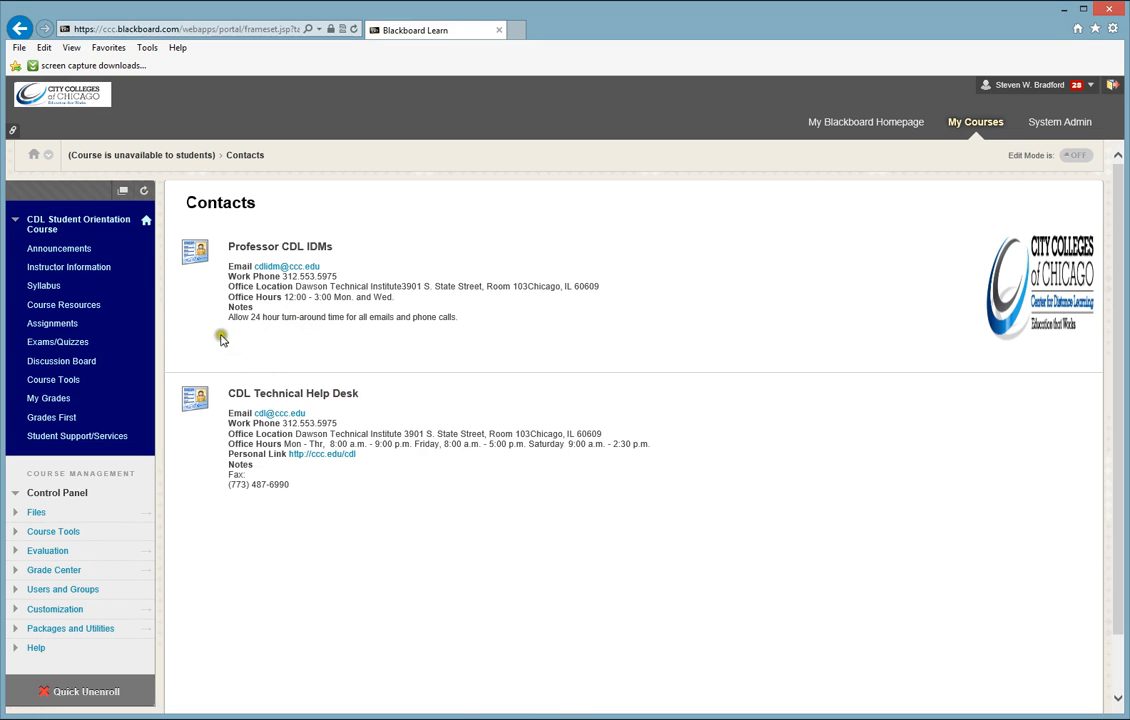
{"action": "mouse_move", "coordinate": [330, 419]}
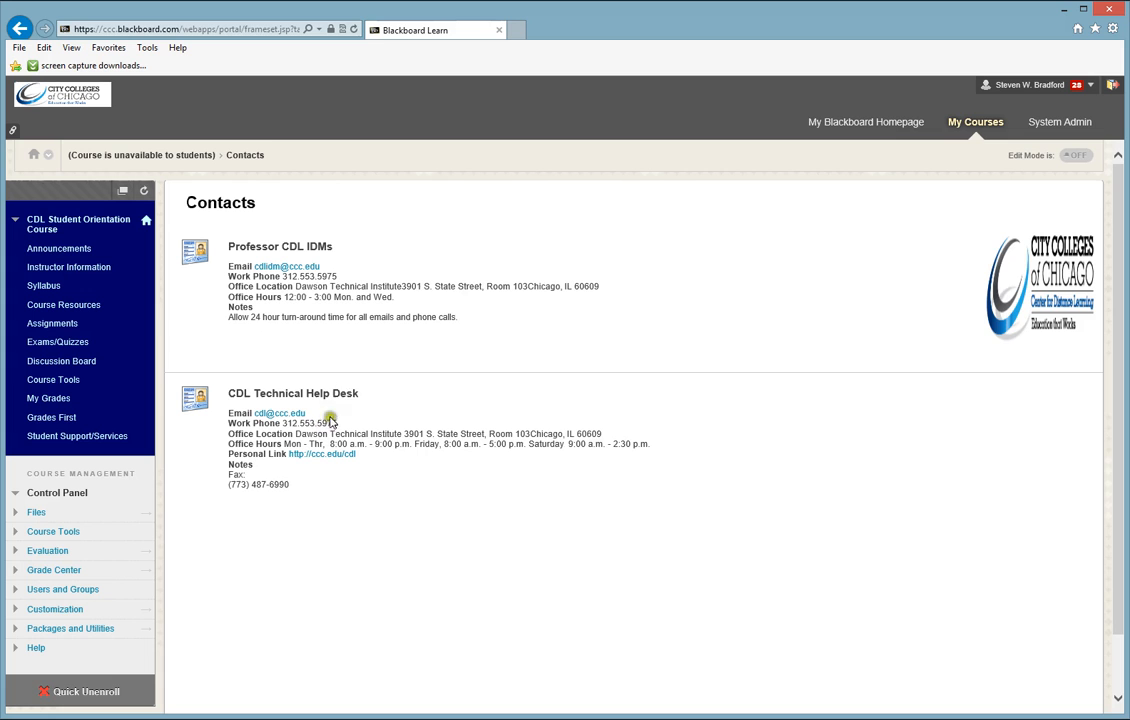
{"action": "mouse_move", "coordinate": [288, 362]}
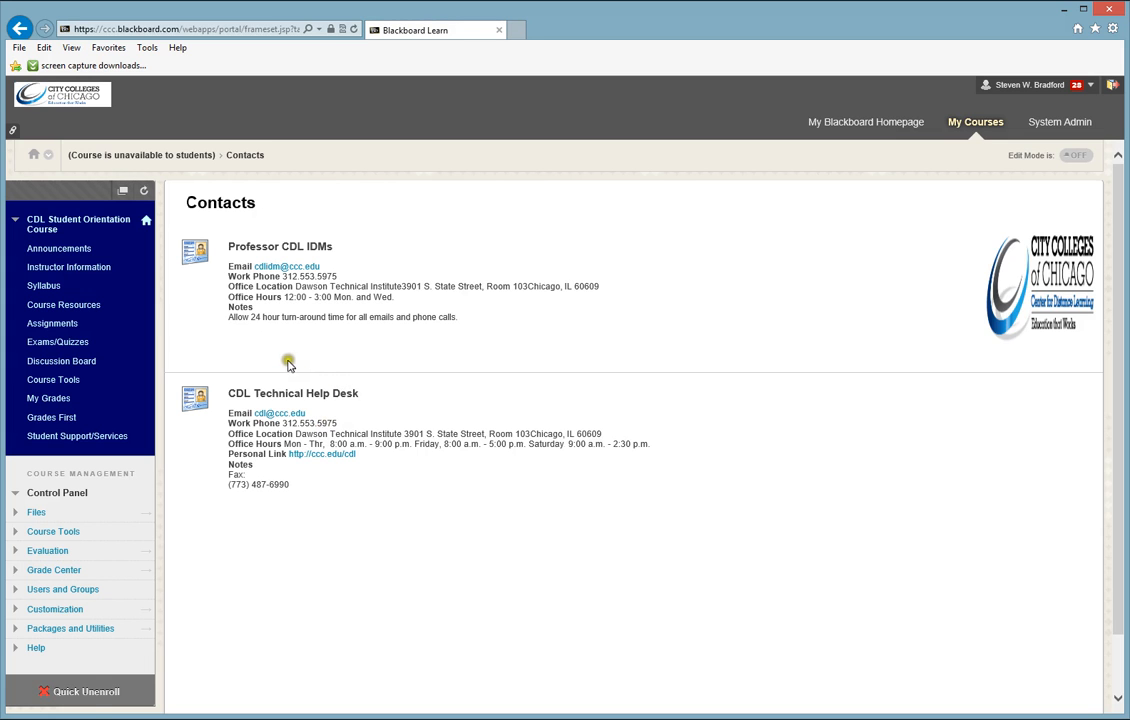
{"action": "mouse_move", "coordinate": [231, 399]}
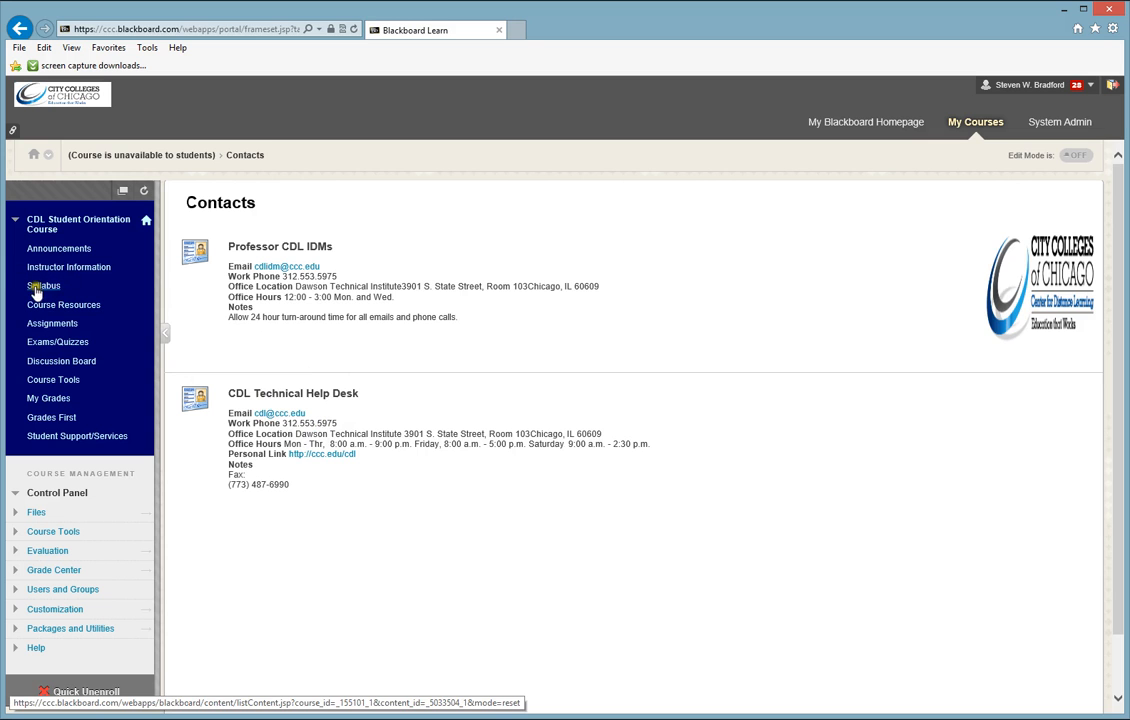
Show the Syllabus page with its orientation syllabus, sample syllabus, addendum and survey.
{"action": "left_click", "coordinate": [43, 285]}
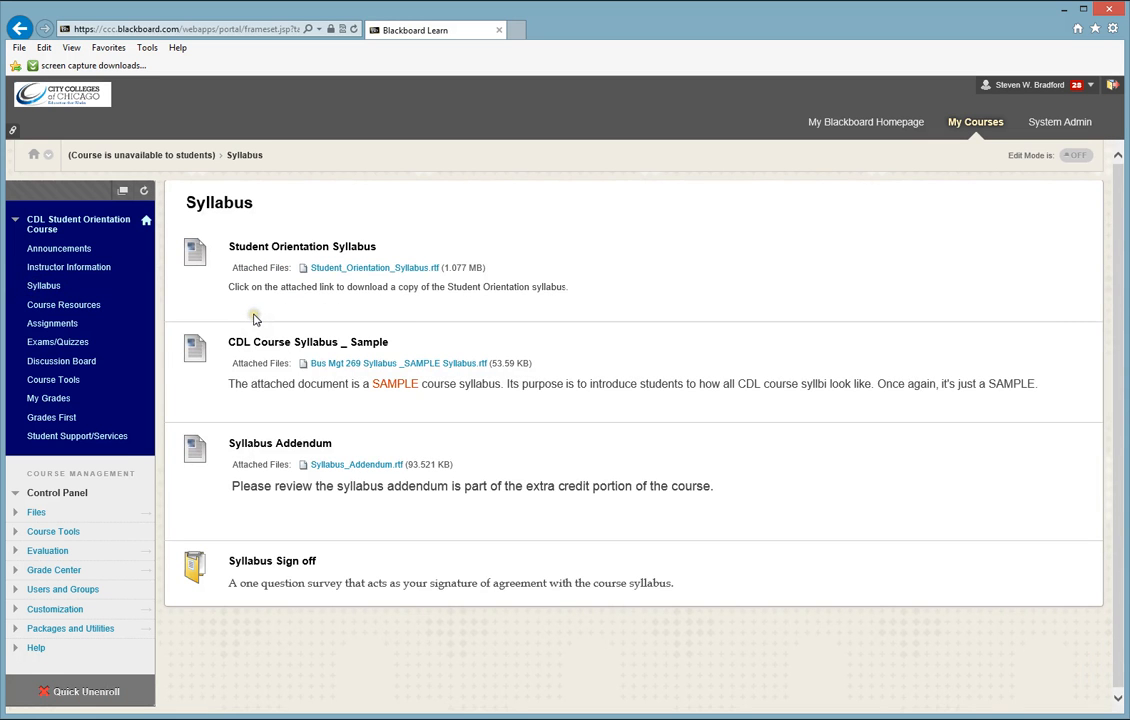
{"action": "mouse_move", "coordinate": [255, 318]}
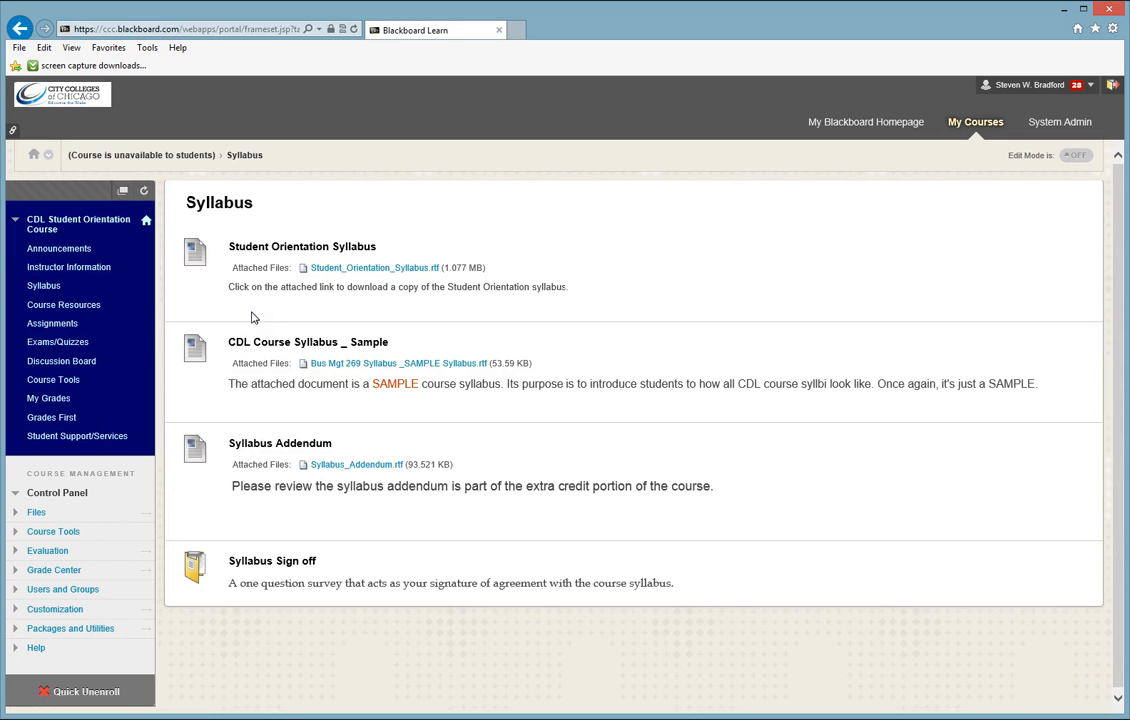
{"action": "mouse_move", "coordinate": [254, 318]}
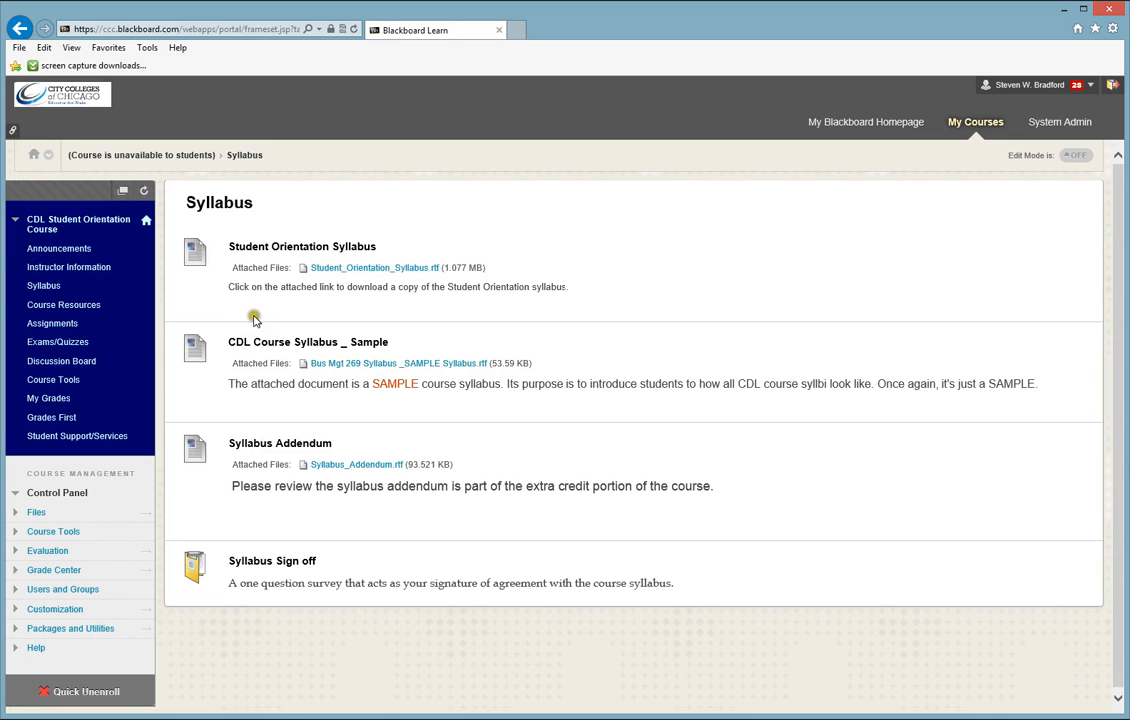
{"action": "mouse_move", "coordinate": [393, 288]}
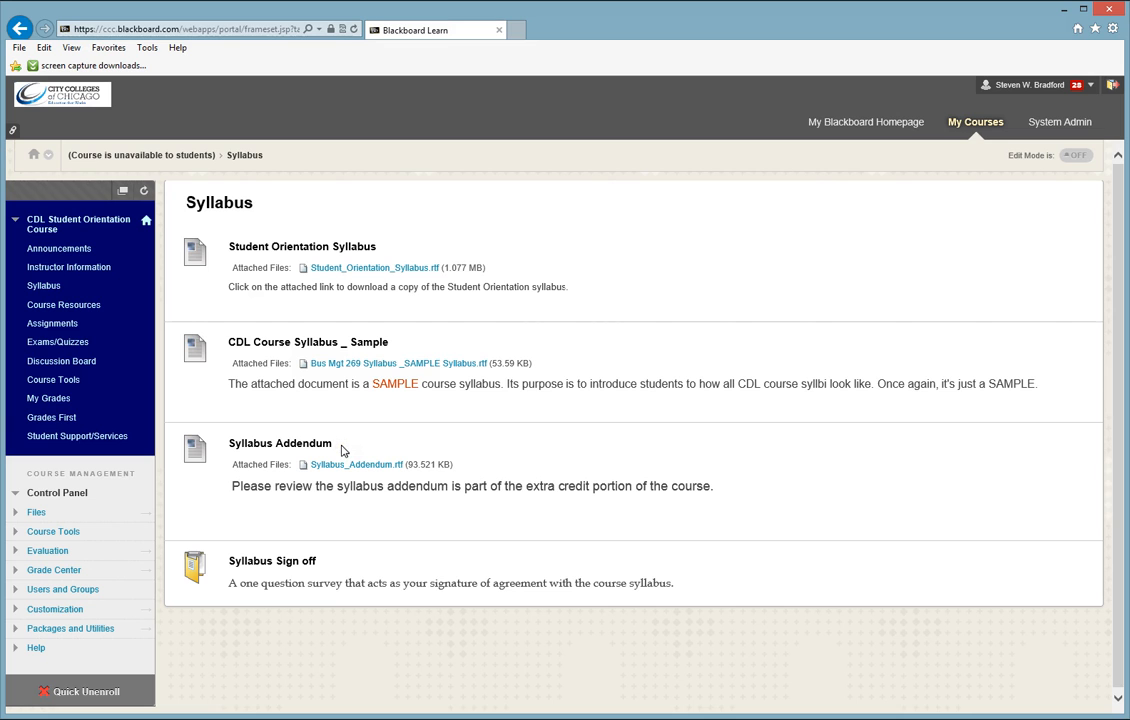
{"action": "mouse_move", "coordinate": [340, 448]}
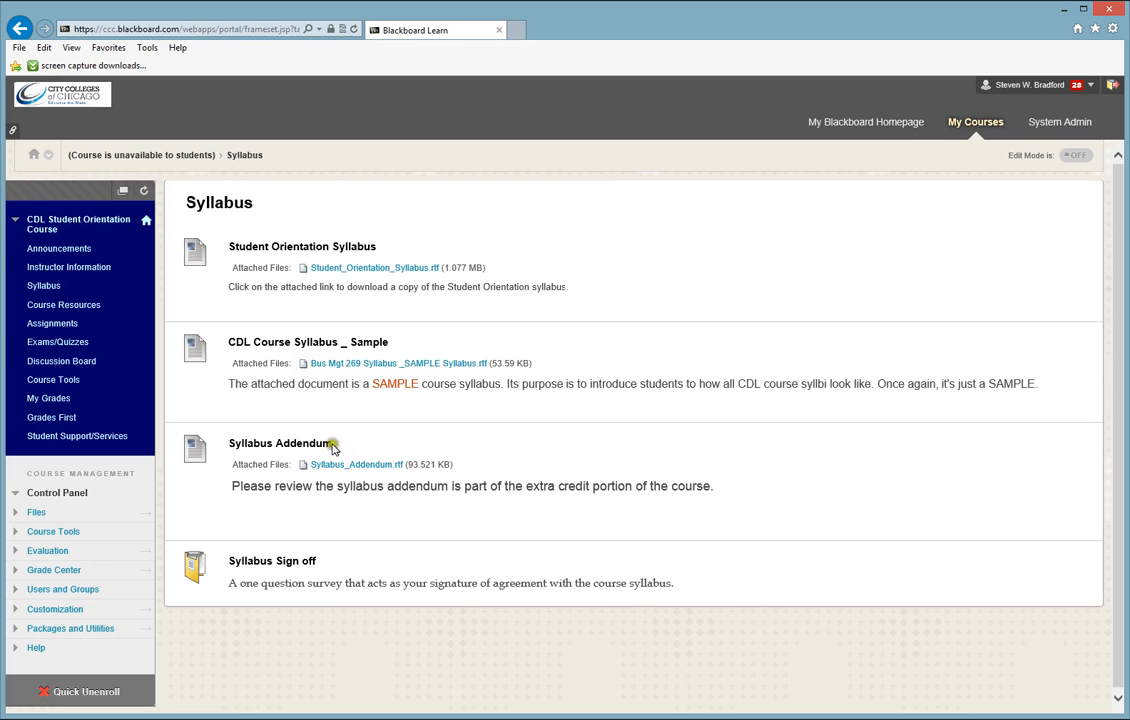
{"action": "mouse_move", "coordinate": [324, 575]}
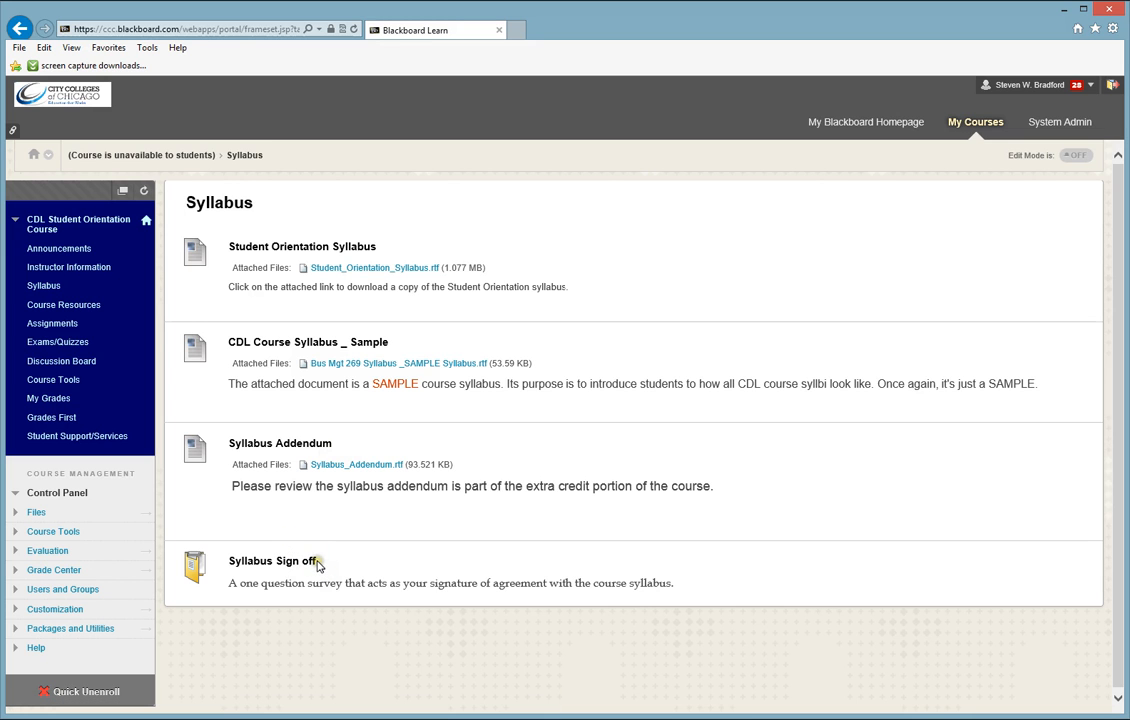
{"action": "mouse_move", "coordinate": [383, 267]}
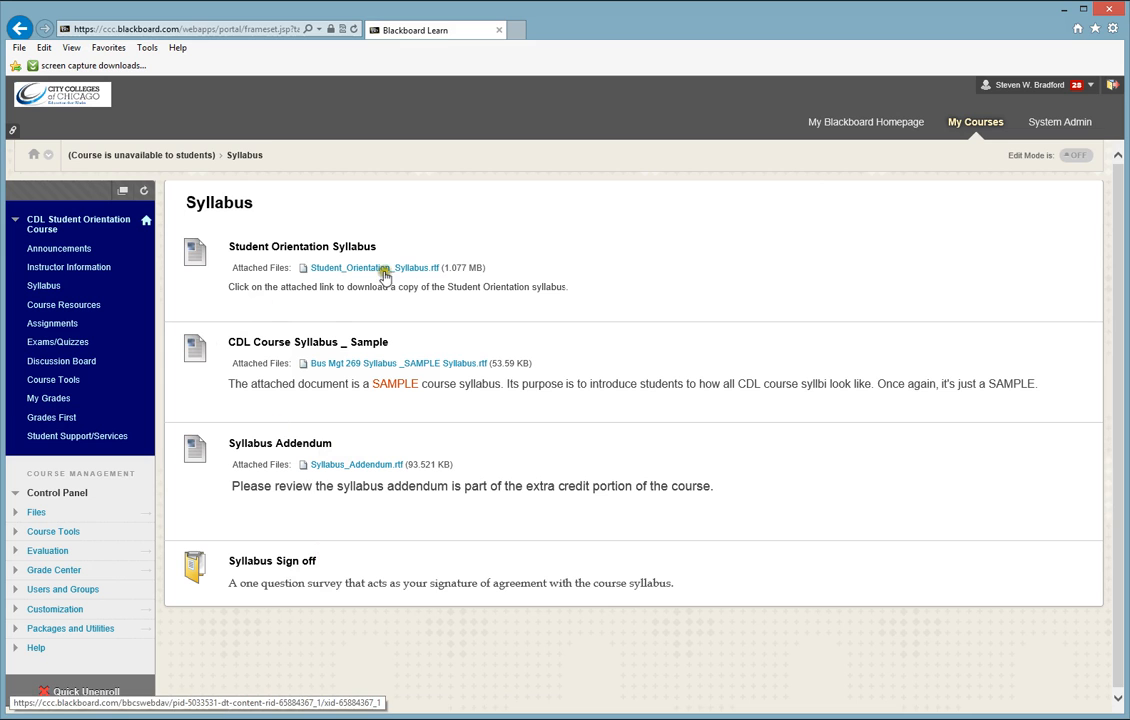
{"action": "mouse_move", "coordinate": [270, 450]}
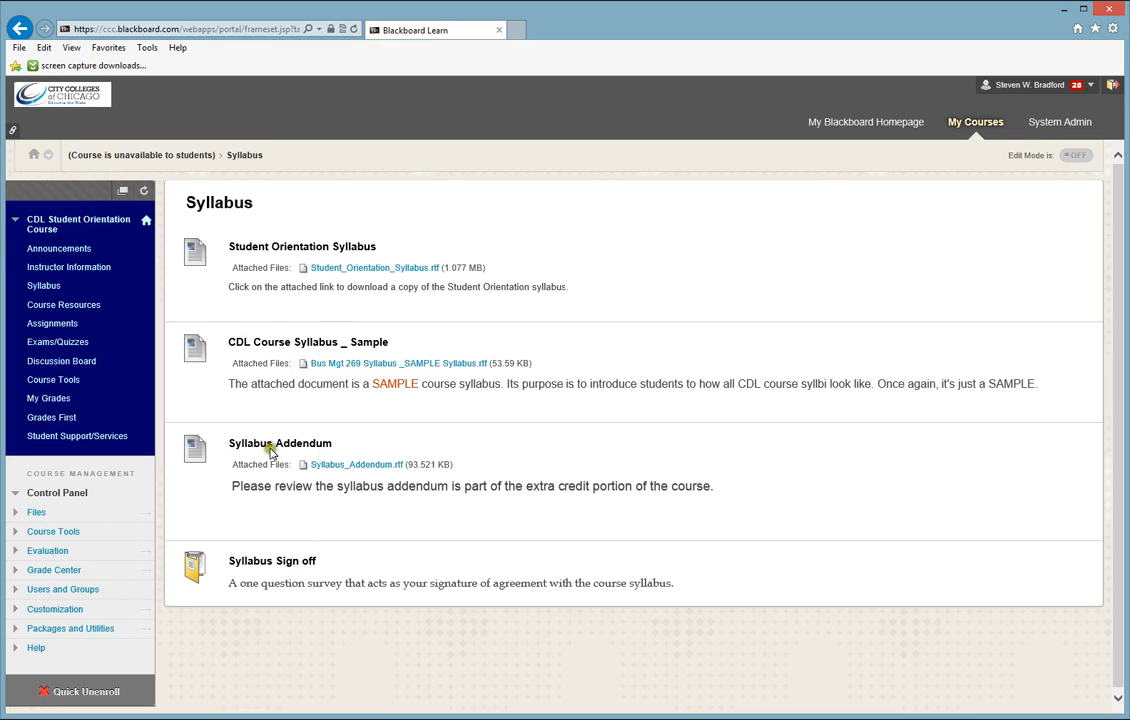
{"action": "mouse_move", "coordinate": [290, 446]}
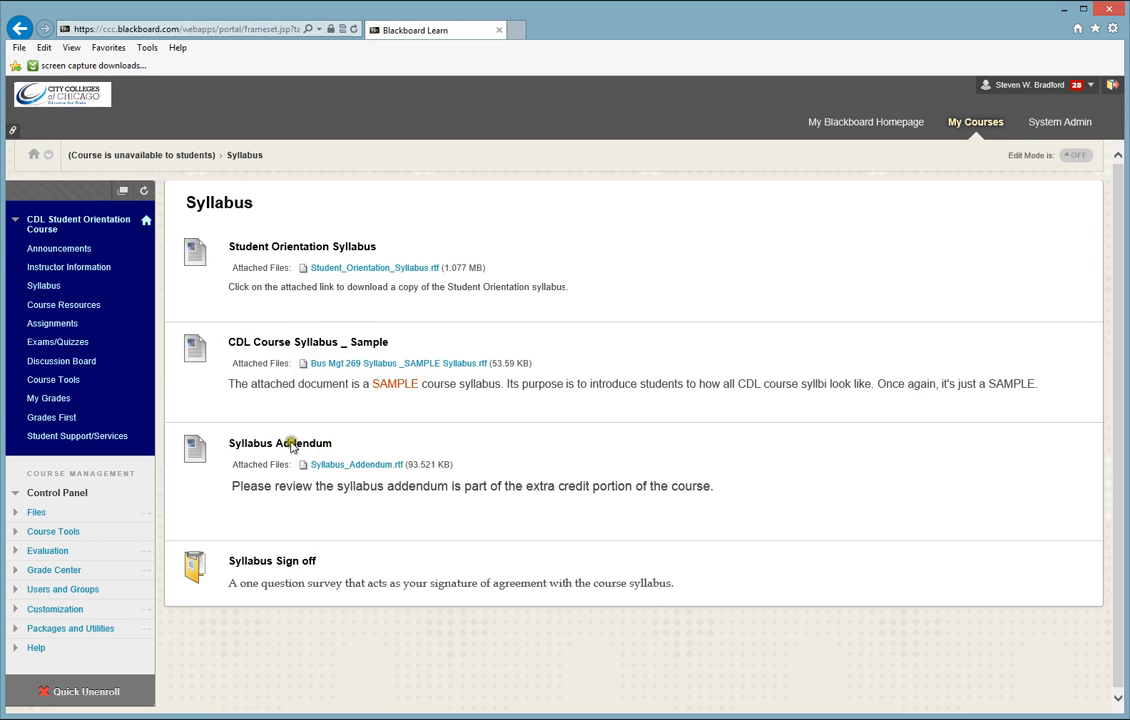
{"action": "mouse_move", "coordinate": [337, 573]}
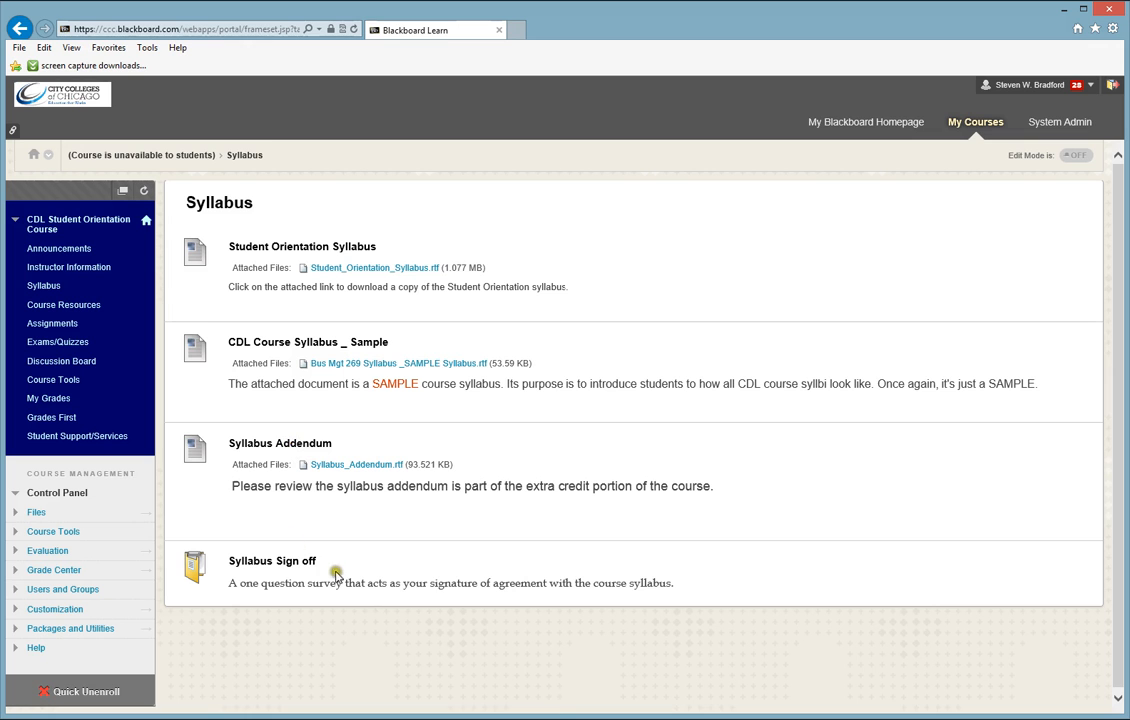
{"action": "mouse_move", "coordinate": [350, 561]}
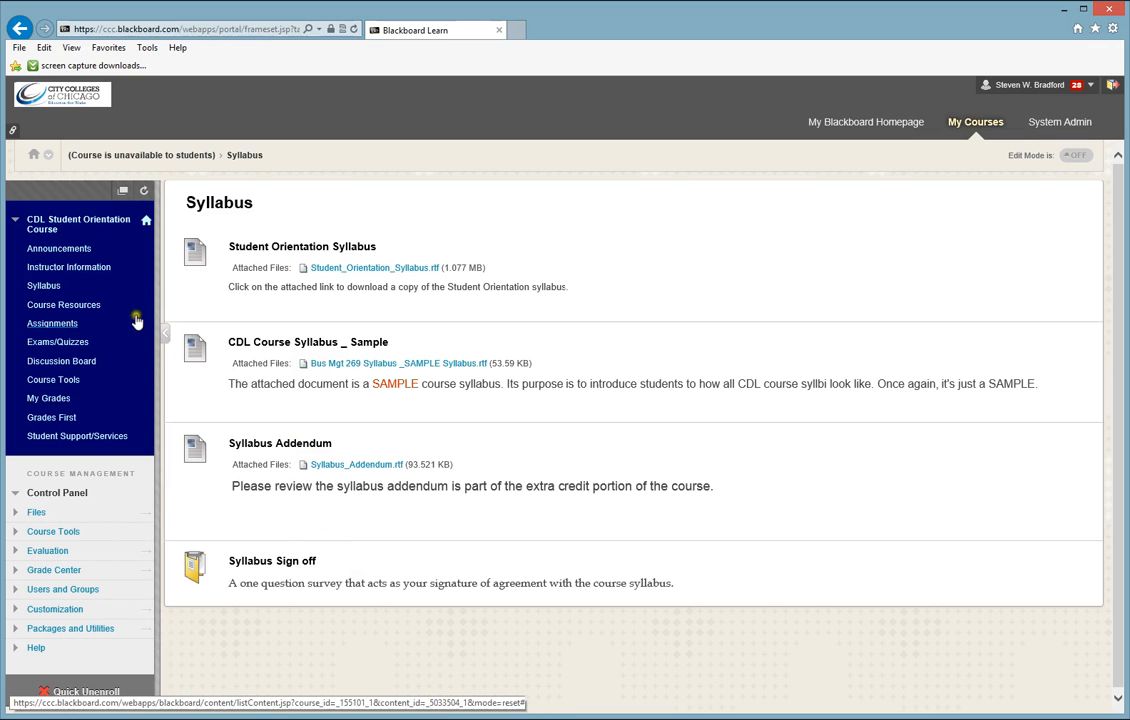
Show the Course Resources page from the left course menu.
{"action": "left_click", "coordinate": [63, 304]}
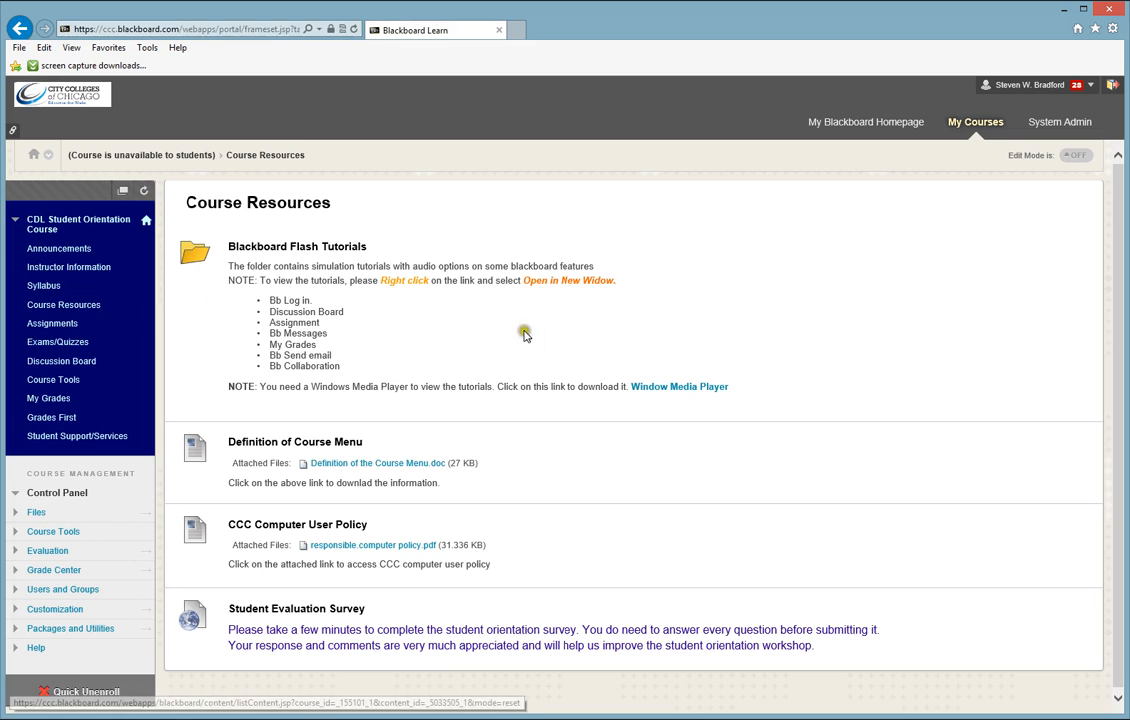
{"action": "mouse_move", "coordinate": [532, 340]}
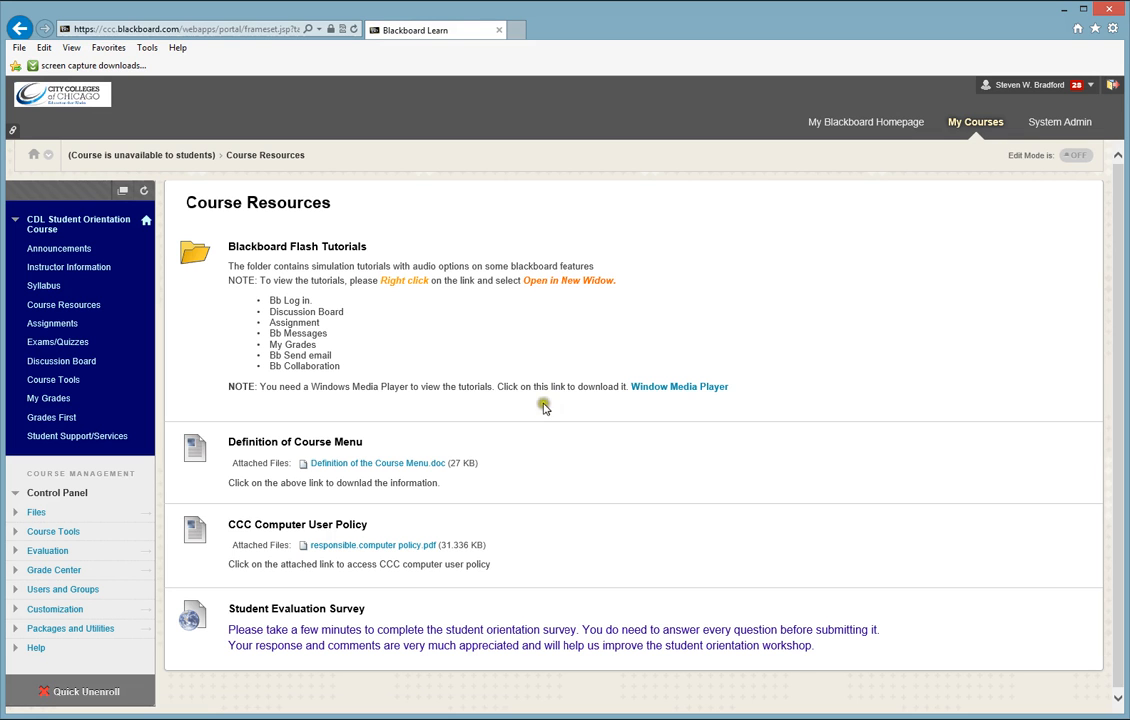
{"action": "mouse_move", "coordinate": [543, 485]}
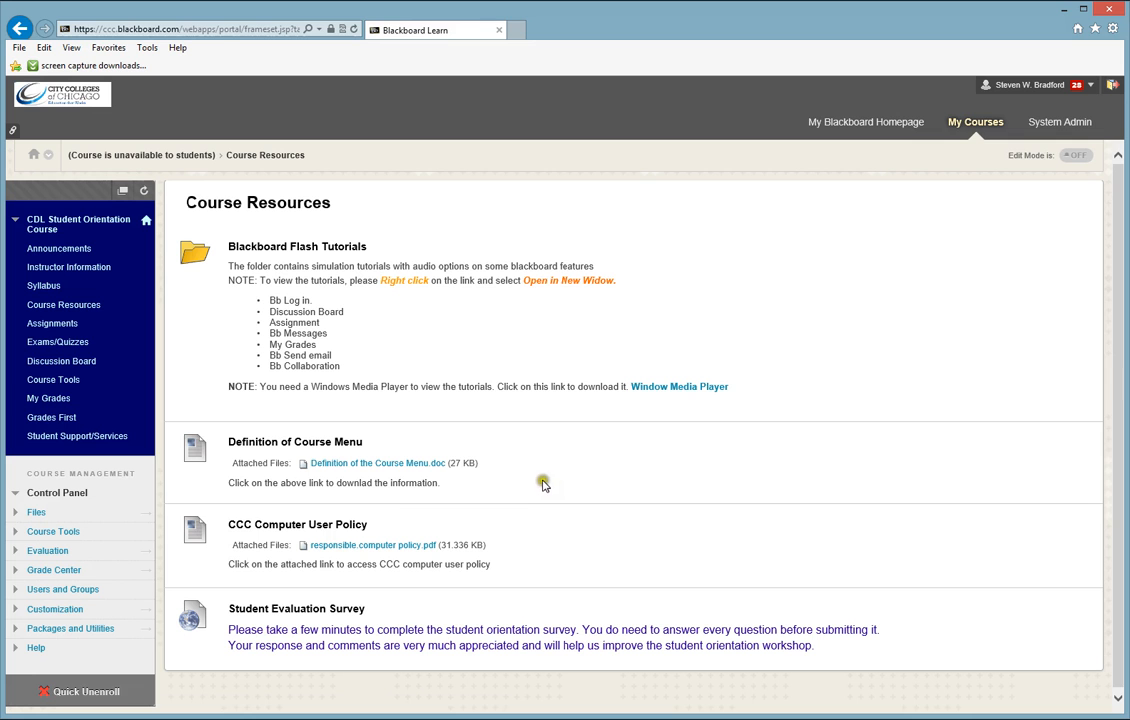
{"action": "mouse_move", "coordinate": [173, 332]}
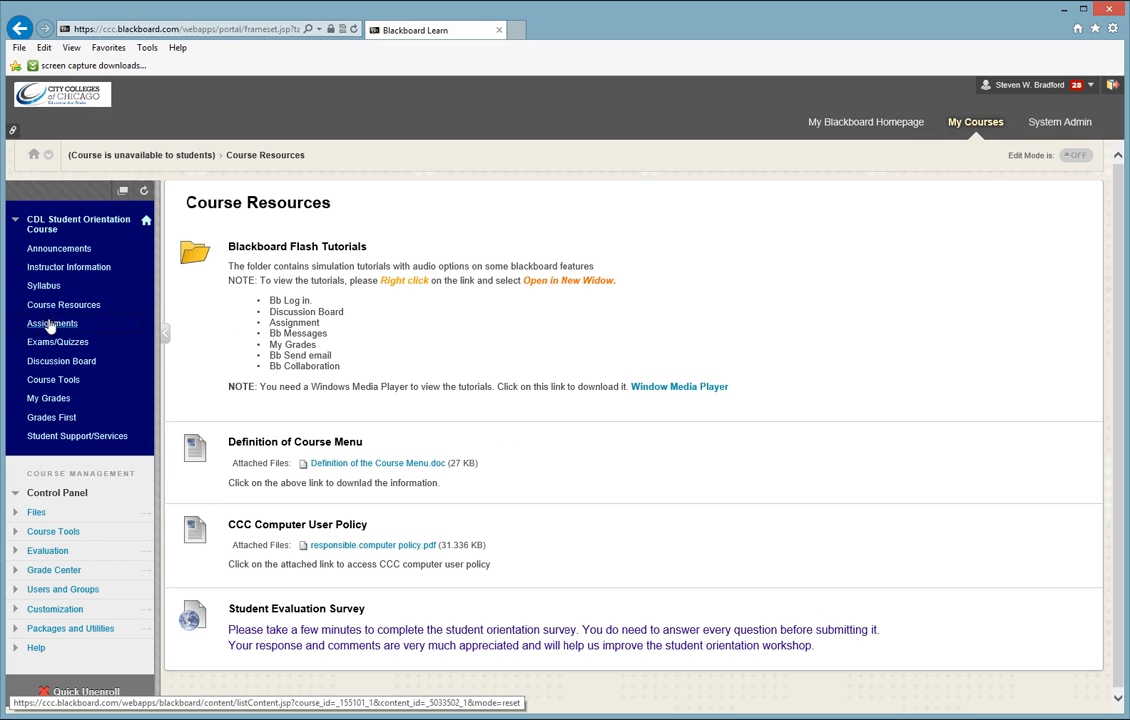
Open Assignments and scroll past Units 1–9 to the two sample assignments.
{"action": "left_click", "coordinate": [52, 323]}
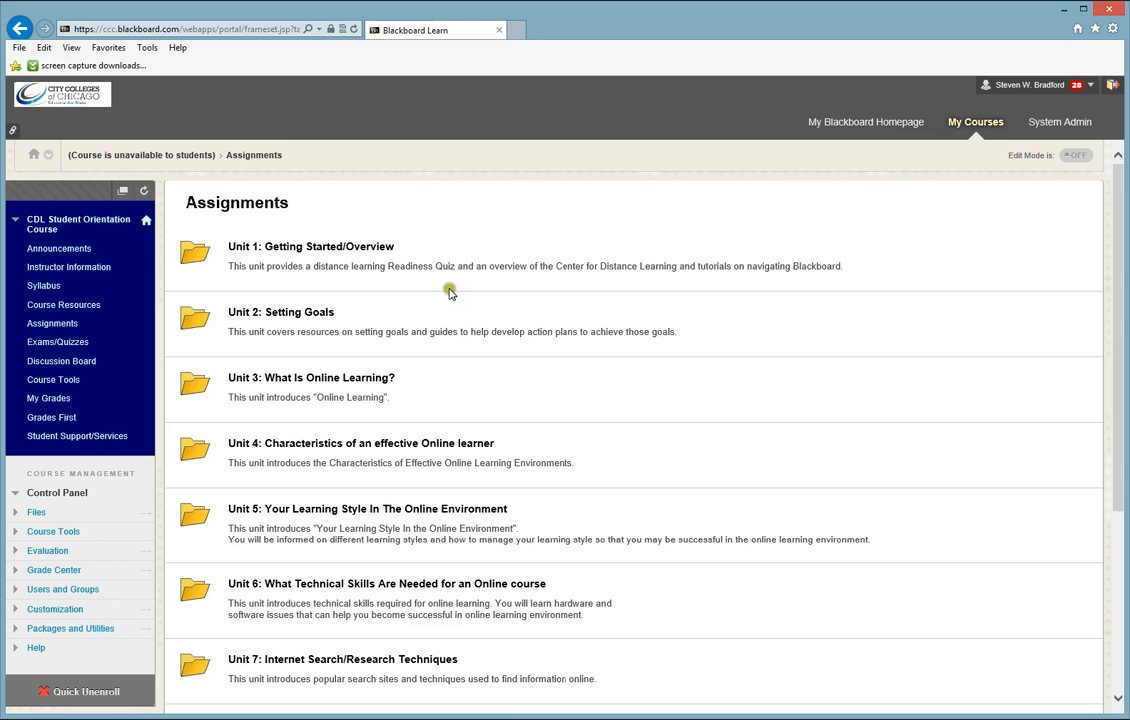
{"action": "mouse_move", "coordinate": [331, 438]}
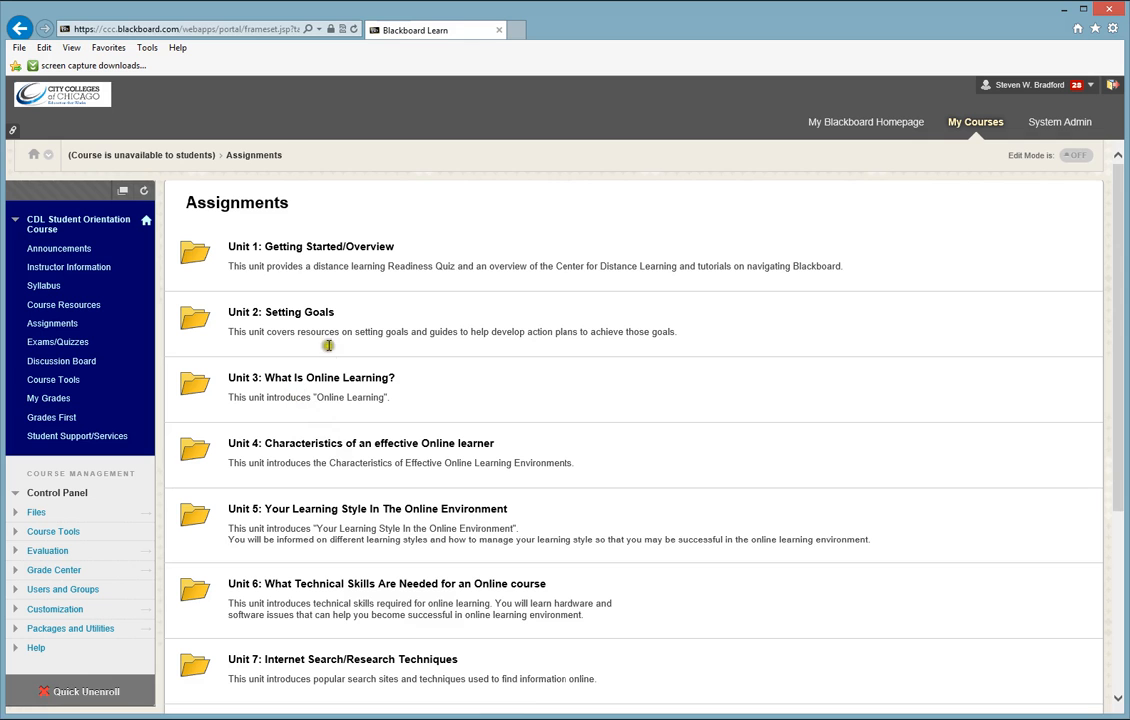
{"action": "mouse_move", "coordinate": [300, 280]}
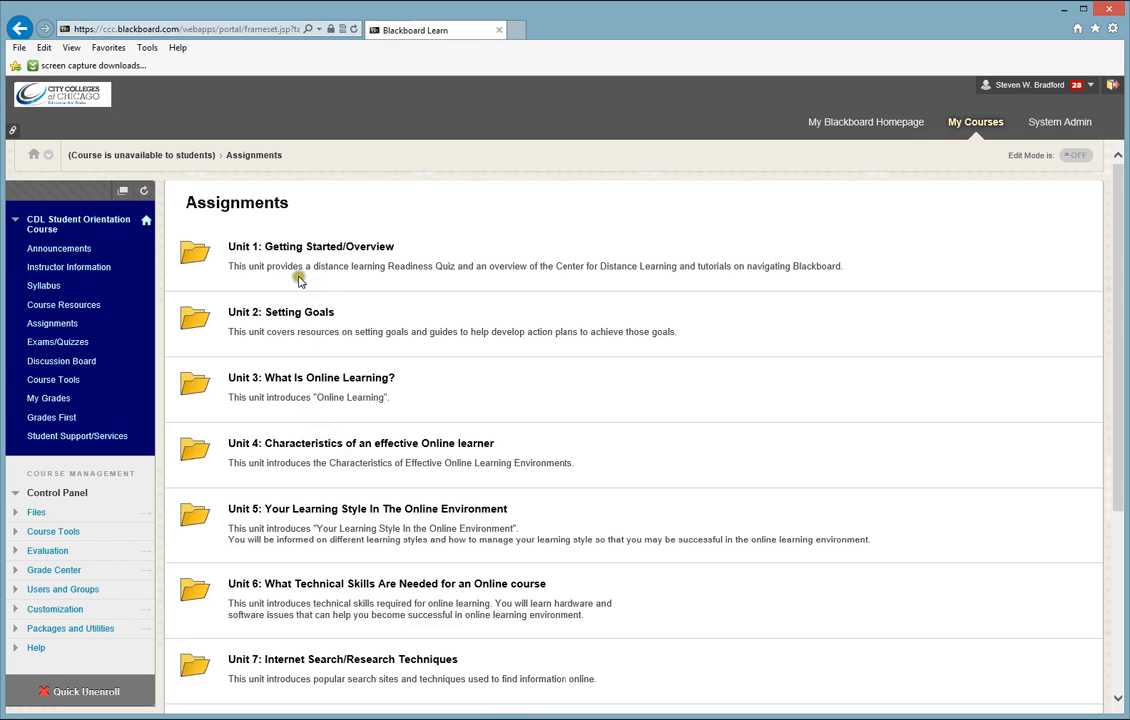
{"action": "mouse_move", "coordinate": [300, 282]}
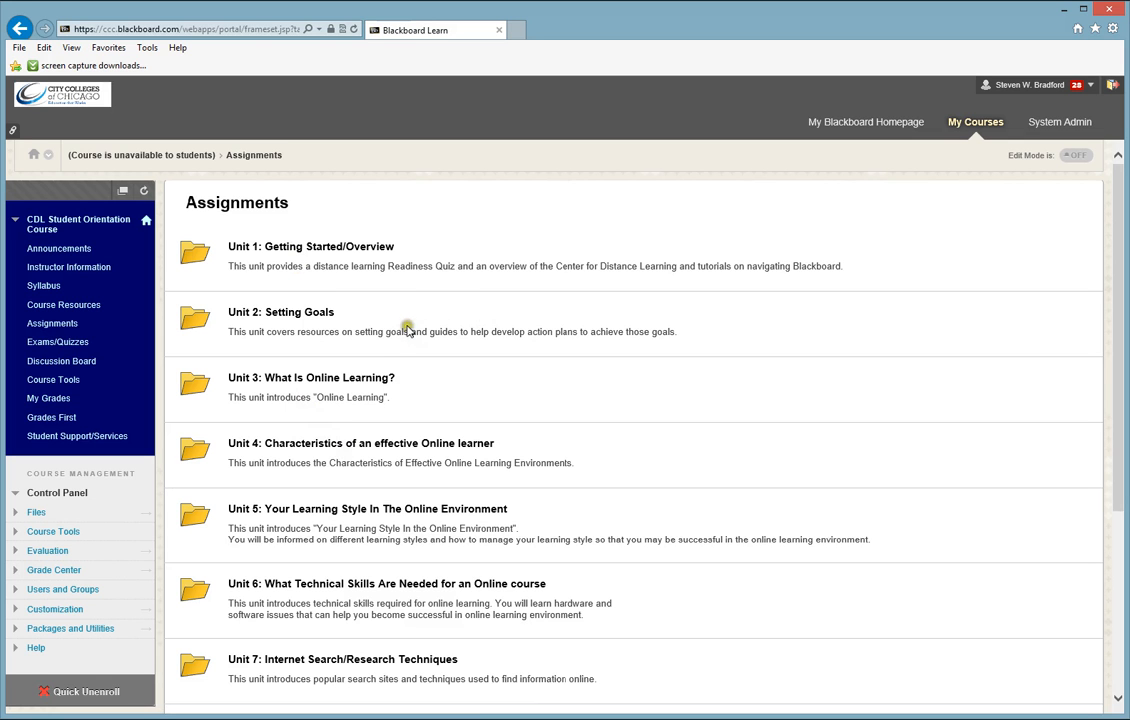
{"action": "mouse_move", "coordinate": [400, 326]}
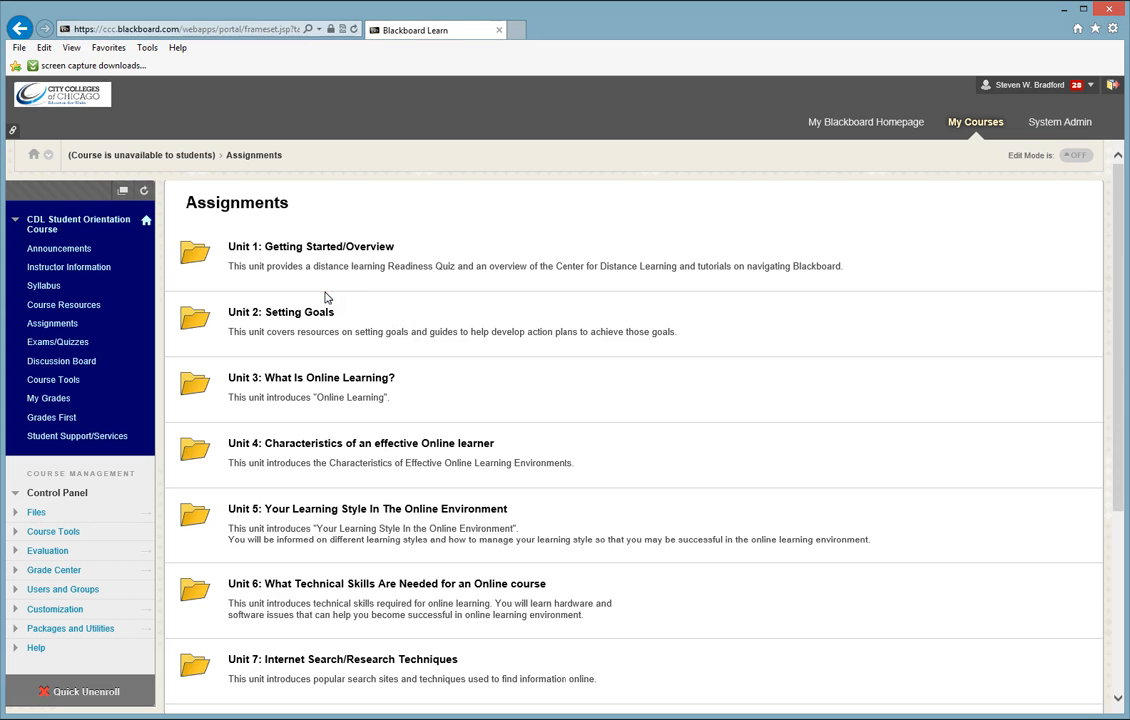
{"action": "mouse_move", "coordinate": [324, 296]}
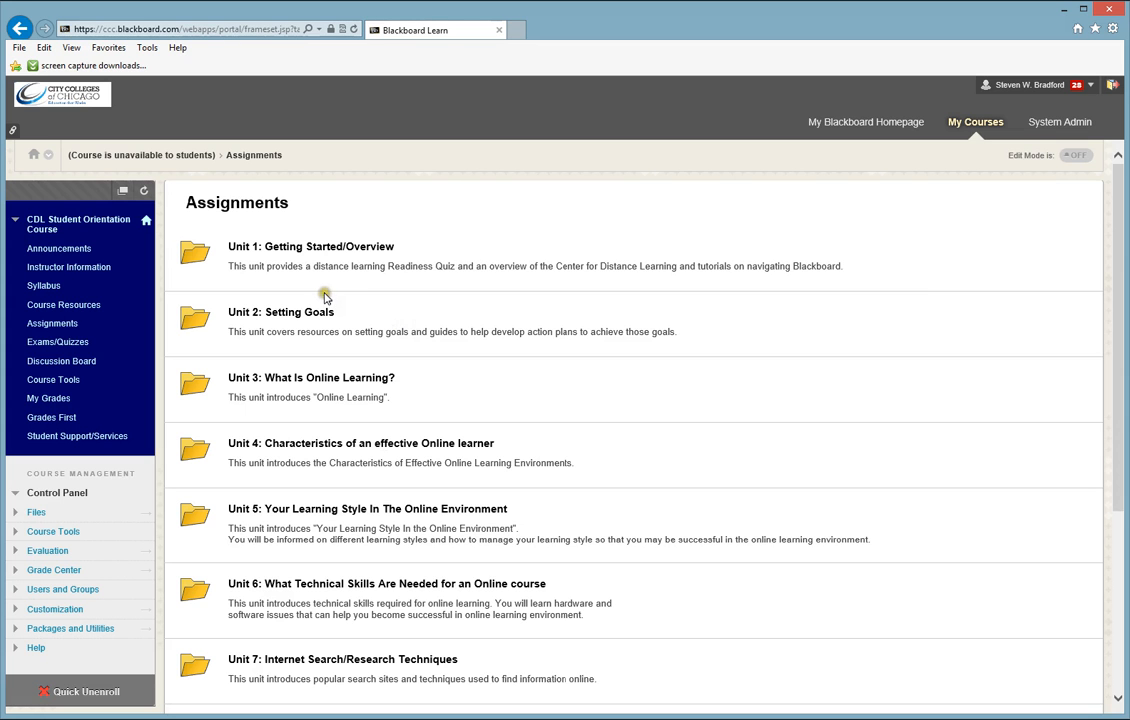
{"action": "mouse_move", "coordinate": [332, 305]}
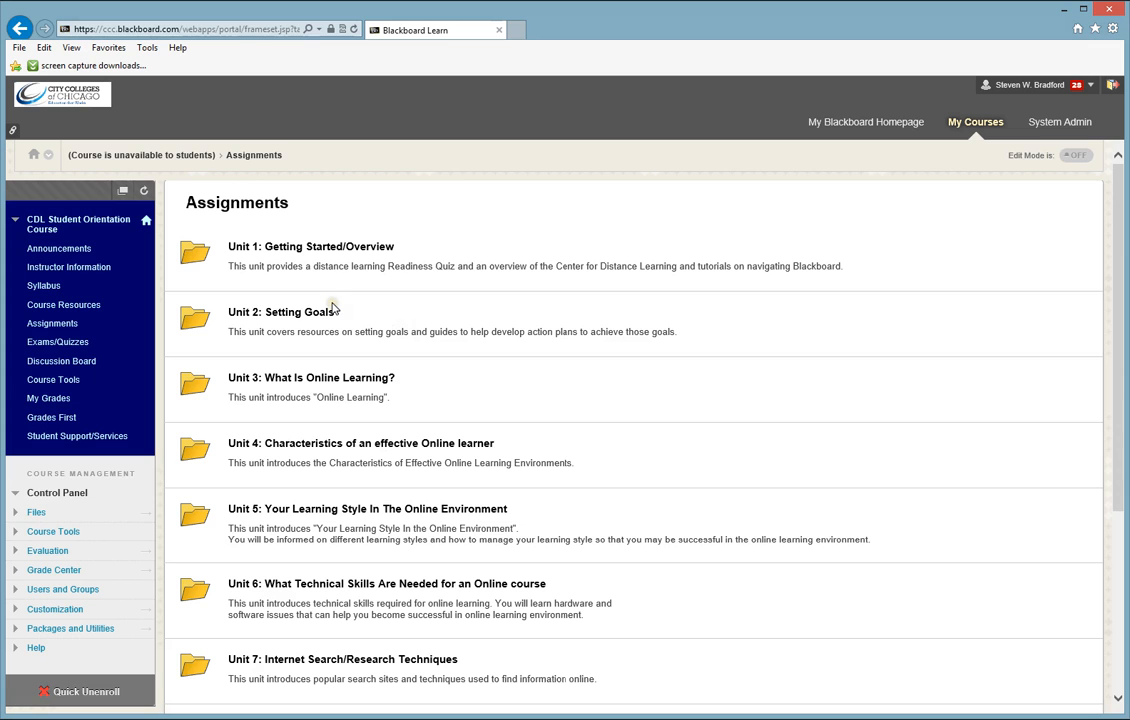
{"action": "mouse_move", "coordinate": [333, 305]}
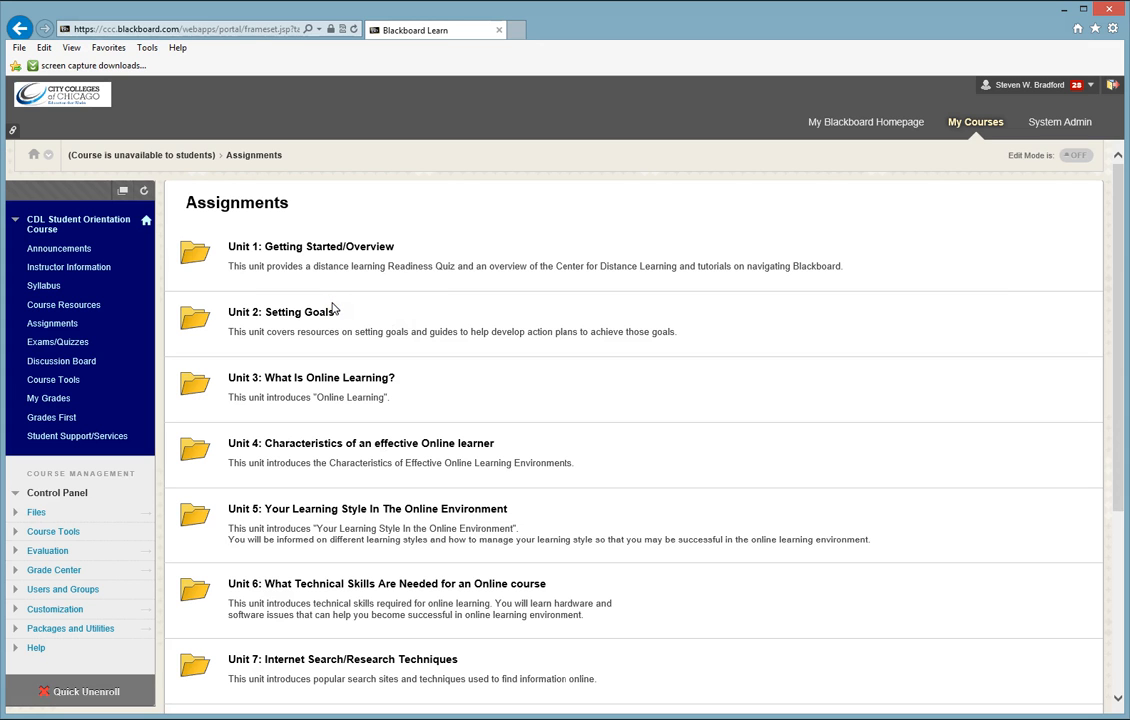
{"action": "mouse_move", "coordinate": [338, 305]}
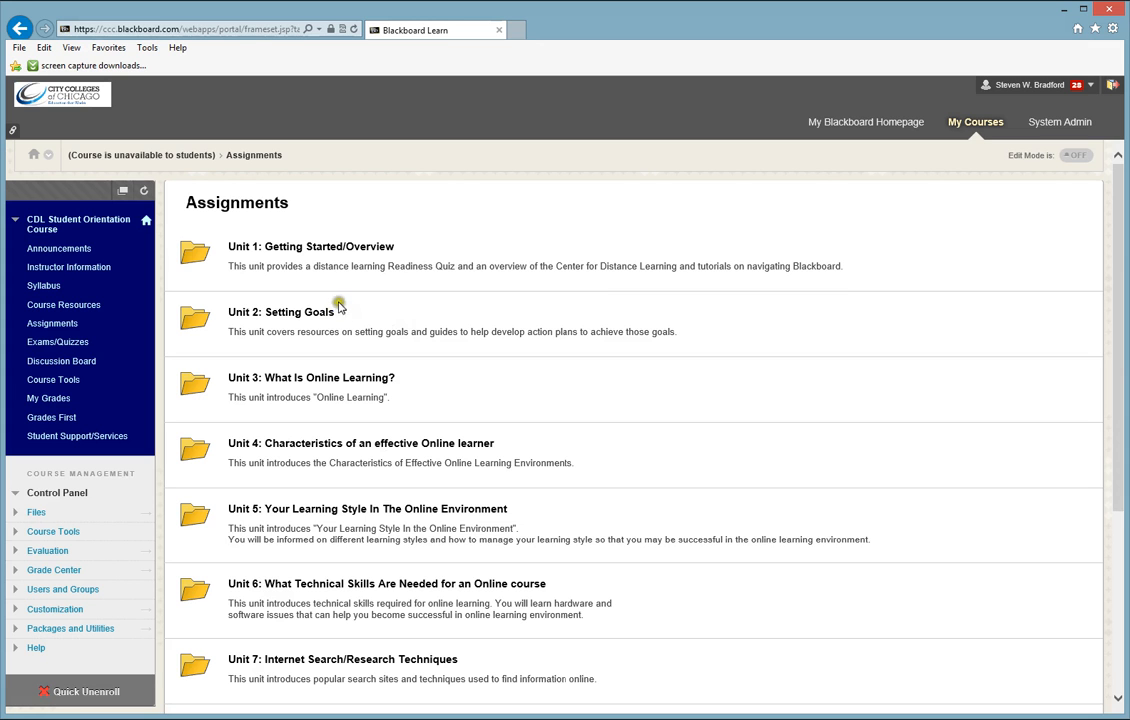
{"action": "mouse_move", "coordinate": [302, 391]}
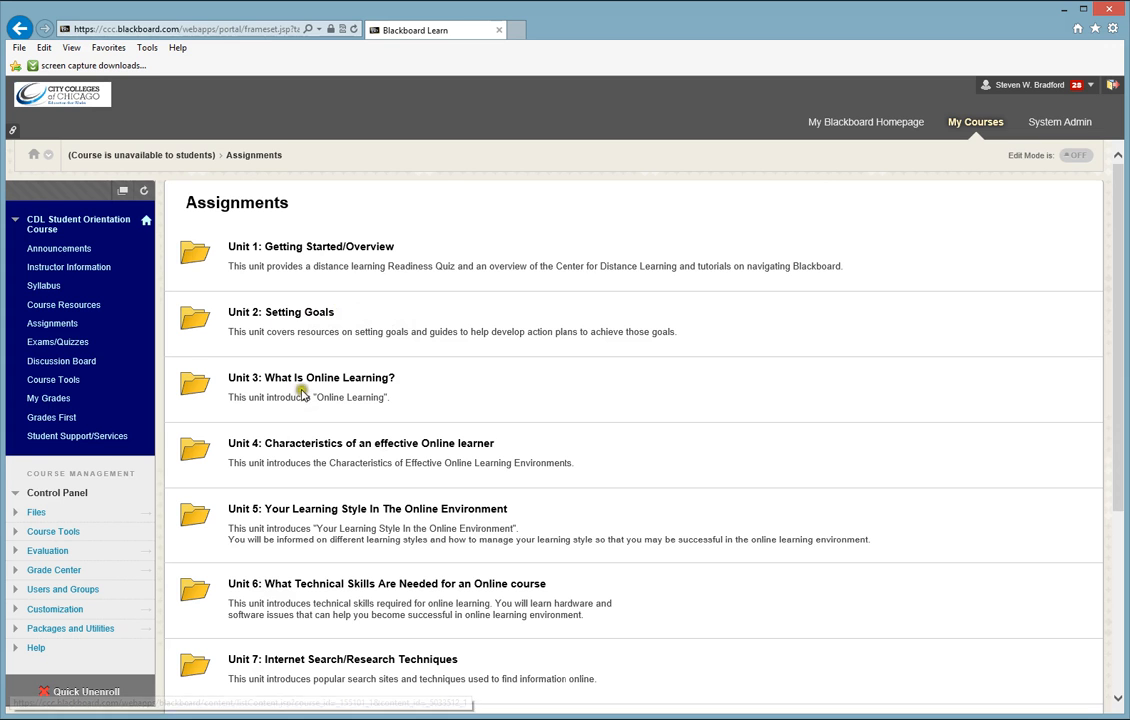
{"action": "scroll", "scroll_direction": "down", "scroll_amount": 3}
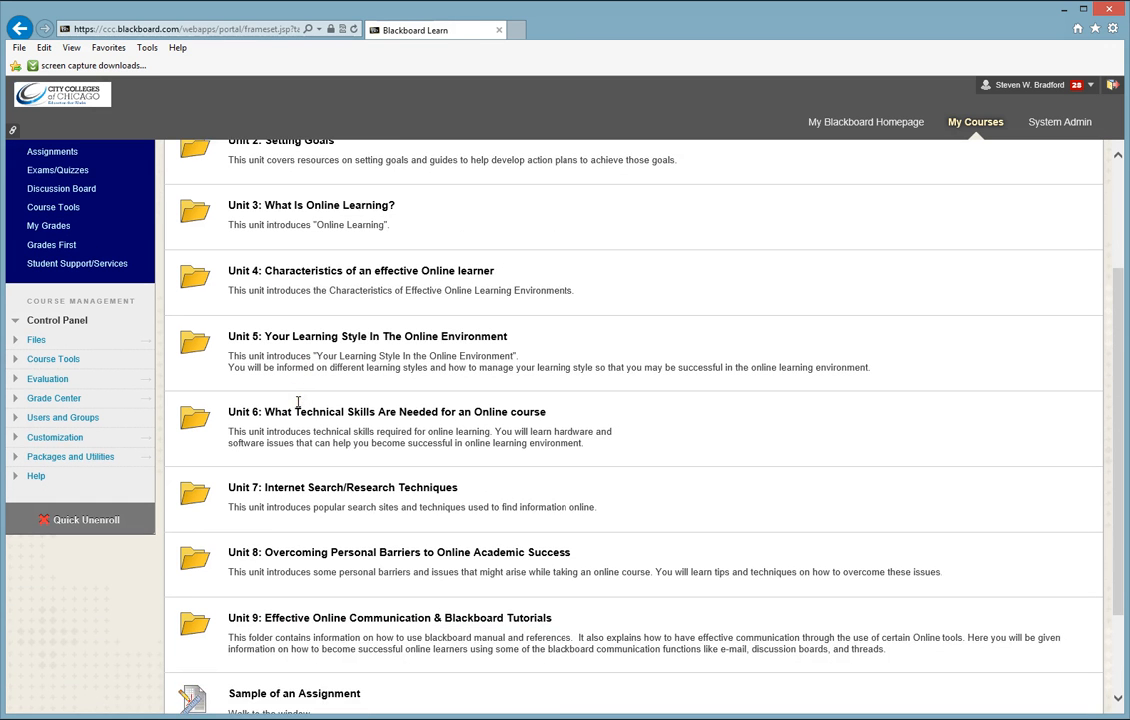
{"action": "scroll", "scroll_direction": "down", "scroll_amount": 3}
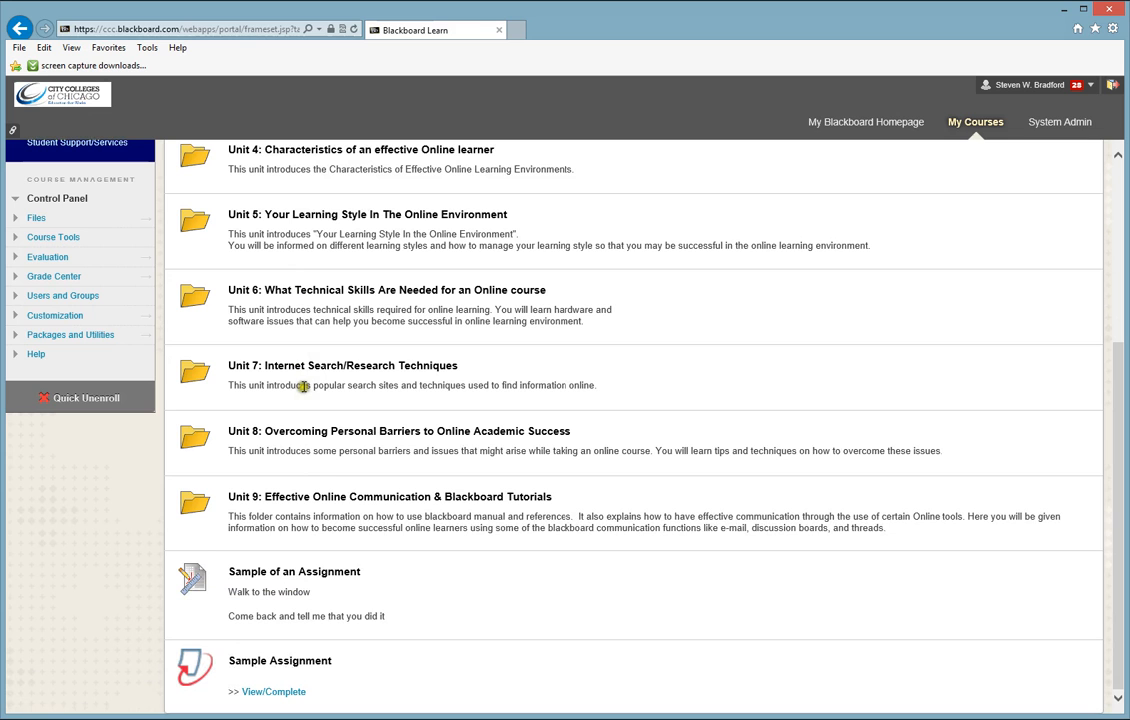
{"action": "mouse_move", "coordinate": [296, 396]}
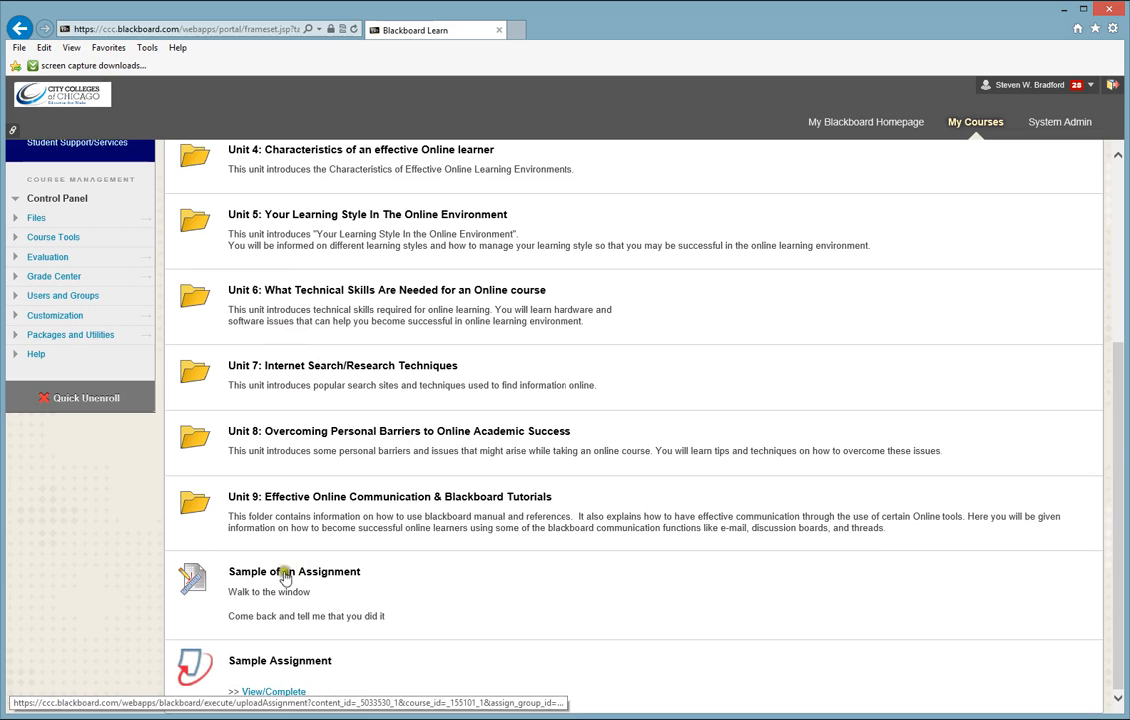
{"action": "mouse_move", "coordinate": [273, 691]}
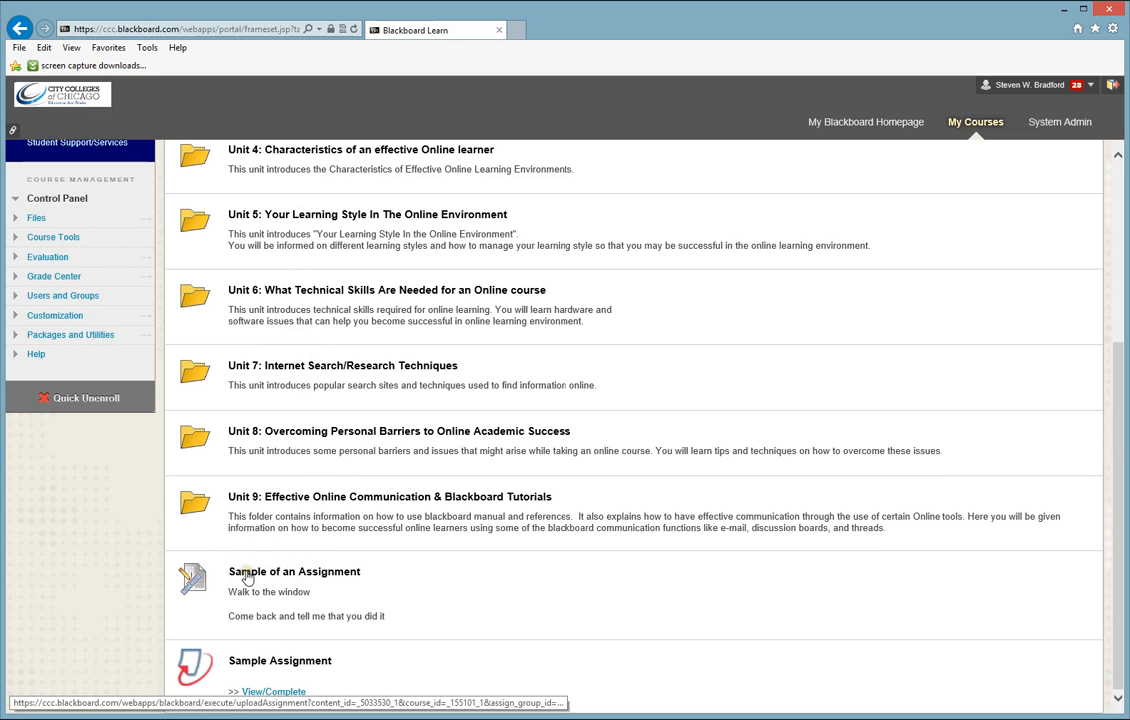
{"action": "mouse_move", "coordinate": [245, 575]}
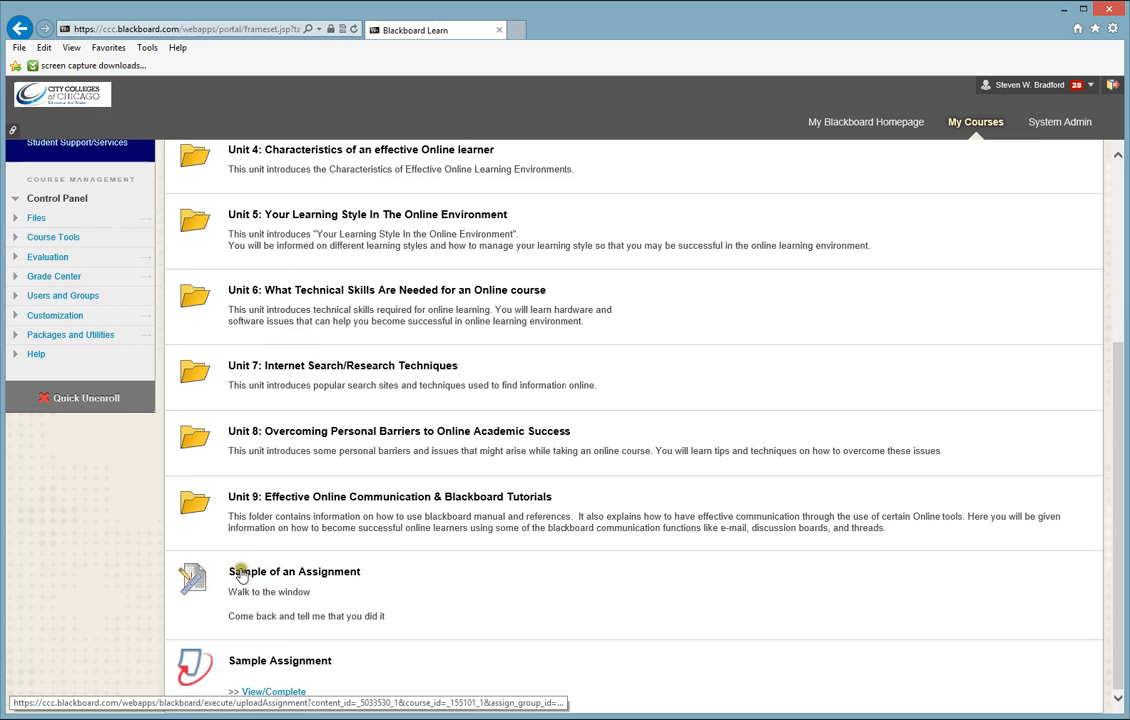
{"action": "mouse_move", "coordinate": [278, 573]}
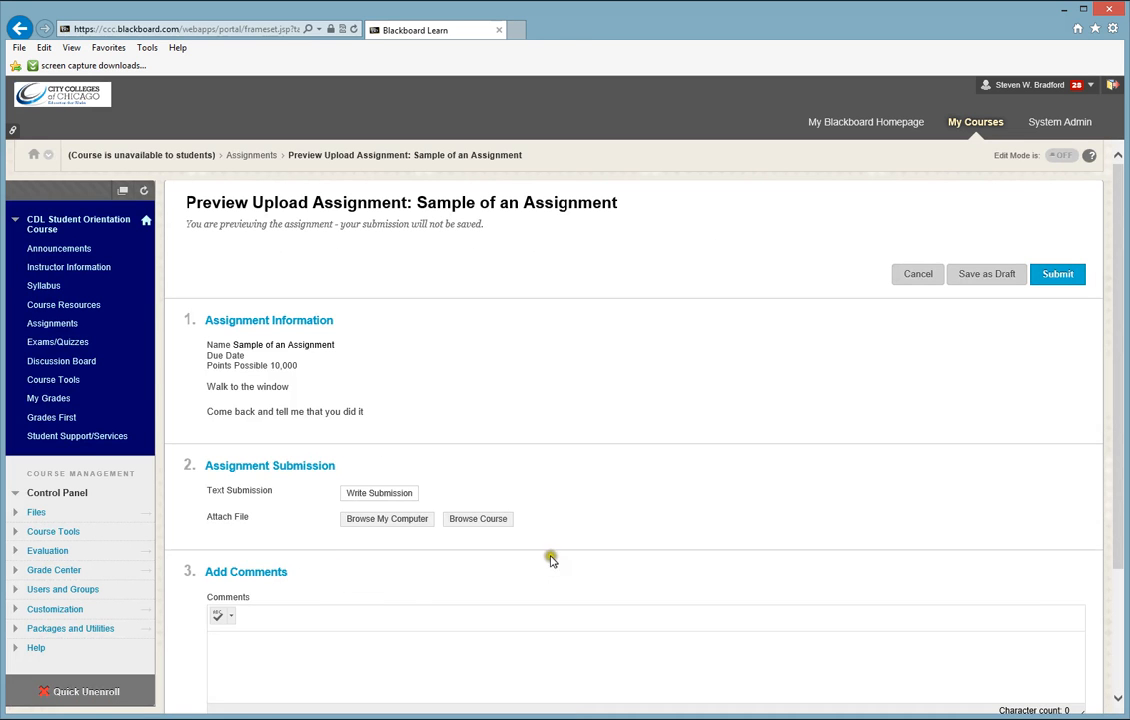
{"action": "mouse_move", "coordinate": [626, 491]}
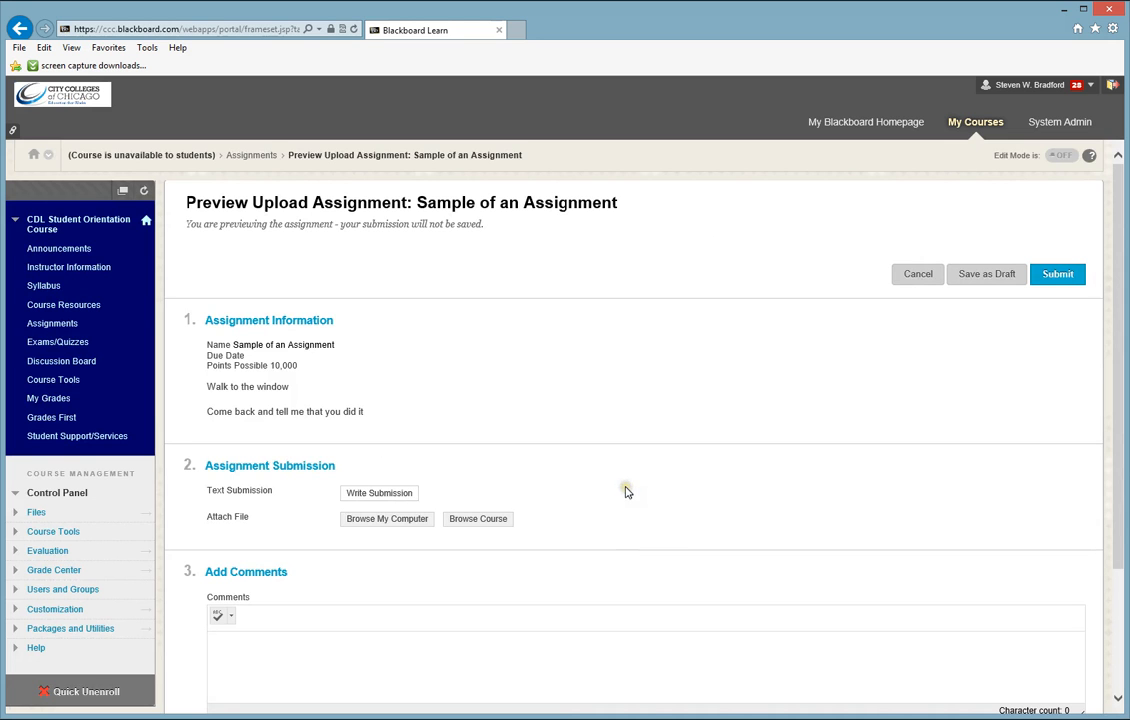
{"action": "mouse_move", "coordinate": [244, 339]}
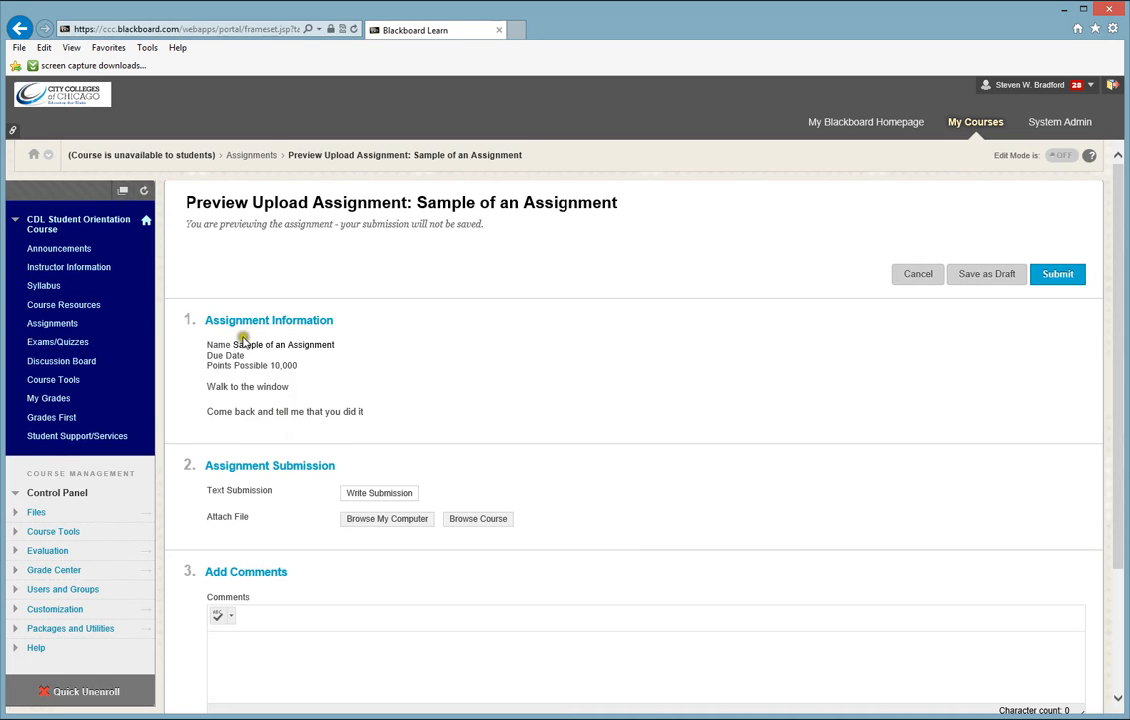
{"action": "mouse_move", "coordinate": [379, 493]}
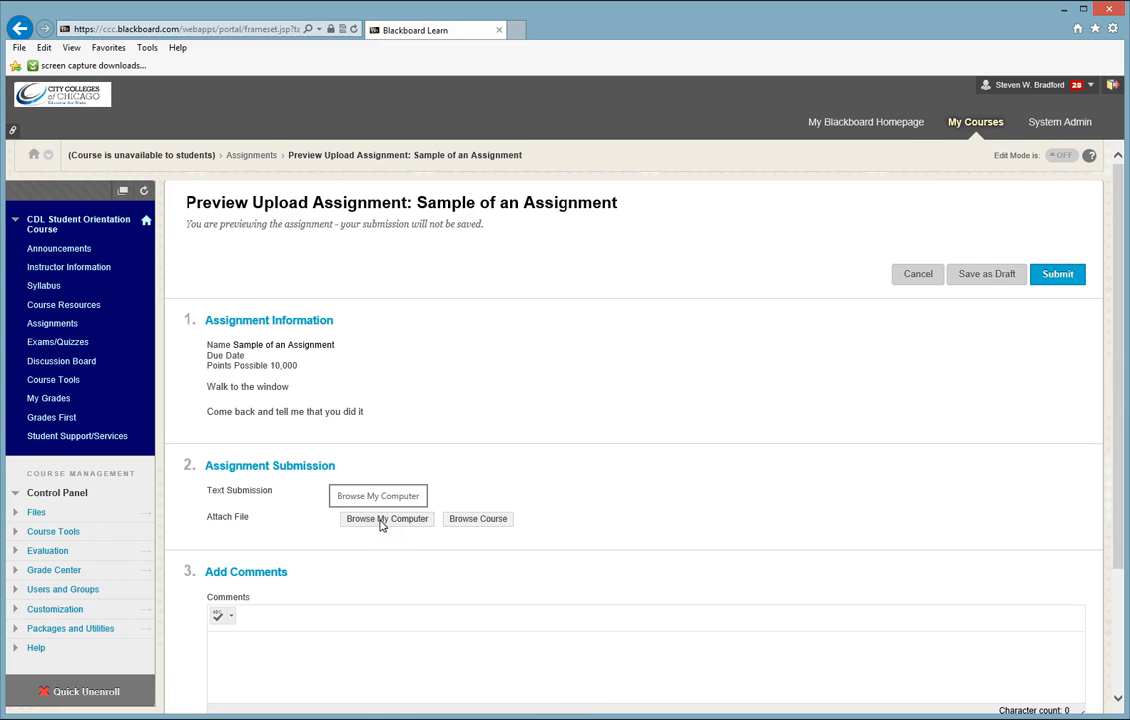
{"action": "mouse_move", "coordinate": [386, 521]}
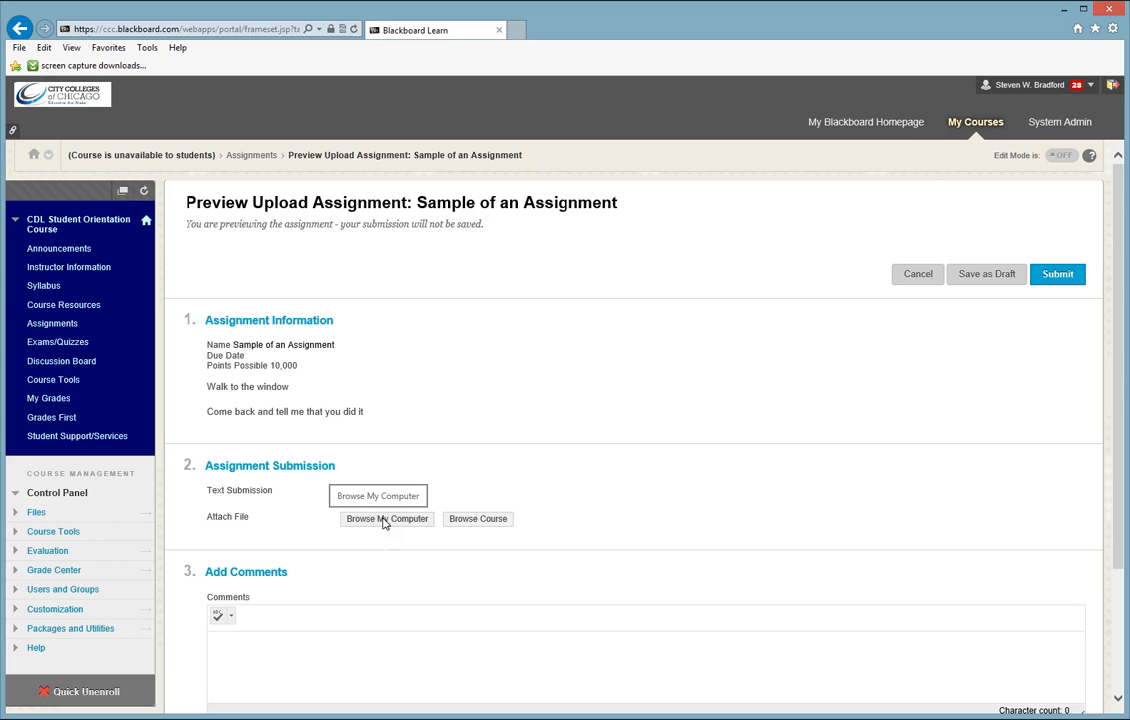
Preview the upload assignment 'Sample of an Assignment'.
{"action": "left_click", "coordinate": [378, 495]}
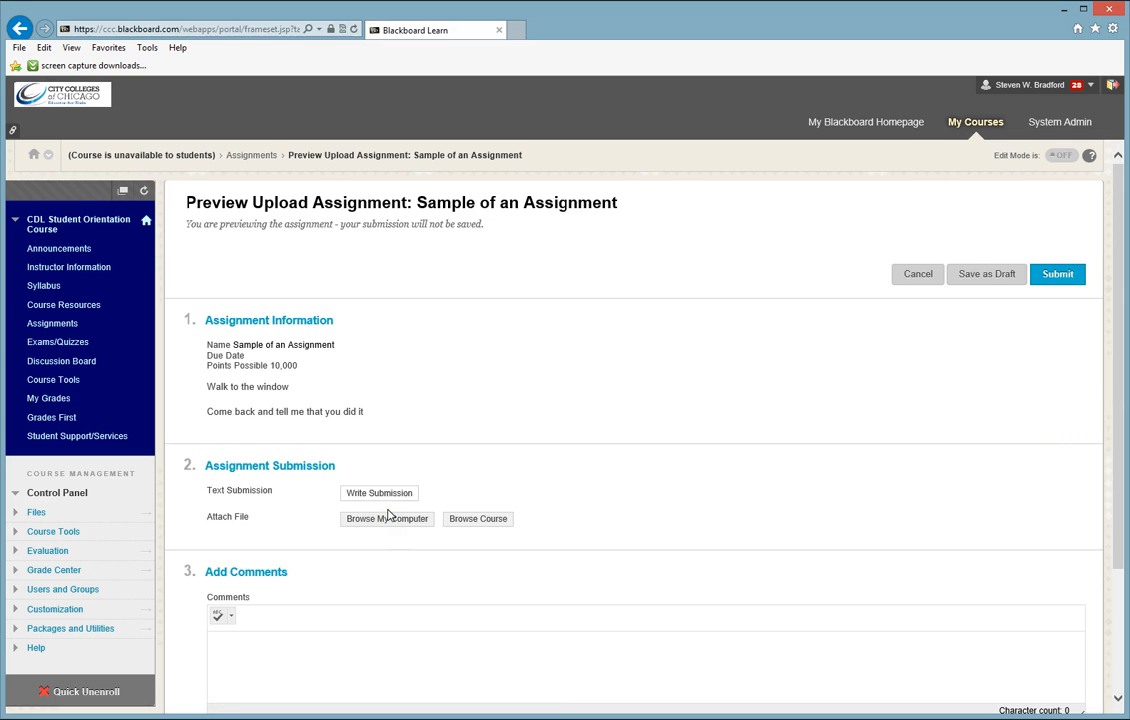
{"action": "mouse_move", "coordinate": [986, 273]}
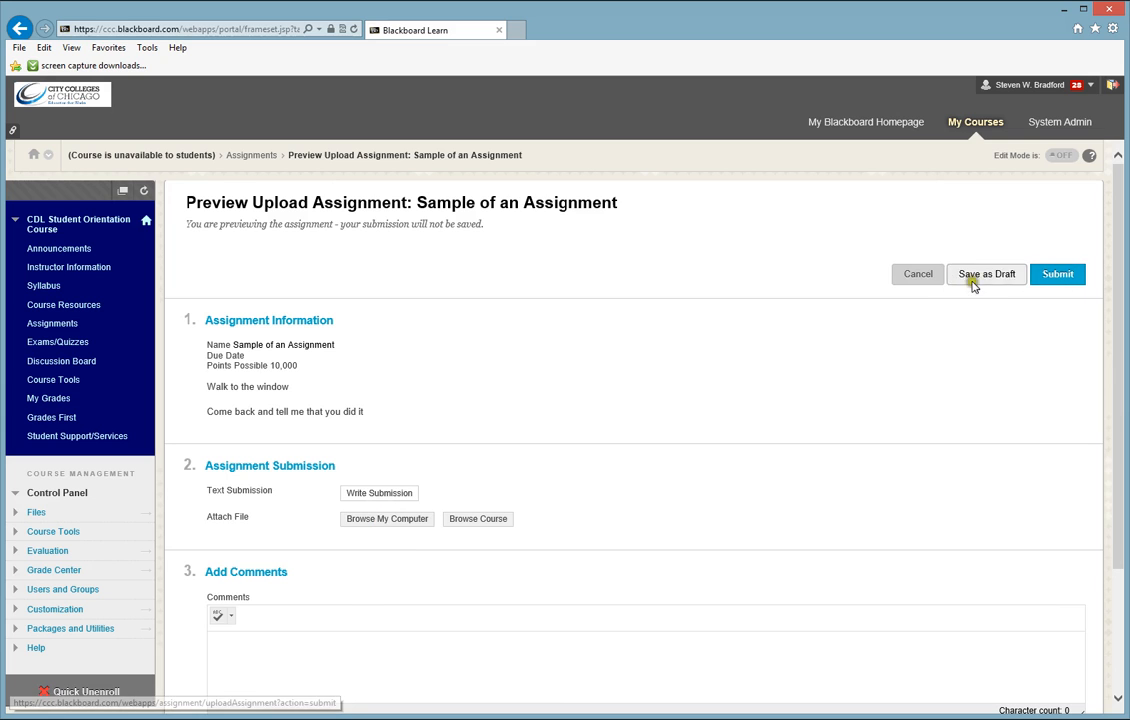
Exit the preview via Save as Draft and scroll Assignments to the sample items.
{"action": "left_click", "coordinate": [916, 274]}
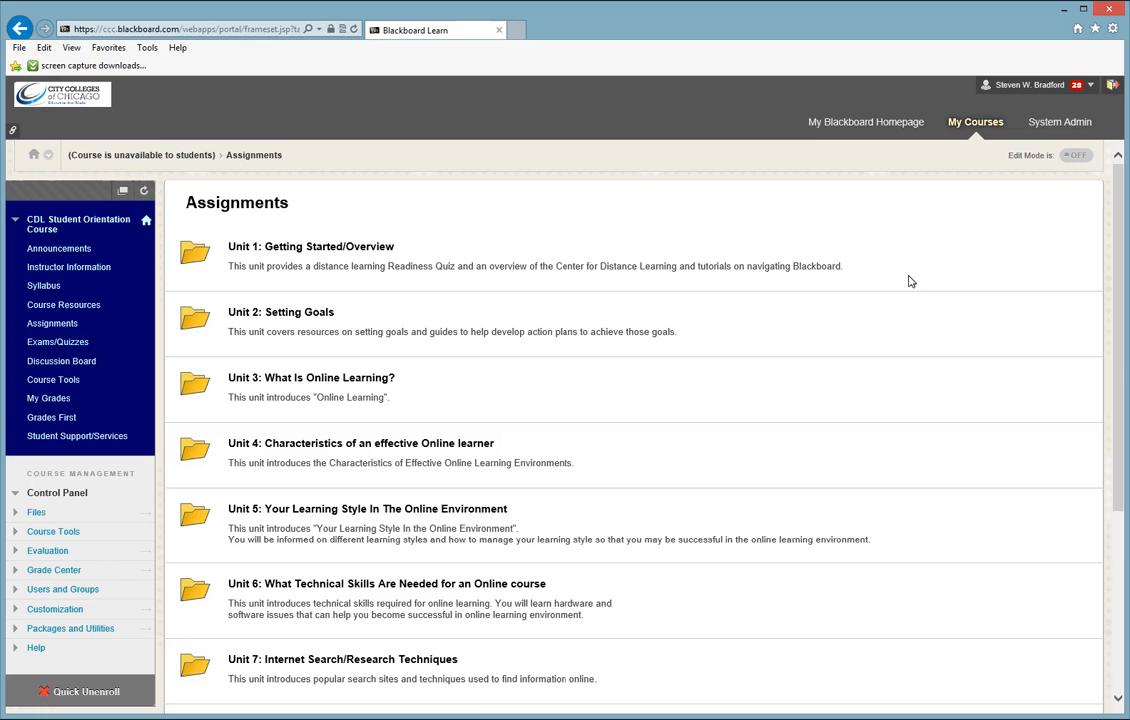
{"action": "scroll", "scroll_direction": "down", "scroll_amount": 3}
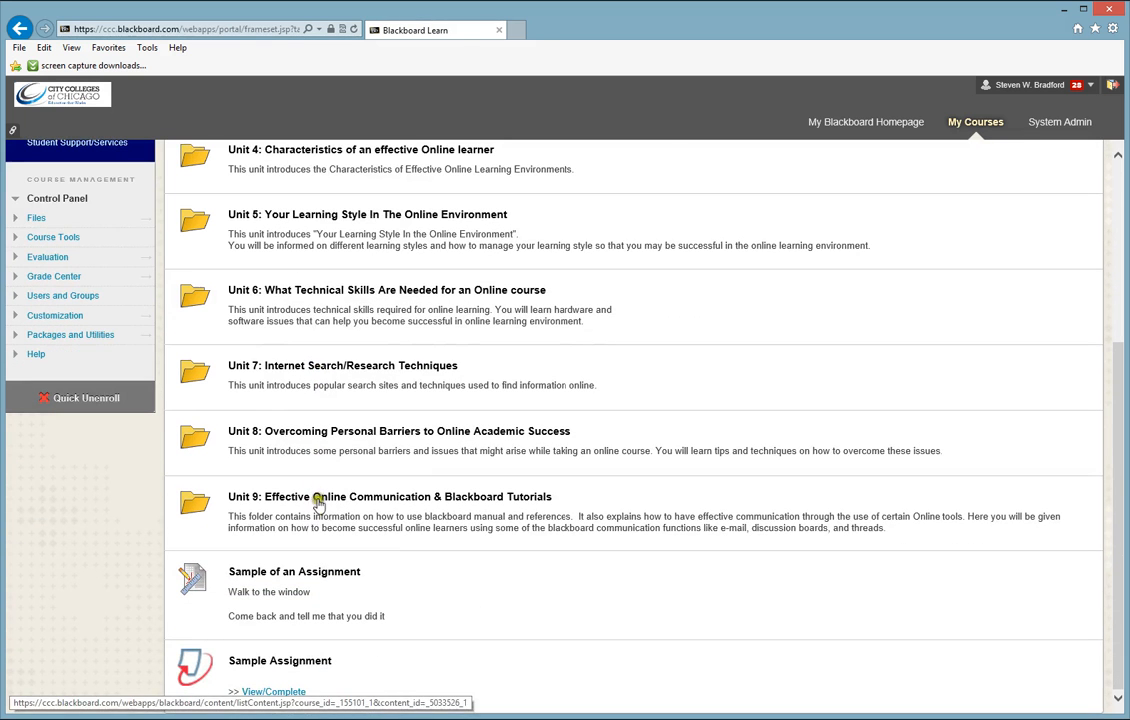
{"action": "mouse_move", "coordinate": [259, 662]}
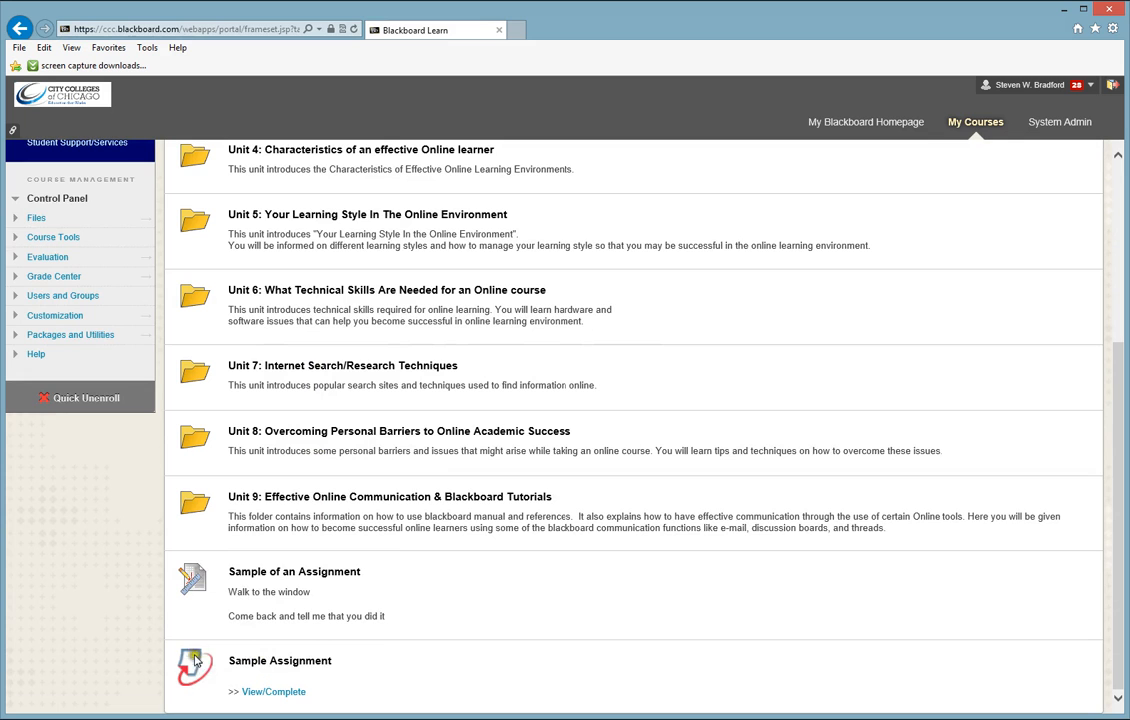
{"action": "mouse_move", "coordinate": [200, 573]}
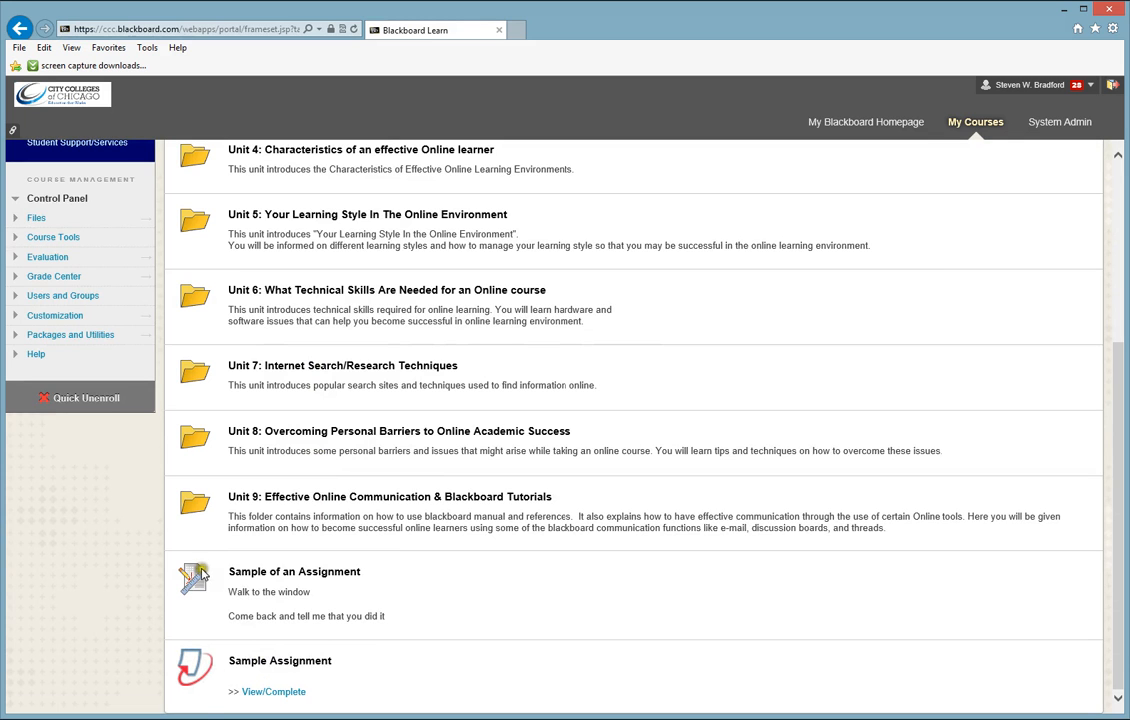
{"action": "mouse_move", "coordinate": [192, 687]}
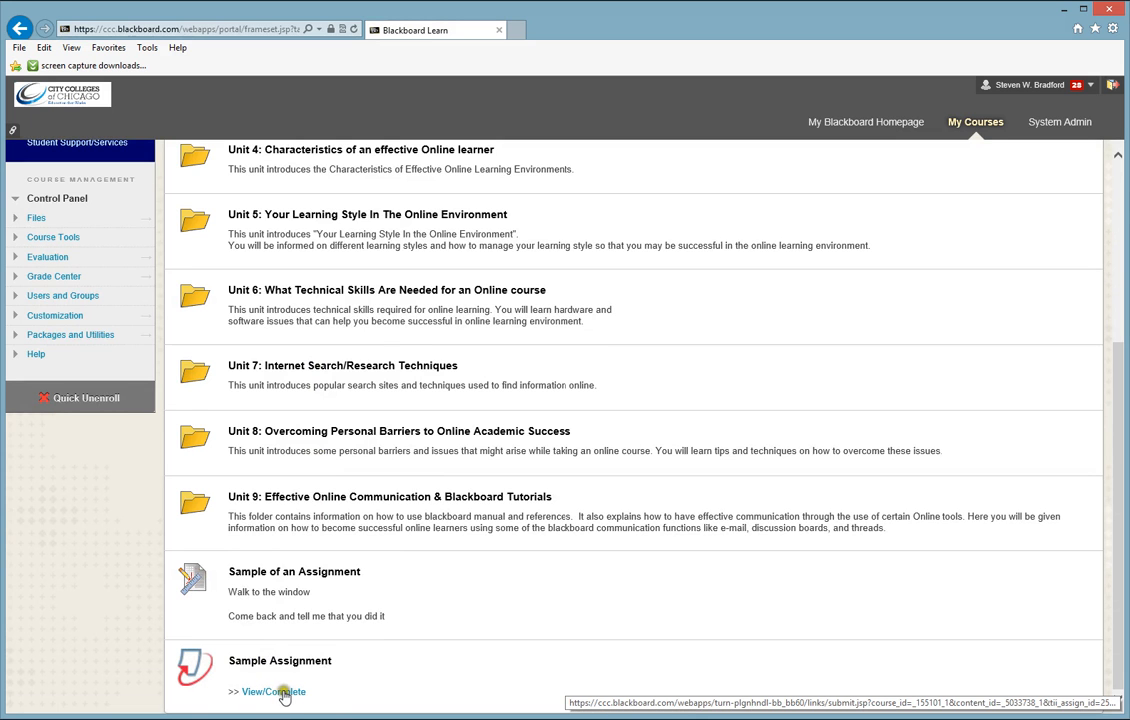
{"action": "mouse_move", "coordinate": [278, 693]}
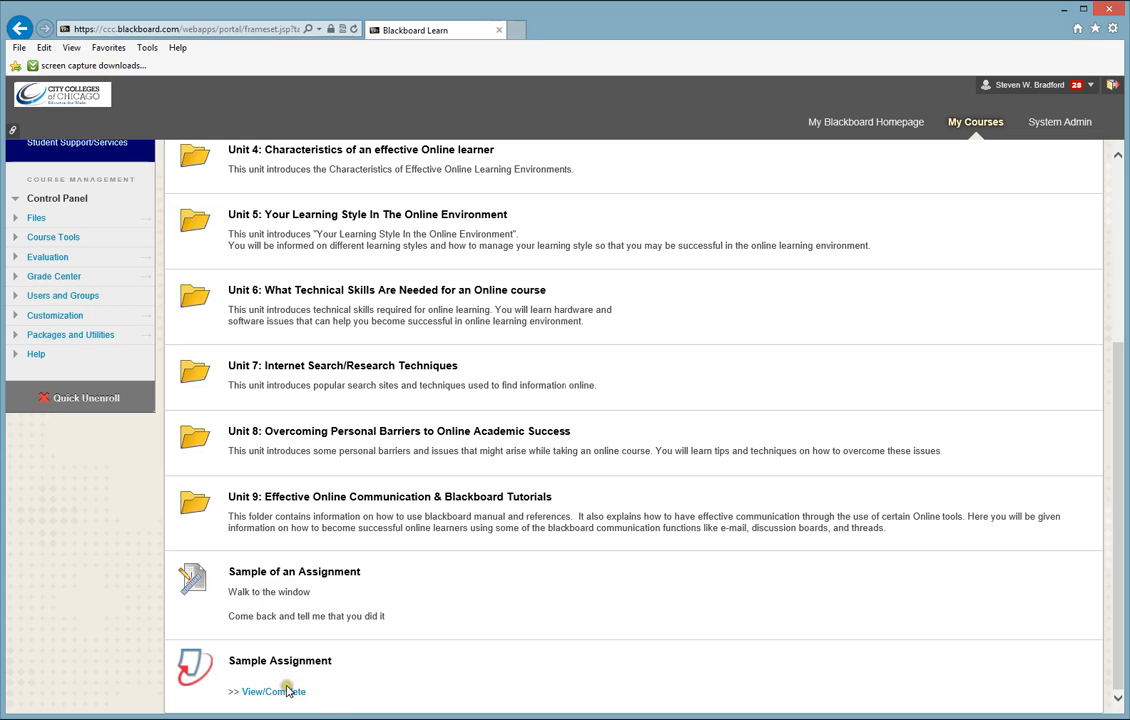
{"action": "mouse_move", "coordinate": [273, 691]}
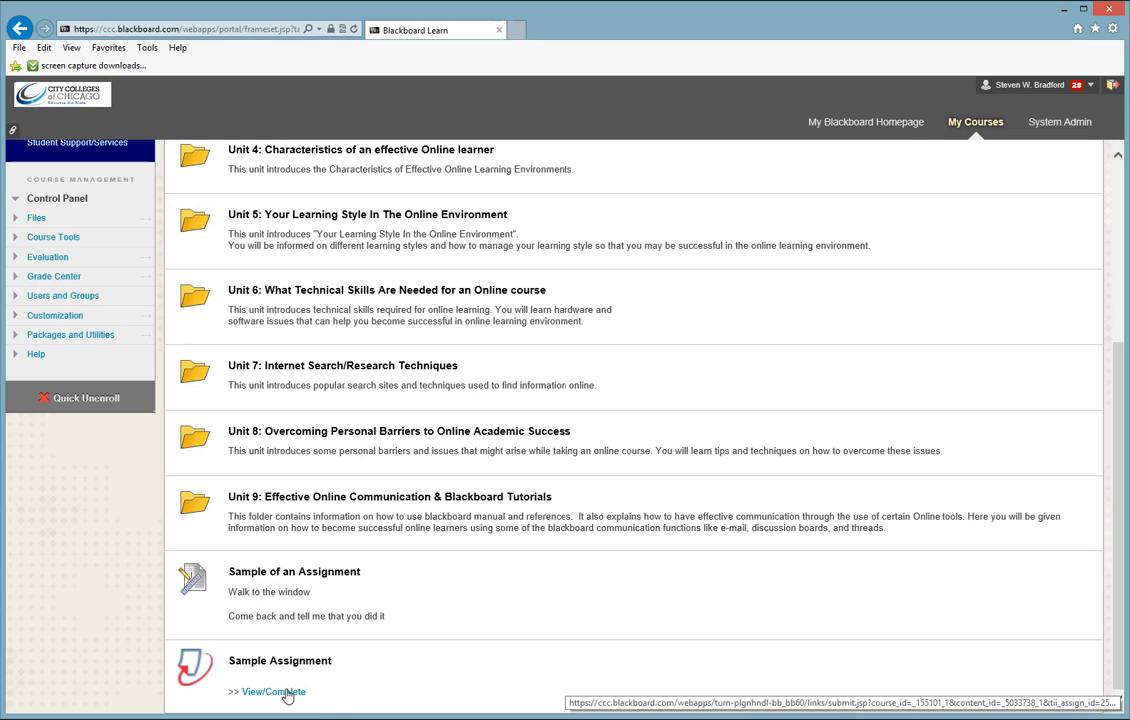
Open the Turnitin single-file submission form for 'Sample Assignment' and scroll through it.
{"action": "left_click", "coordinate": [273, 691]}
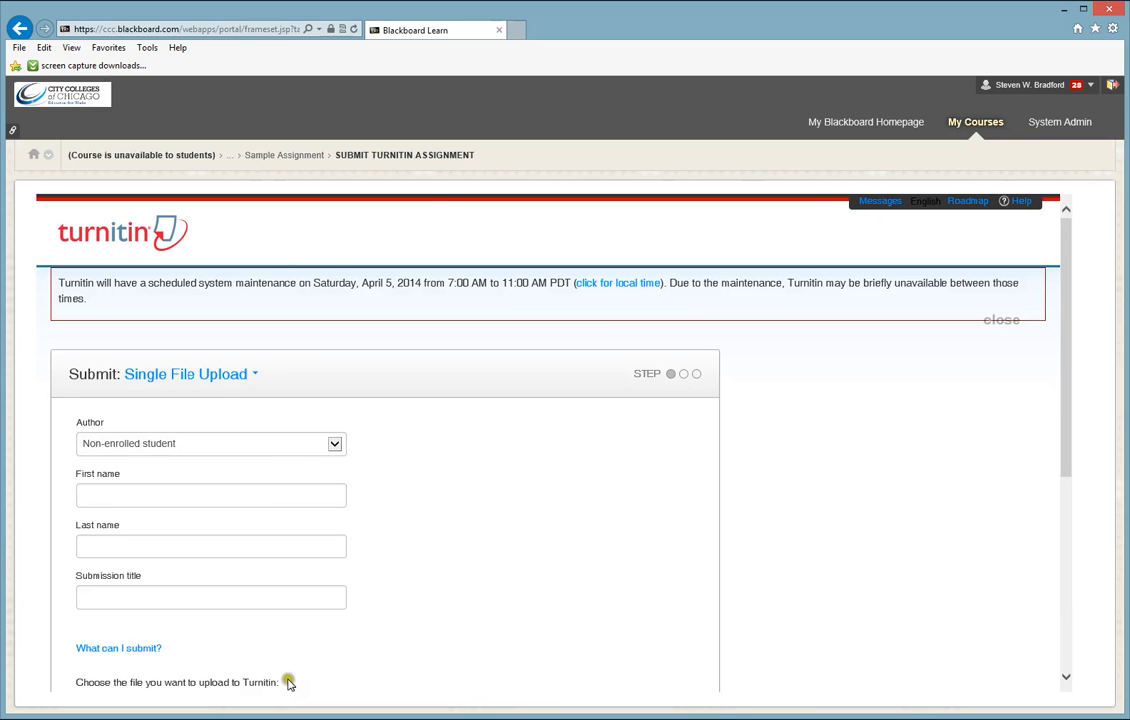
{"action": "mouse_move", "coordinate": [421, 470]}
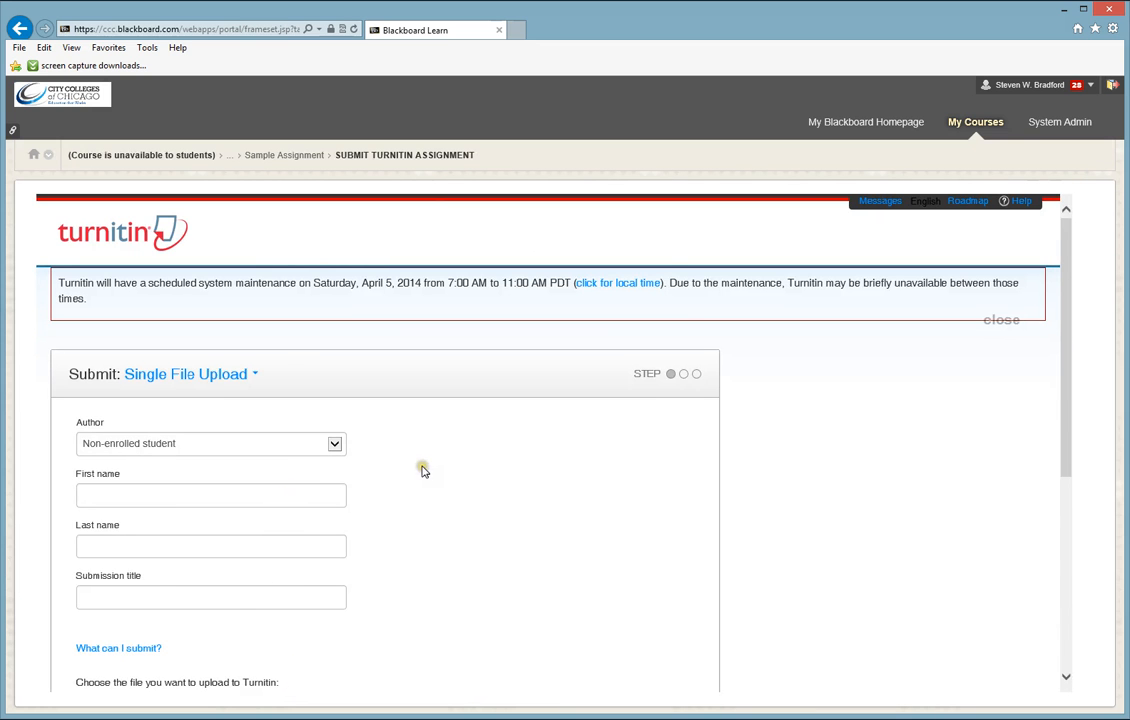
{"action": "scroll", "scroll_direction": "down", "scroll_amount": 3}
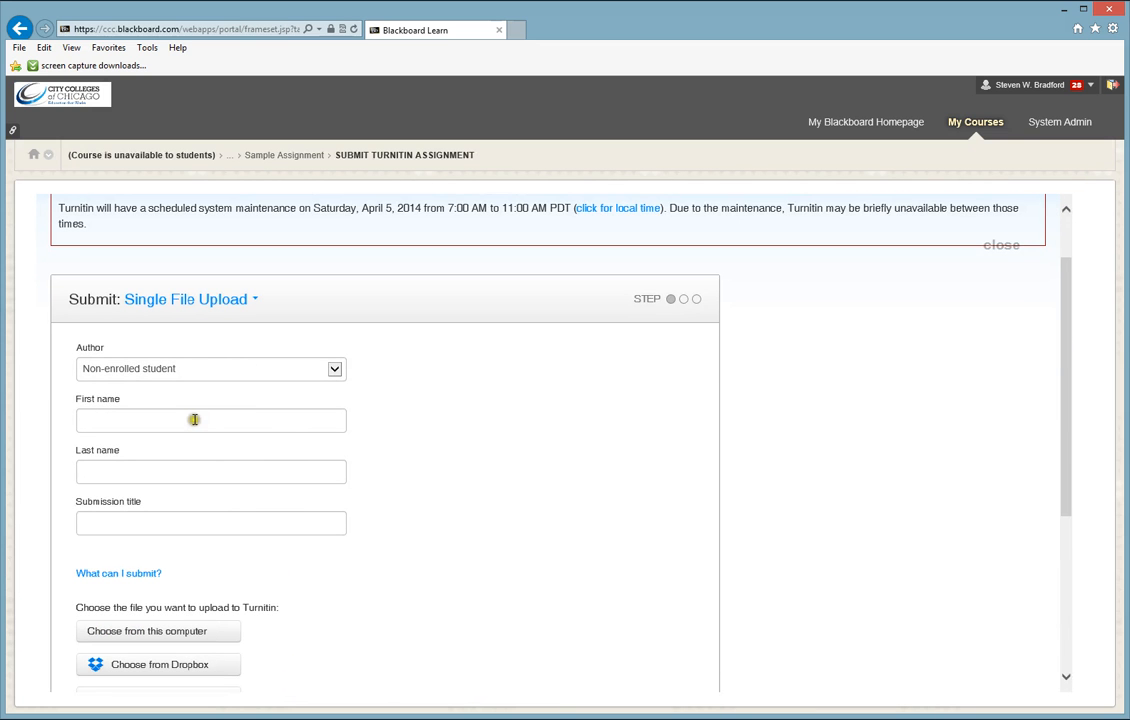
{"action": "scroll", "scroll_direction": "down", "scroll_amount": 3}
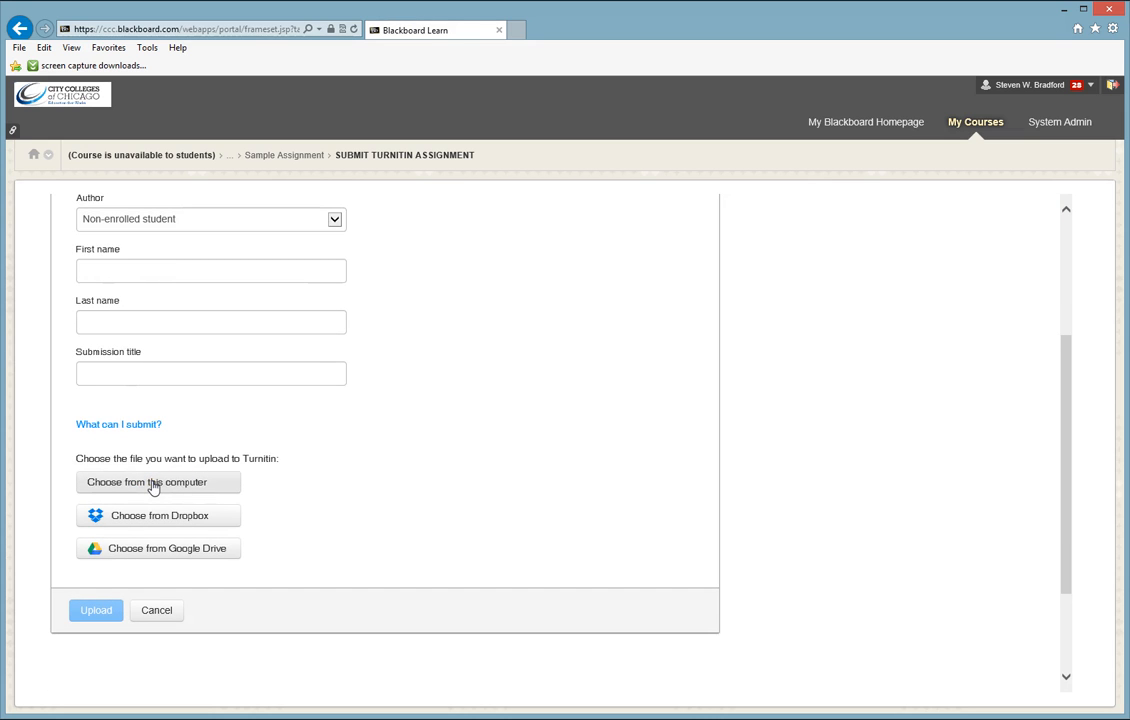
{"action": "mouse_move", "coordinate": [153, 485]}
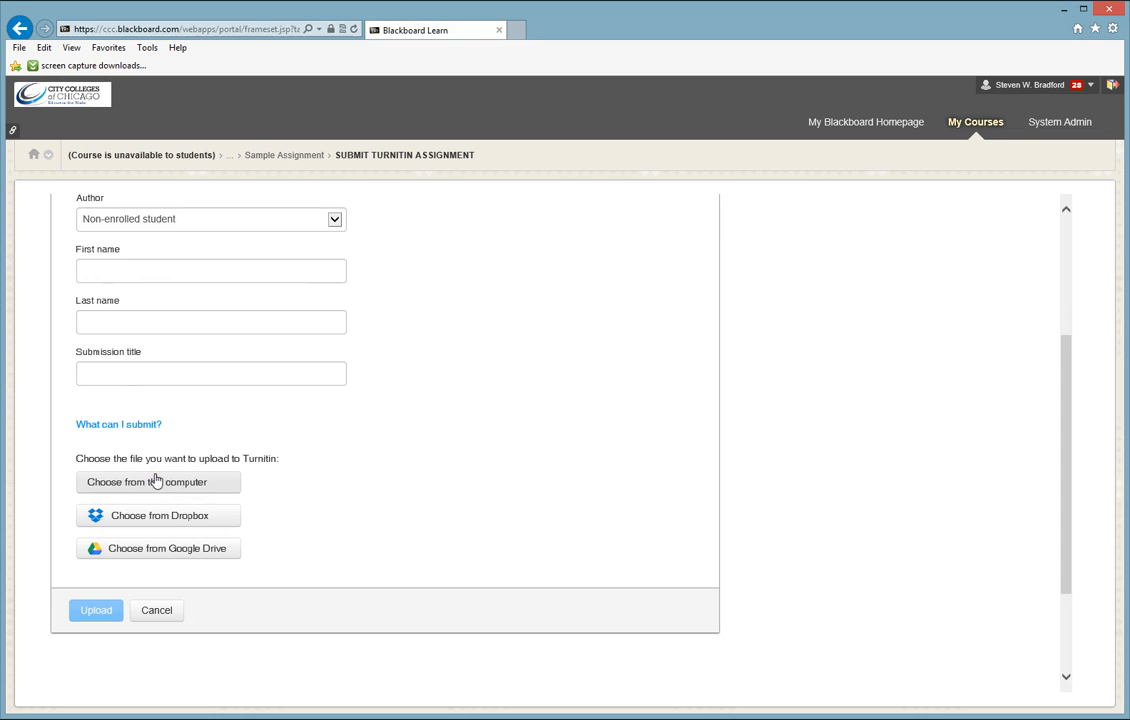
{"action": "mouse_move", "coordinate": [157, 480]}
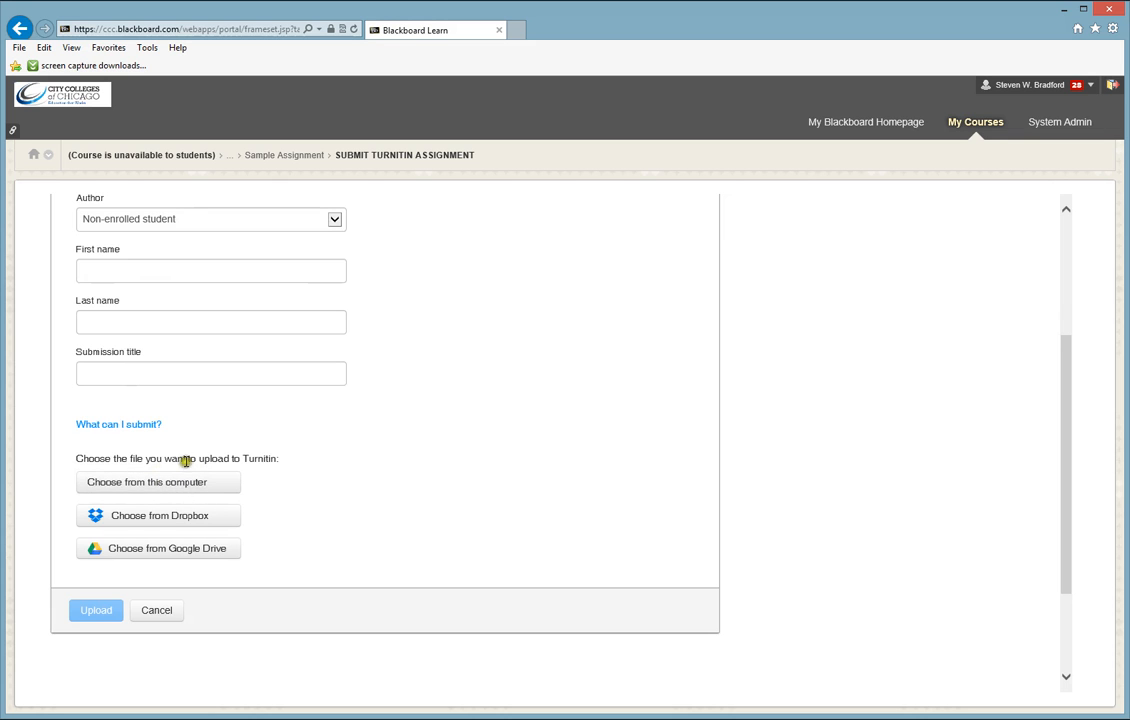
{"action": "mouse_move", "coordinate": [98, 188]}
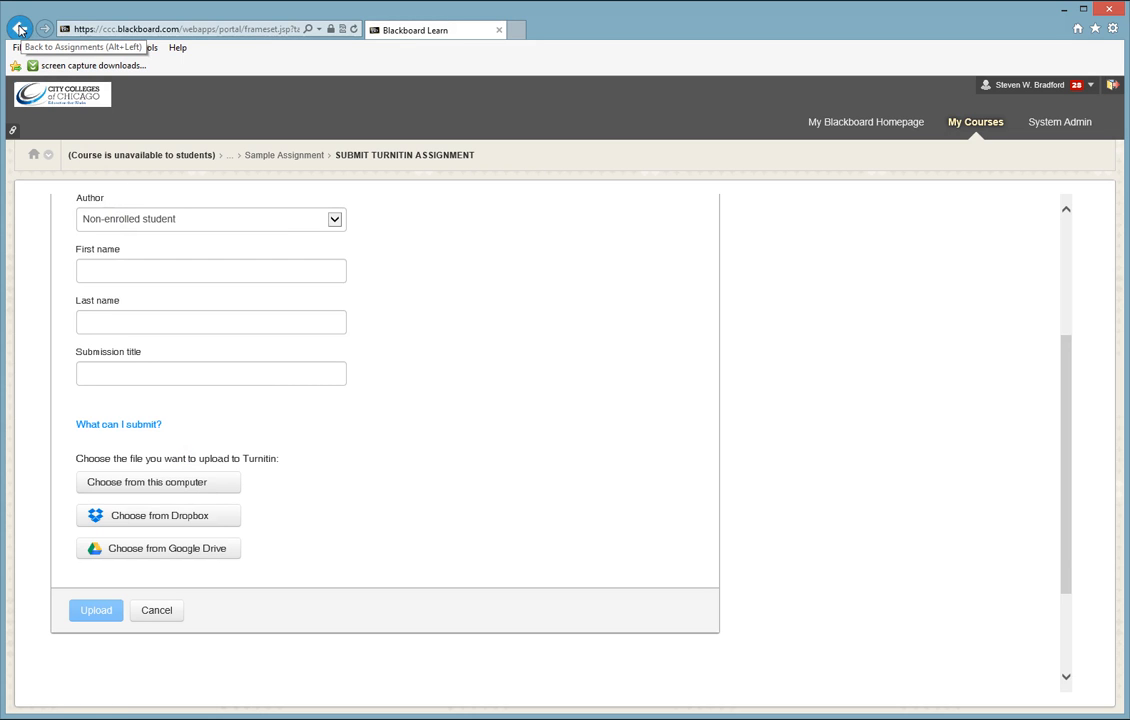
Go back to Assignments, then show the Exams/Quizzes page with its two quizzes.
{"action": "left_click", "coordinate": [19, 28]}
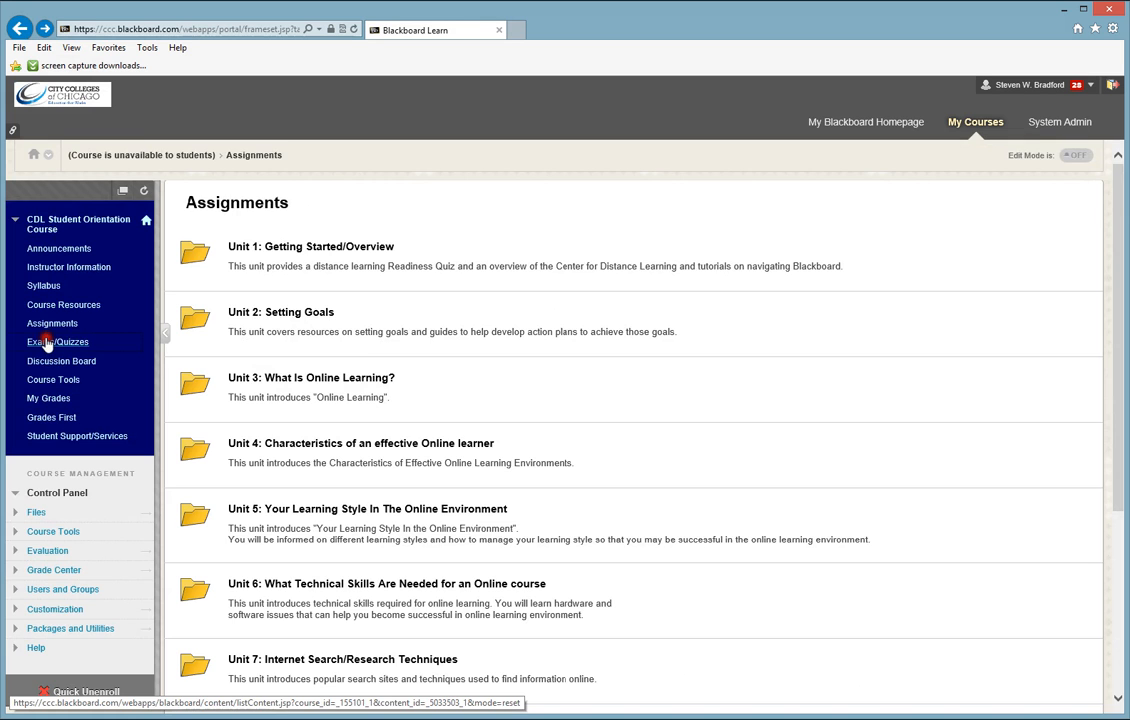
{"action": "left_click", "coordinate": [57, 341]}
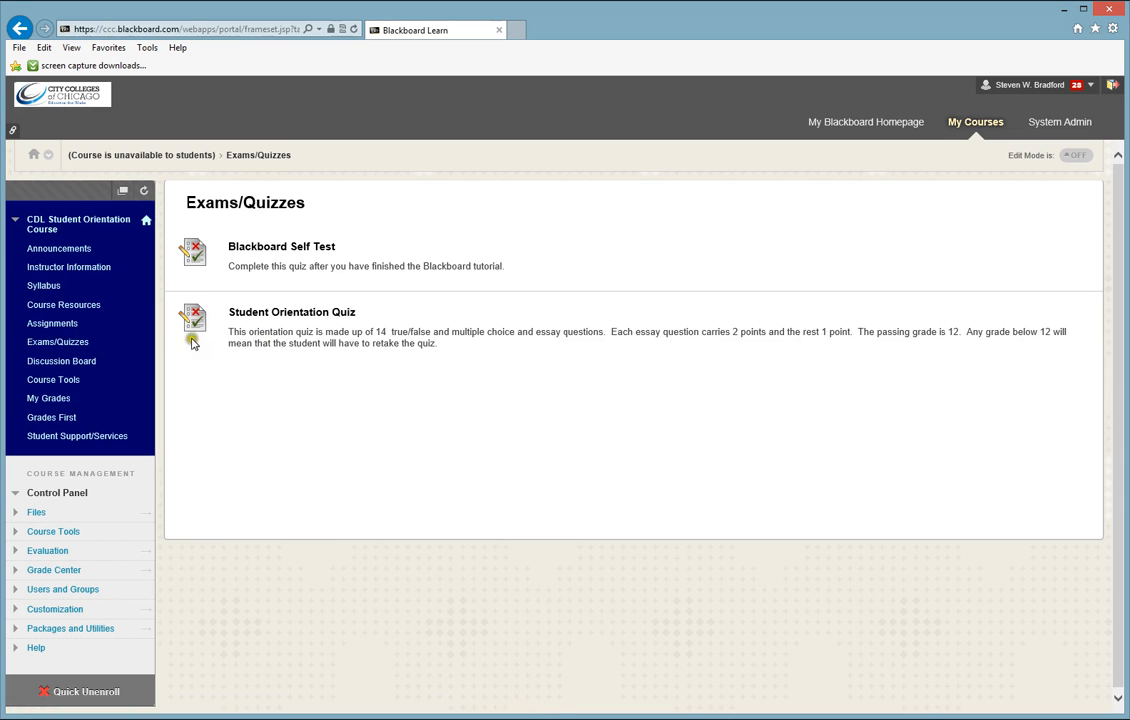
{"action": "left_click", "coordinate": [61, 361]}
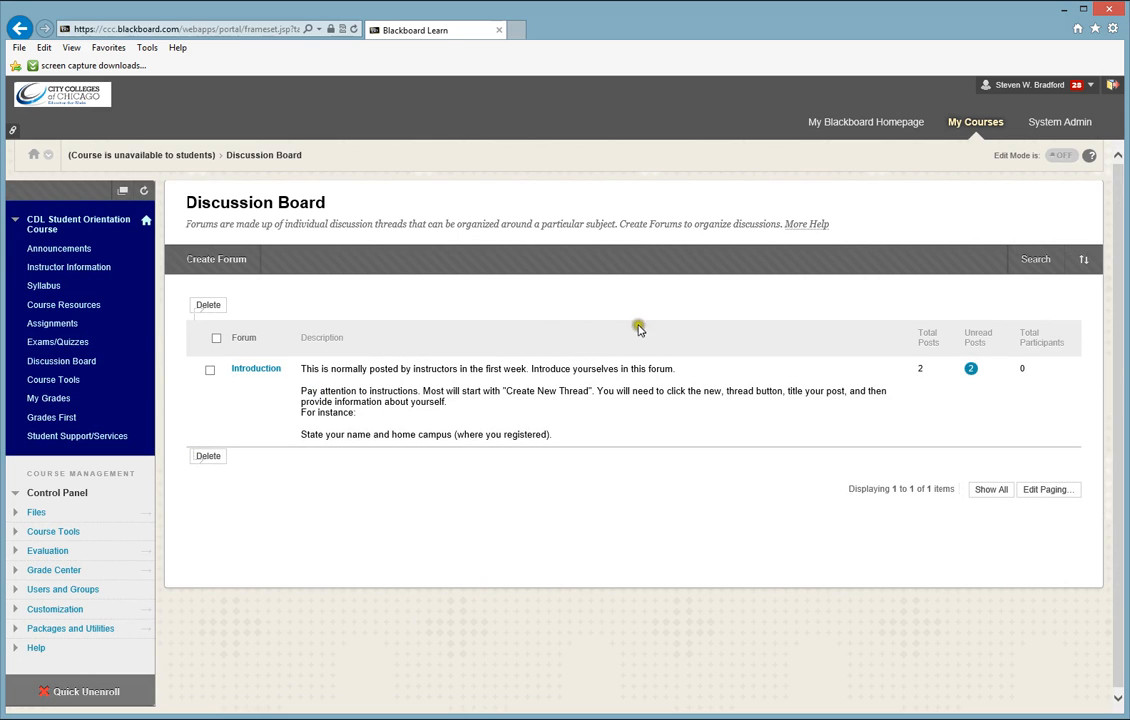
{"action": "mouse_move", "coordinate": [640, 328]}
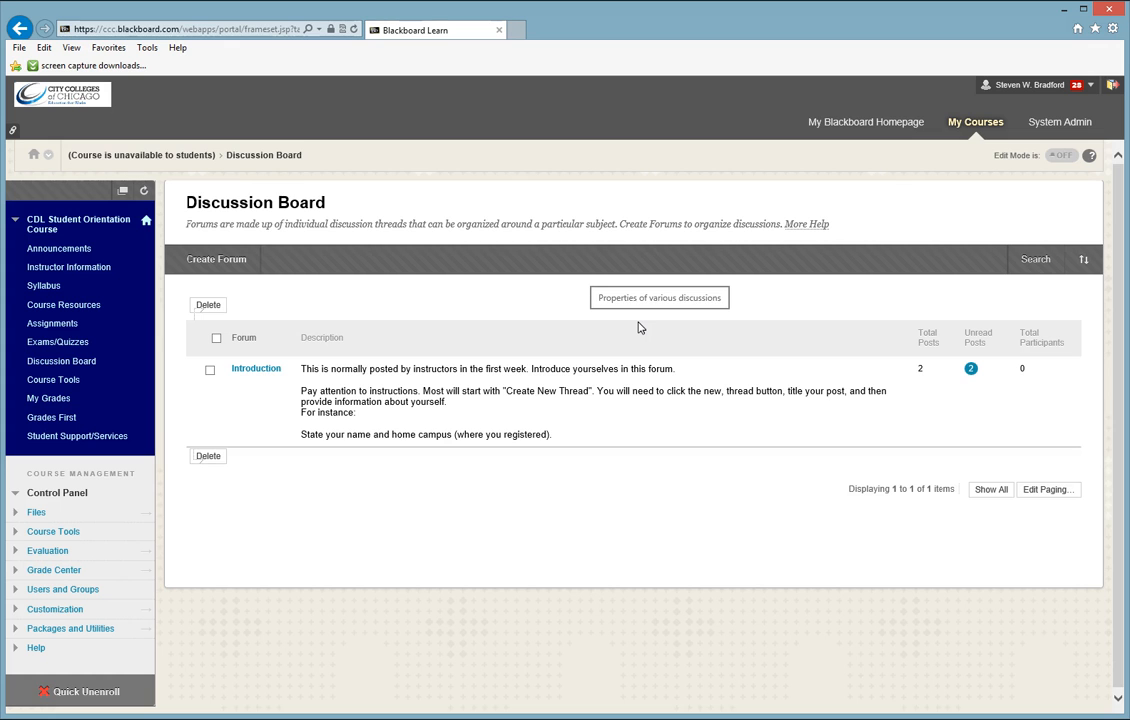
{"action": "mouse_move", "coordinate": [629, 326]}
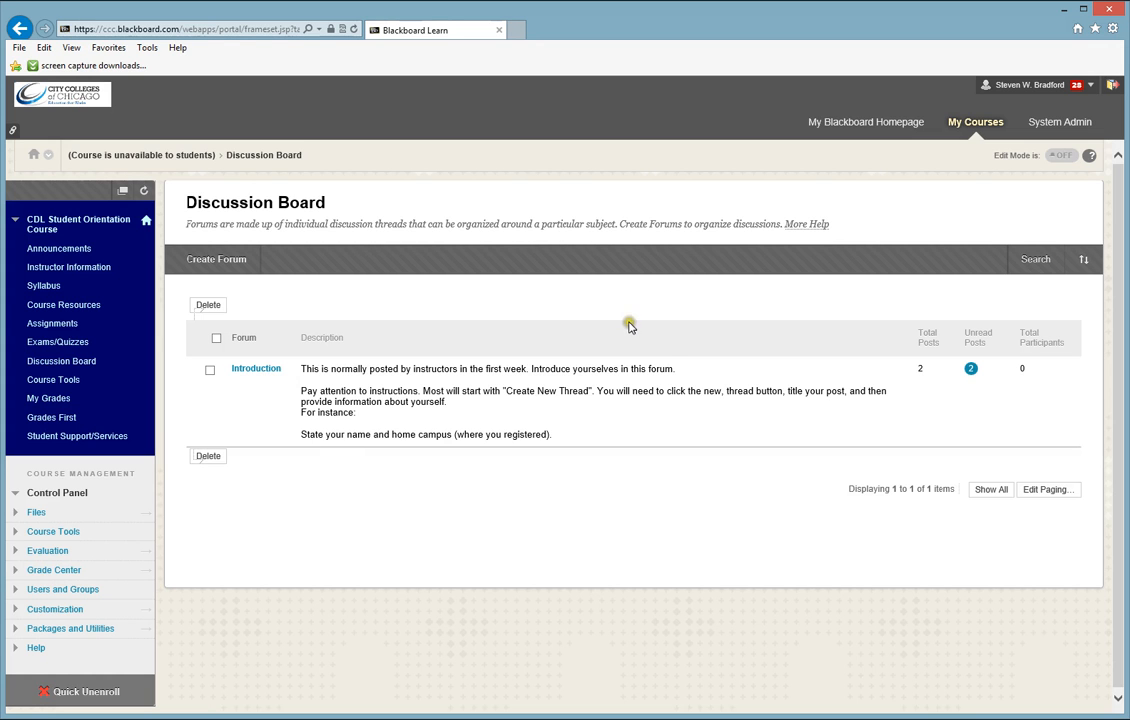
{"action": "mouse_move", "coordinate": [548, 328]}
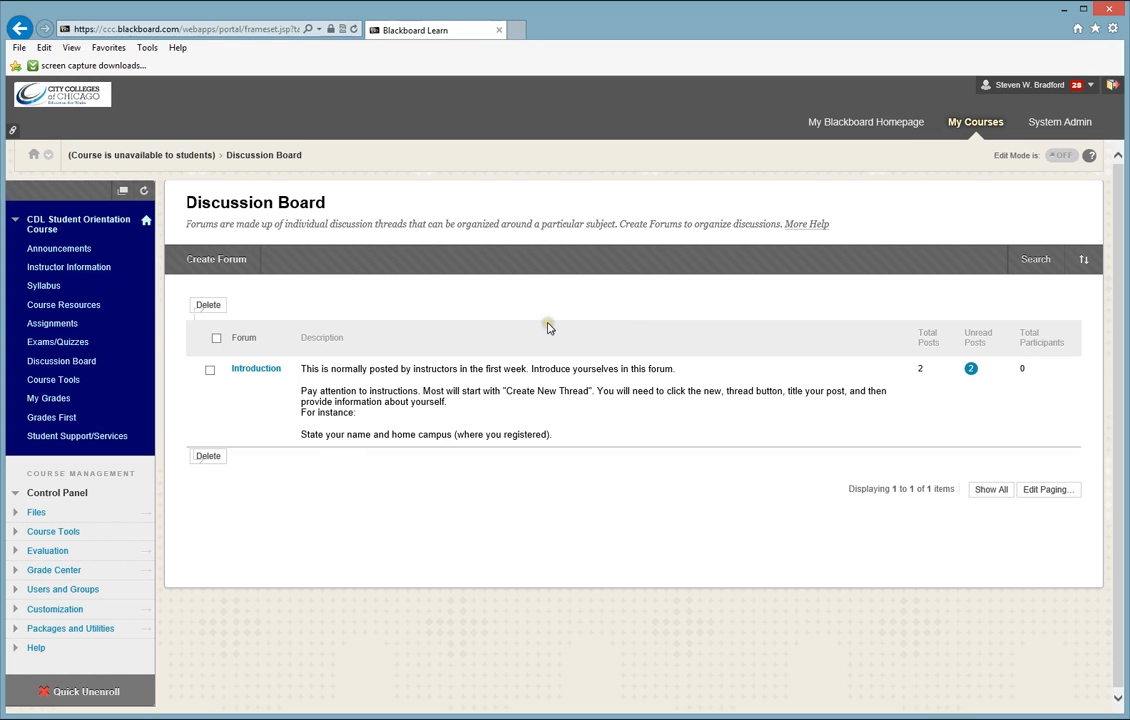
{"action": "mouse_move", "coordinate": [500, 335]}
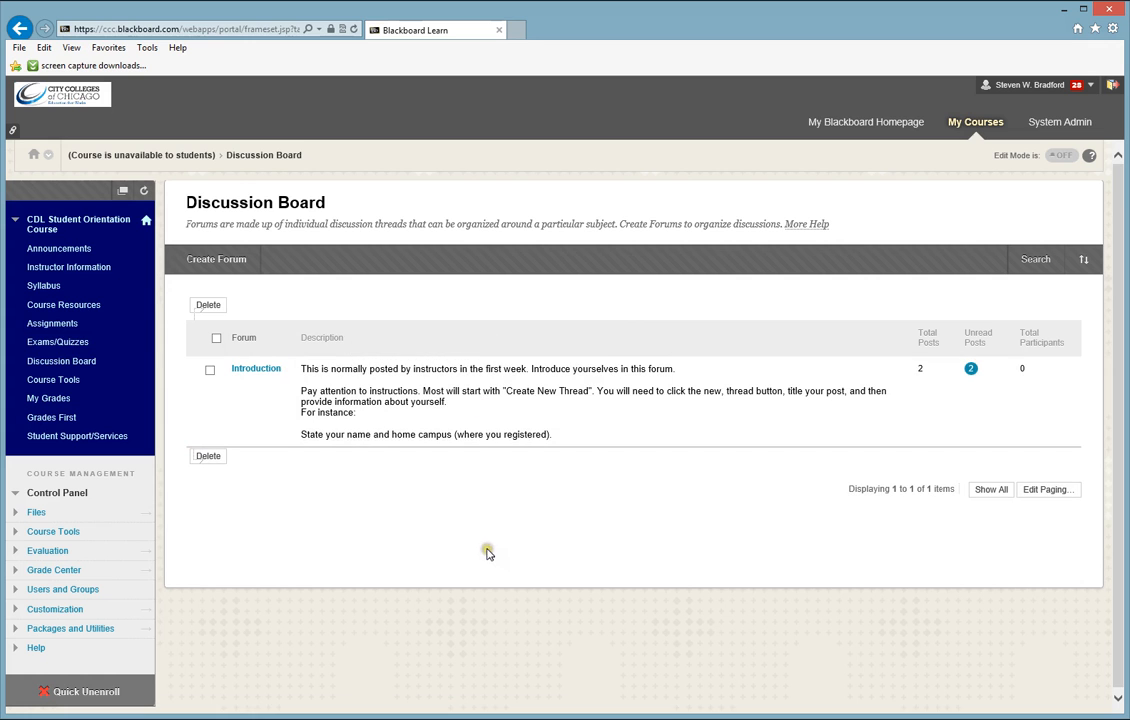
{"action": "mouse_move", "coordinate": [491, 564]}
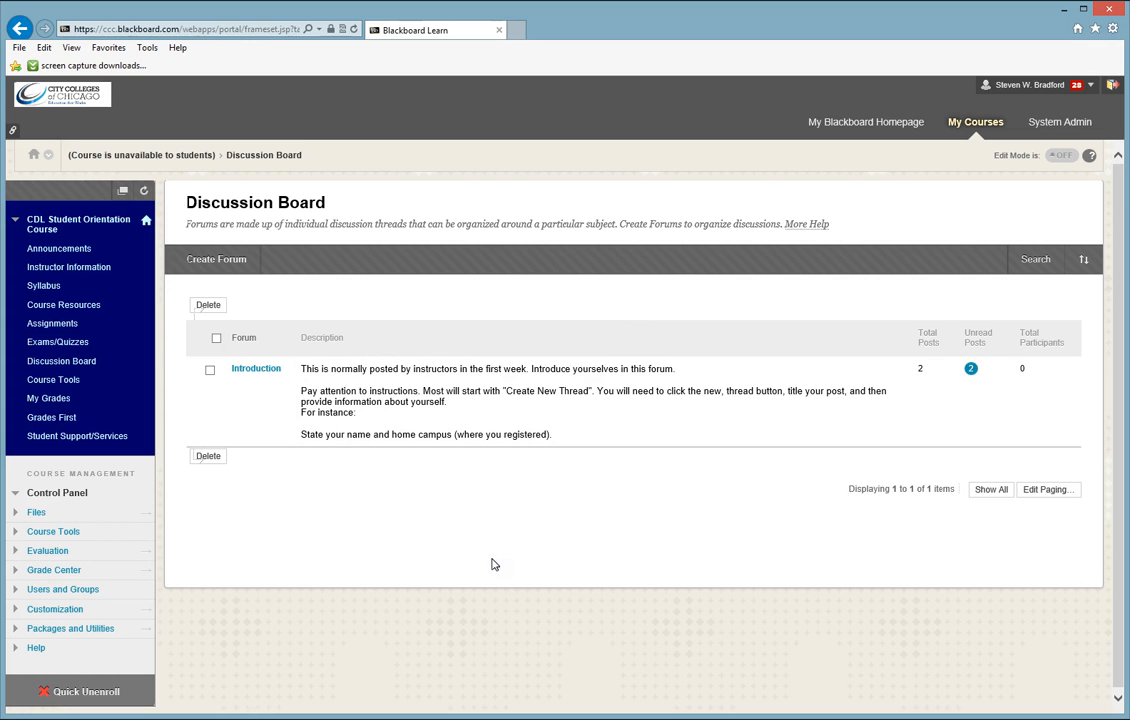
{"action": "mouse_move", "coordinate": [256, 368]}
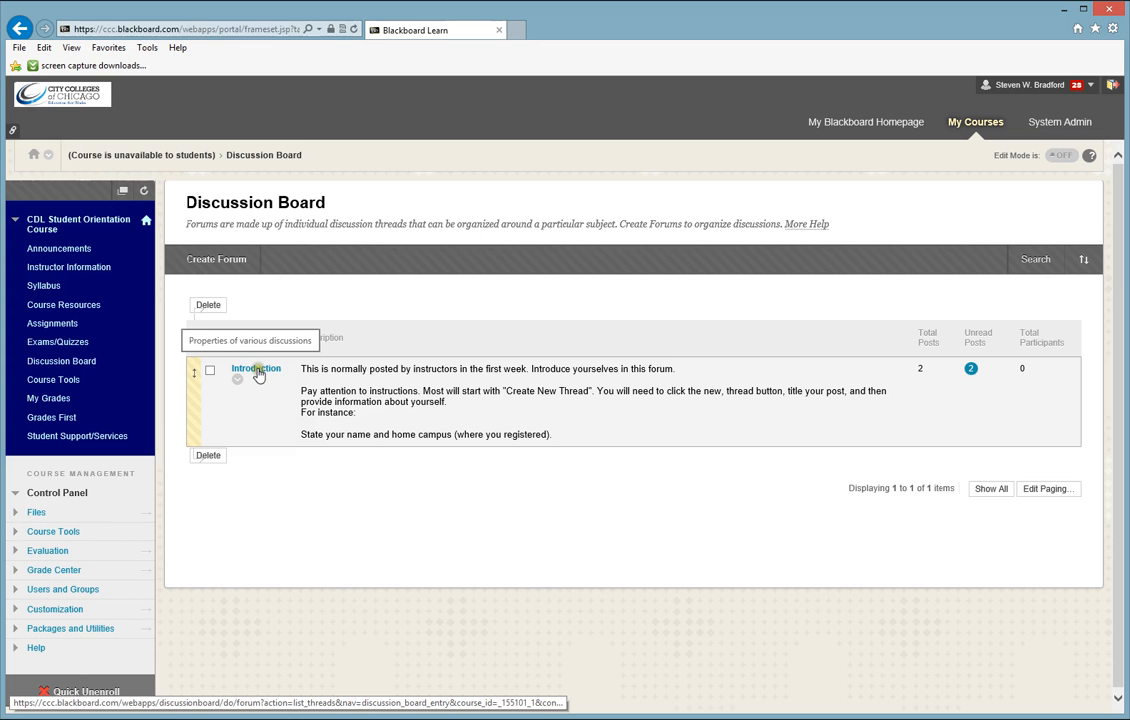
{"action": "left_click", "coordinate": [256, 368]}
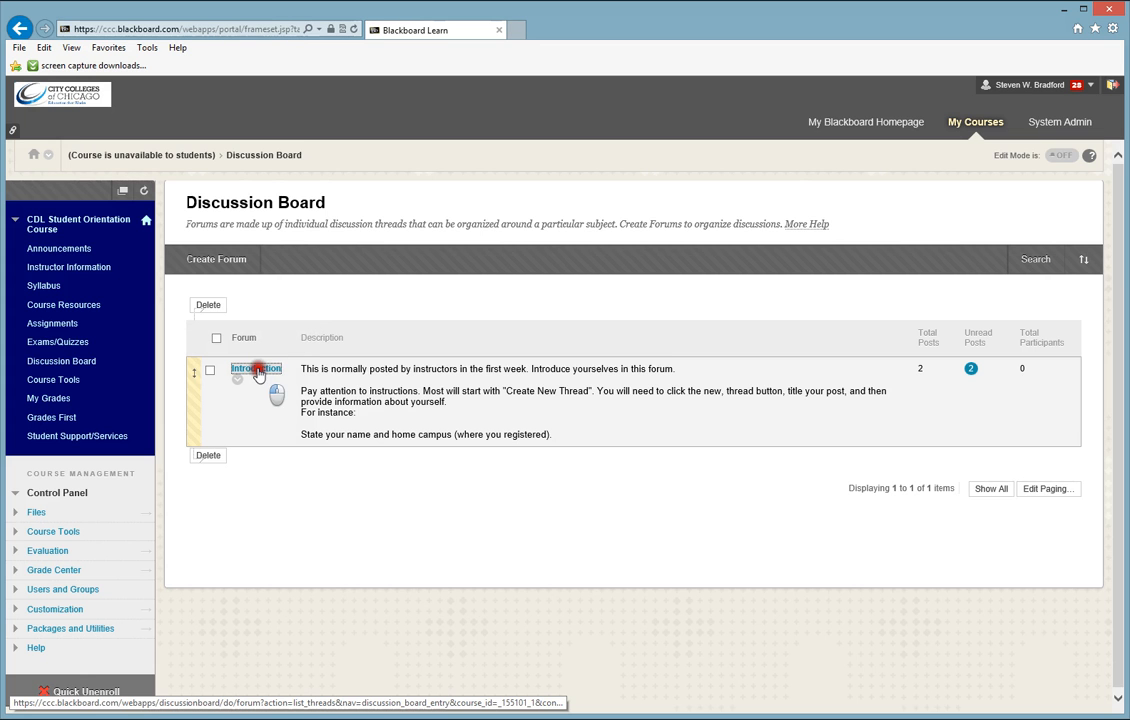
Open the Introduction forum, which lists two published anonymous threads.
{"action": "left_click", "coordinate": [256, 368]}
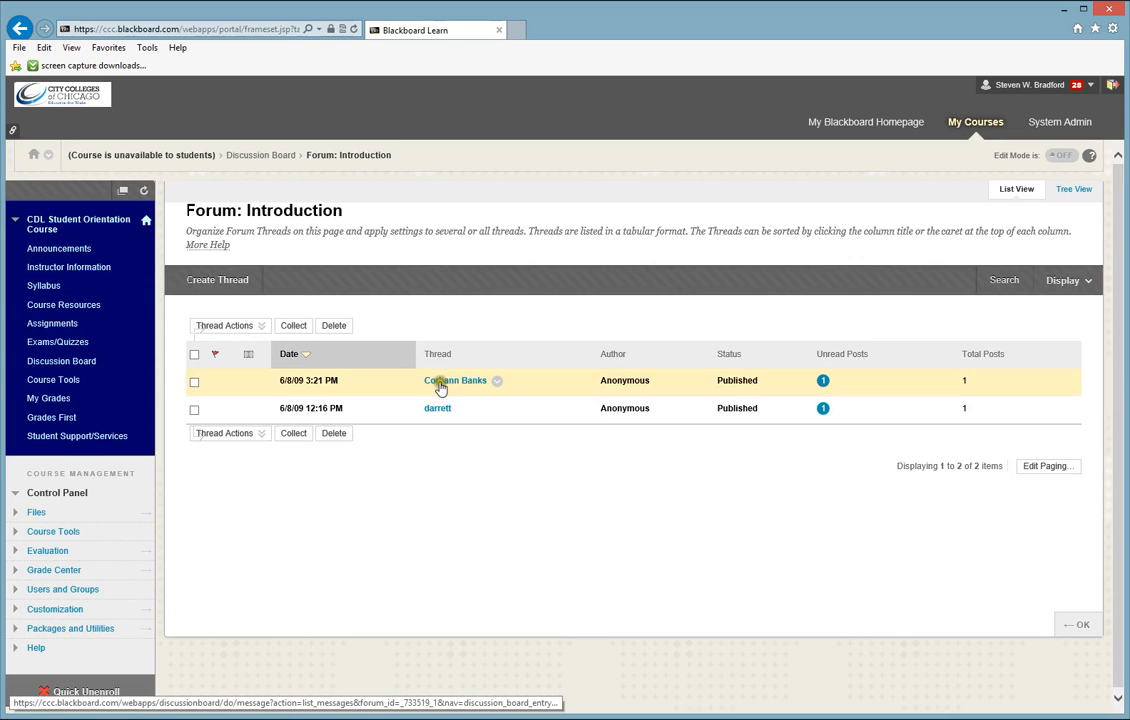
{"action": "mouse_move", "coordinate": [469, 501]}
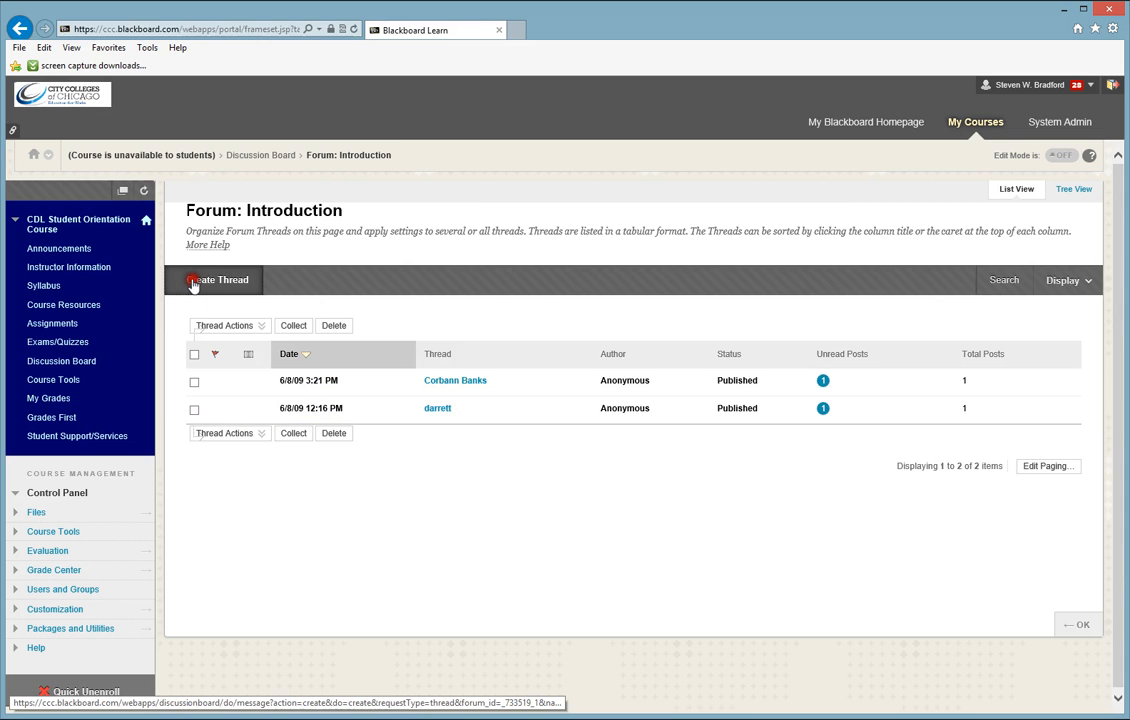
Submit a new Introduction forum thread with subject 'intro' and a short hello message.
{"action": "left_click", "coordinate": [217, 279]}
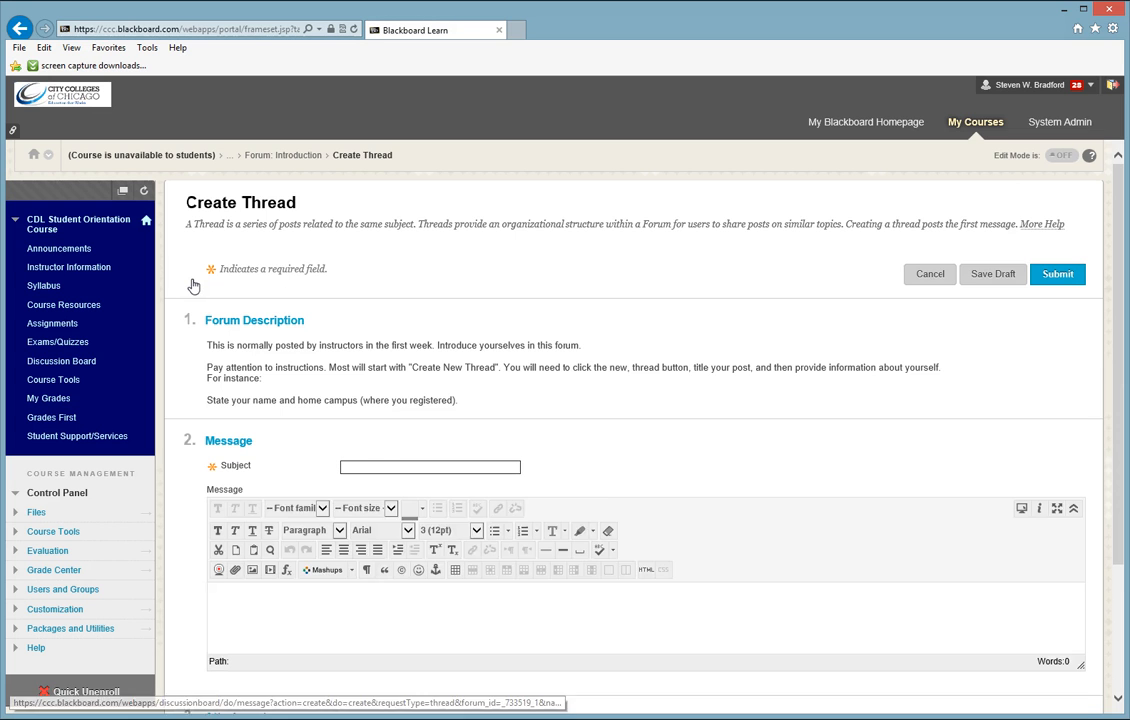
{"action": "left_click", "coordinate": [430, 466]}
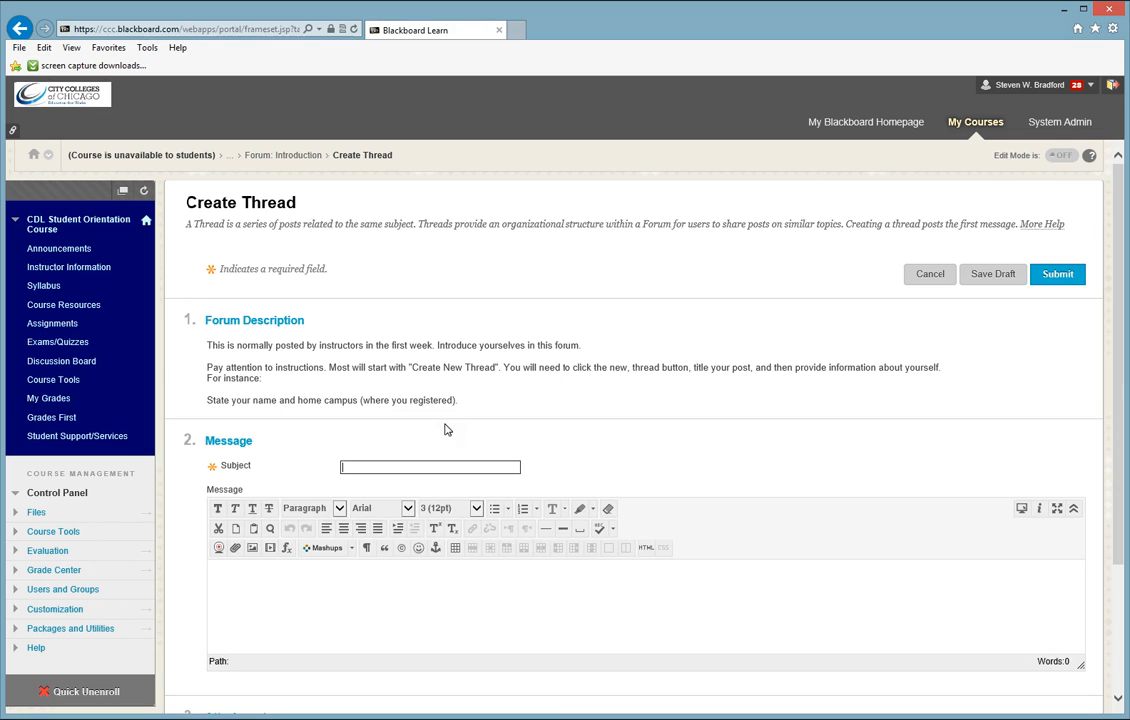
{"action": "type", "text": "intr"}
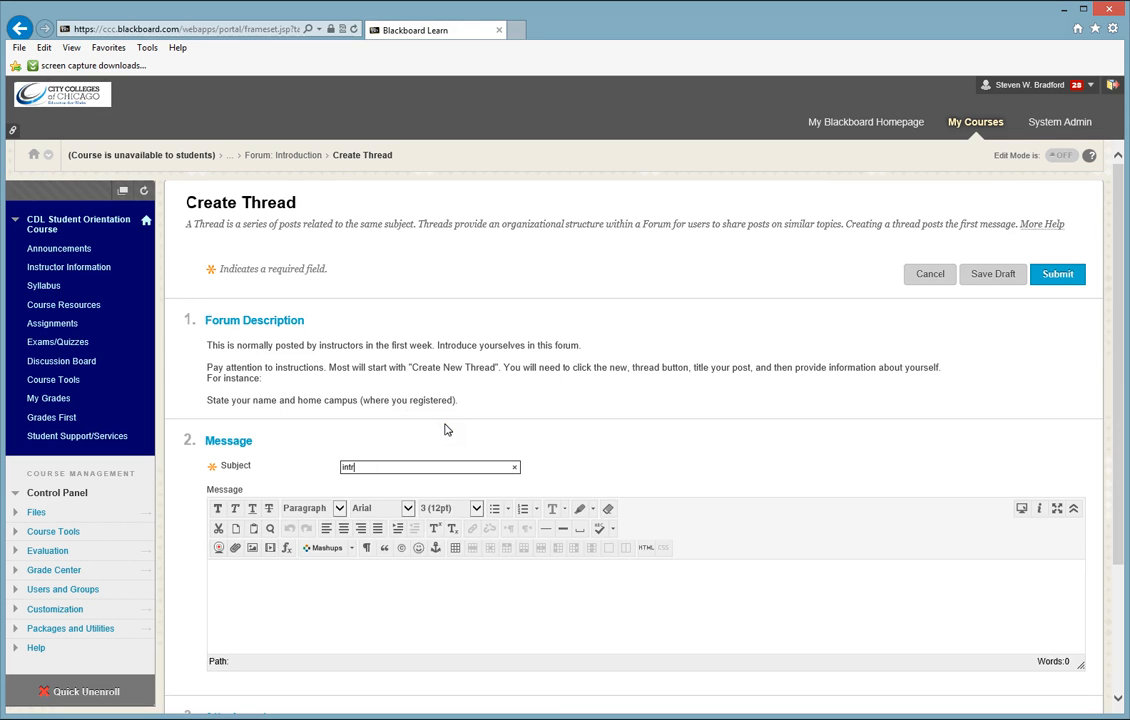
{"action": "type", "text": "o"}
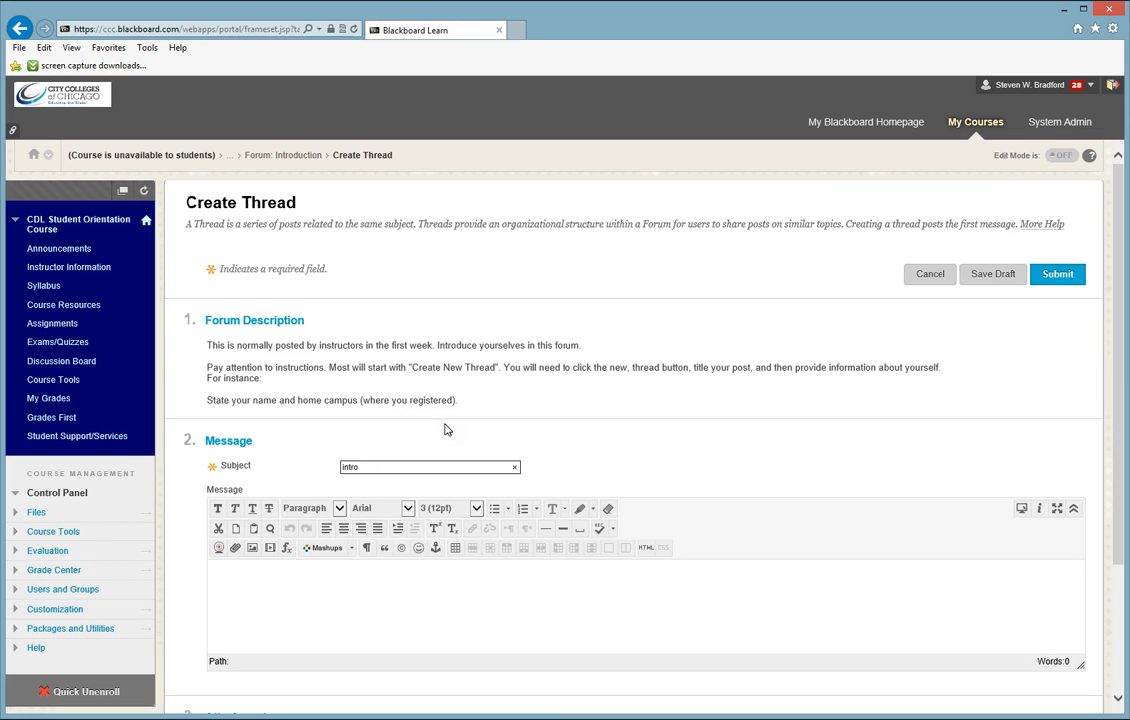
{"action": "type", "text": "hello my name is"}
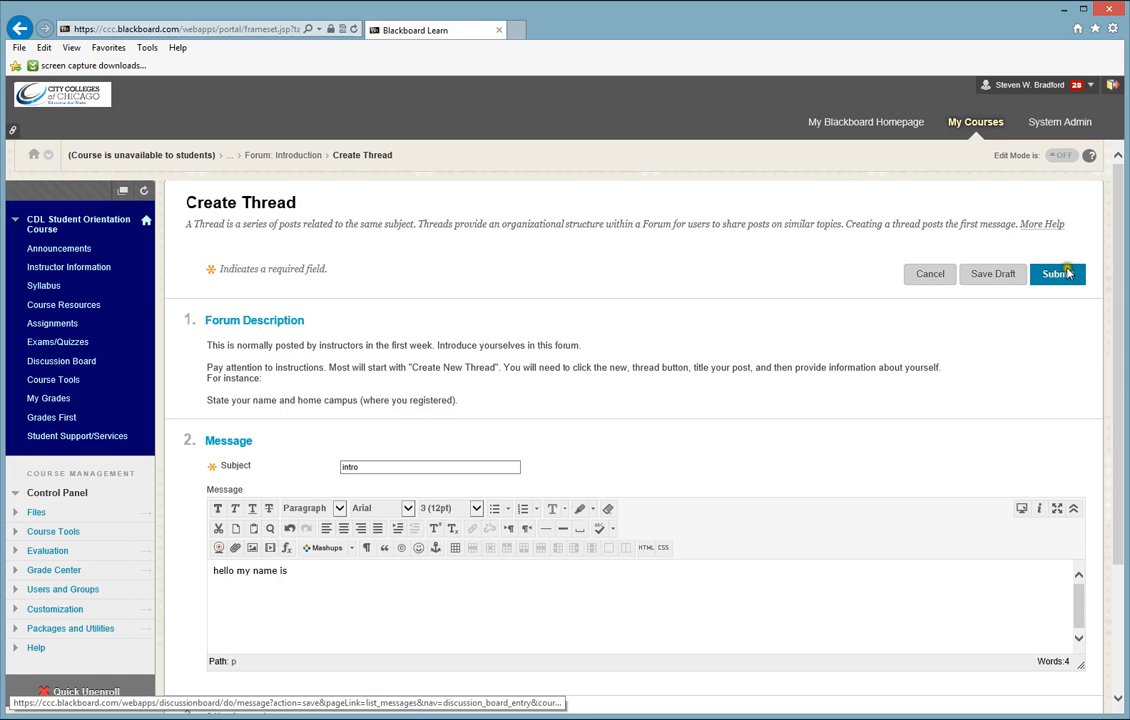
{"action": "left_click", "coordinate": [1056, 273]}
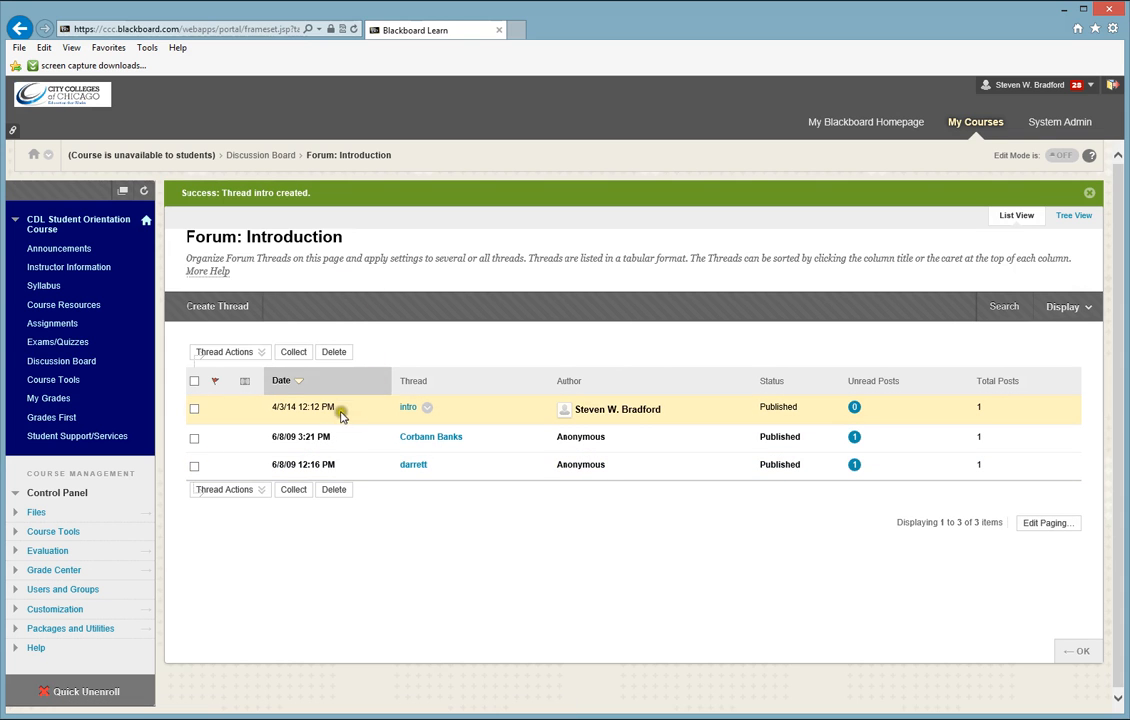
{"action": "mouse_move", "coordinate": [352, 416]}
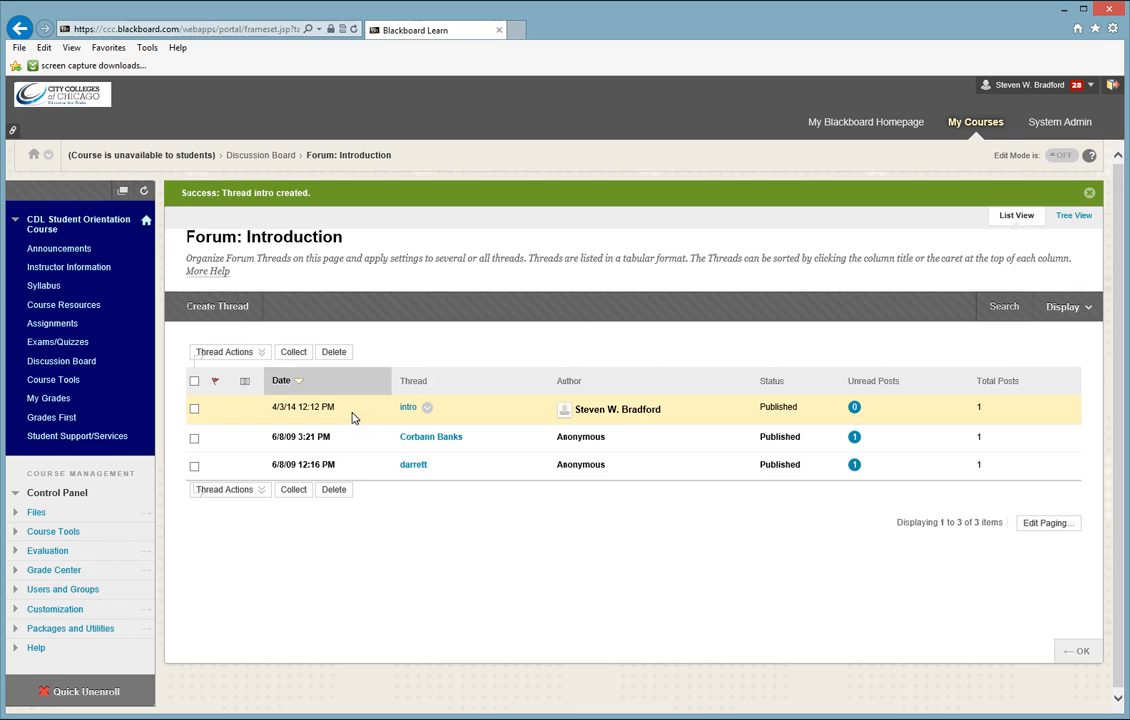
{"action": "mouse_move", "coordinate": [362, 421]}
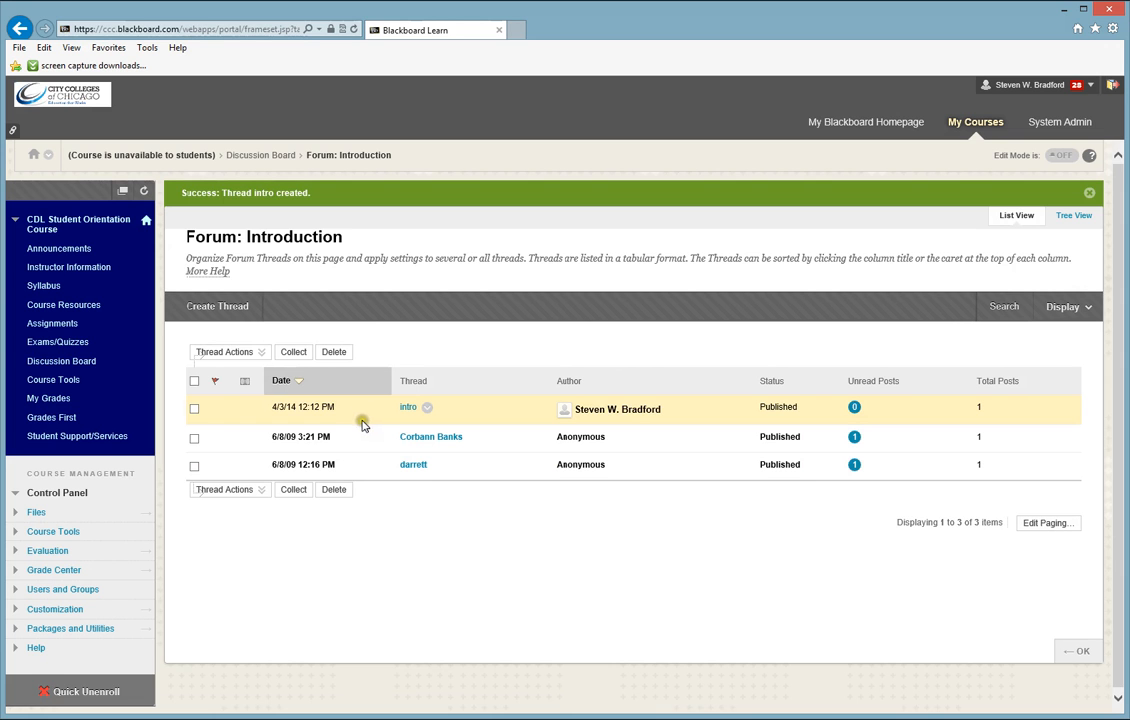
{"action": "mouse_move", "coordinate": [430, 437]}
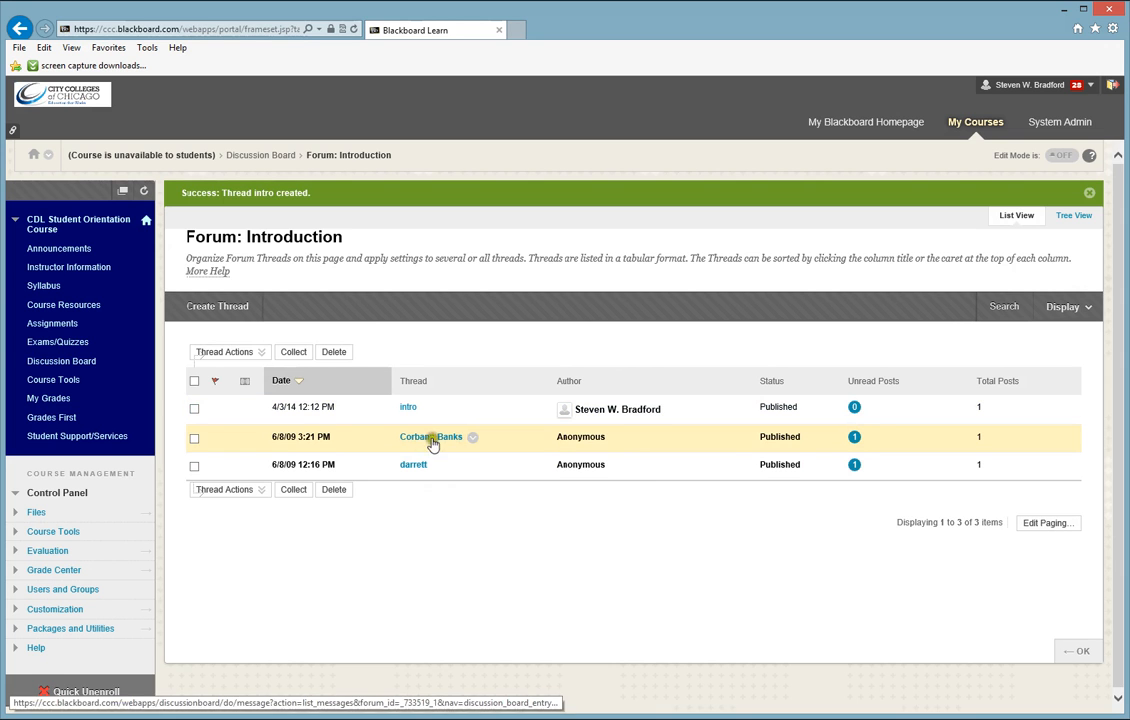
{"action": "mouse_move", "coordinate": [414, 464]}
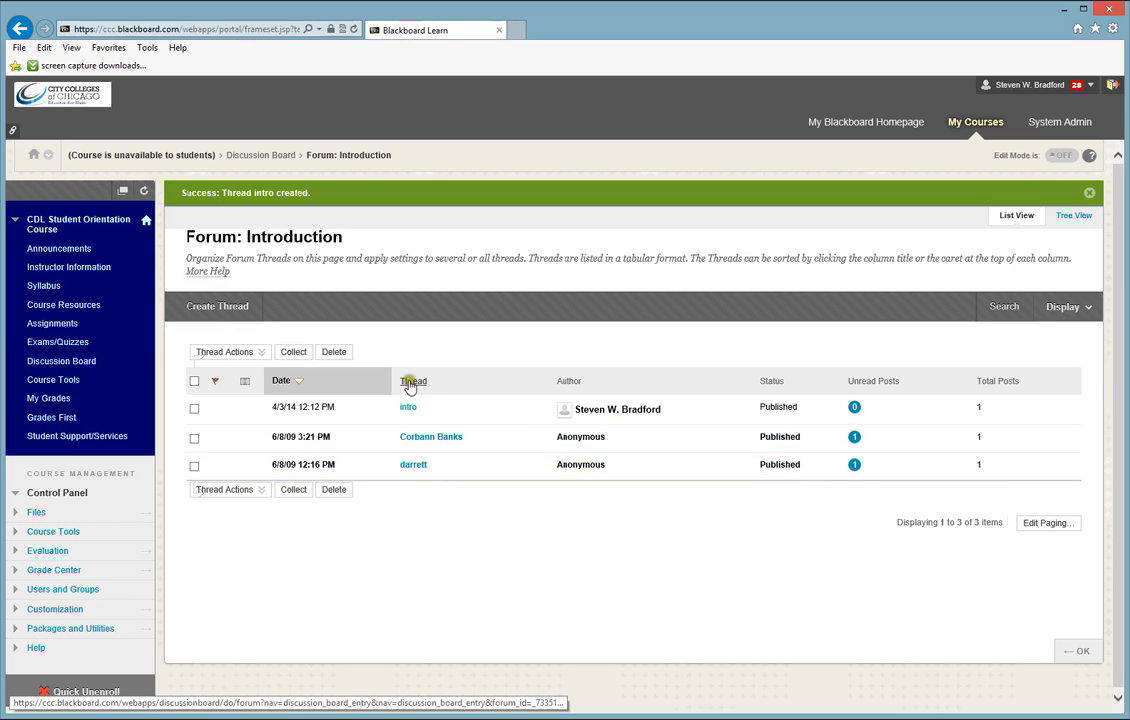
{"action": "mouse_move", "coordinate": [447, 441]}
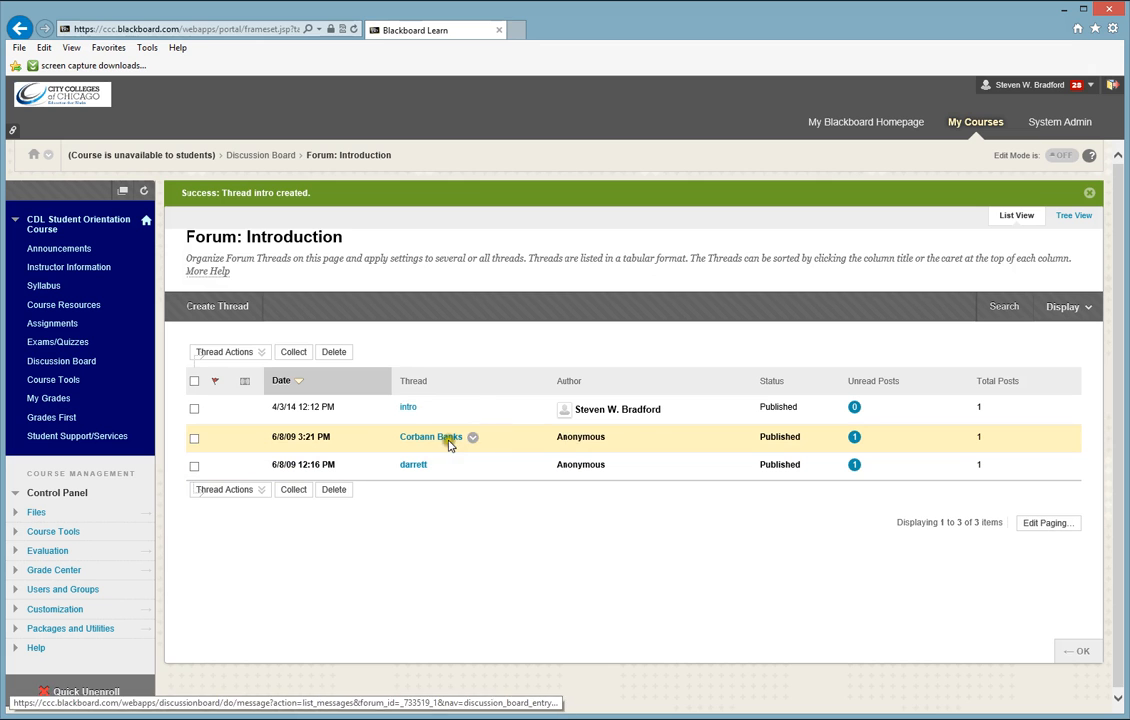
{"action": "mouse_move", "coordinate": [430, 437]}
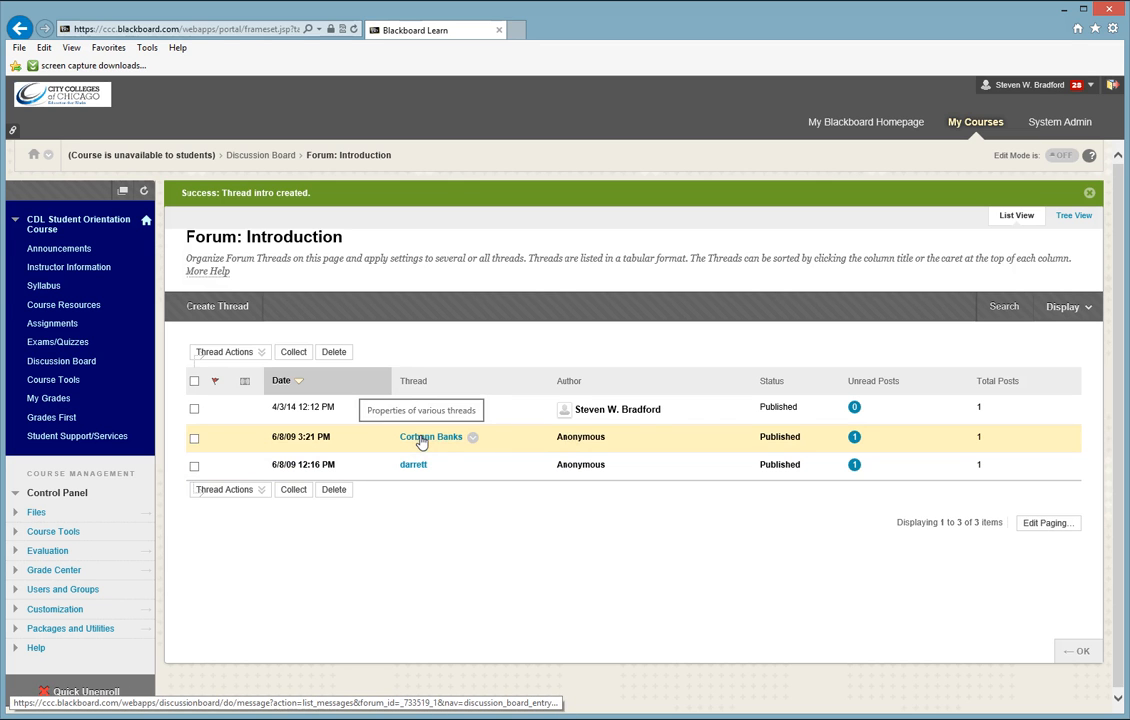
{"action": "left_click", "coordinate": [430, 437]}
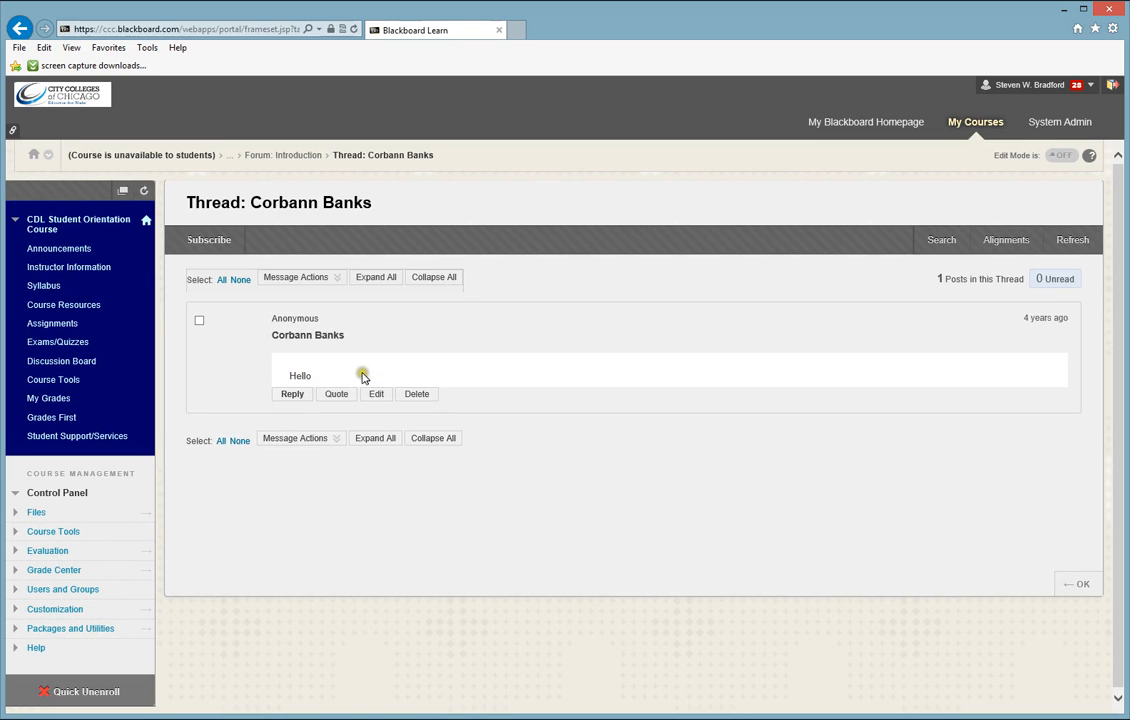
{"action": "mouse_move", "coordinate": [293, 393]}
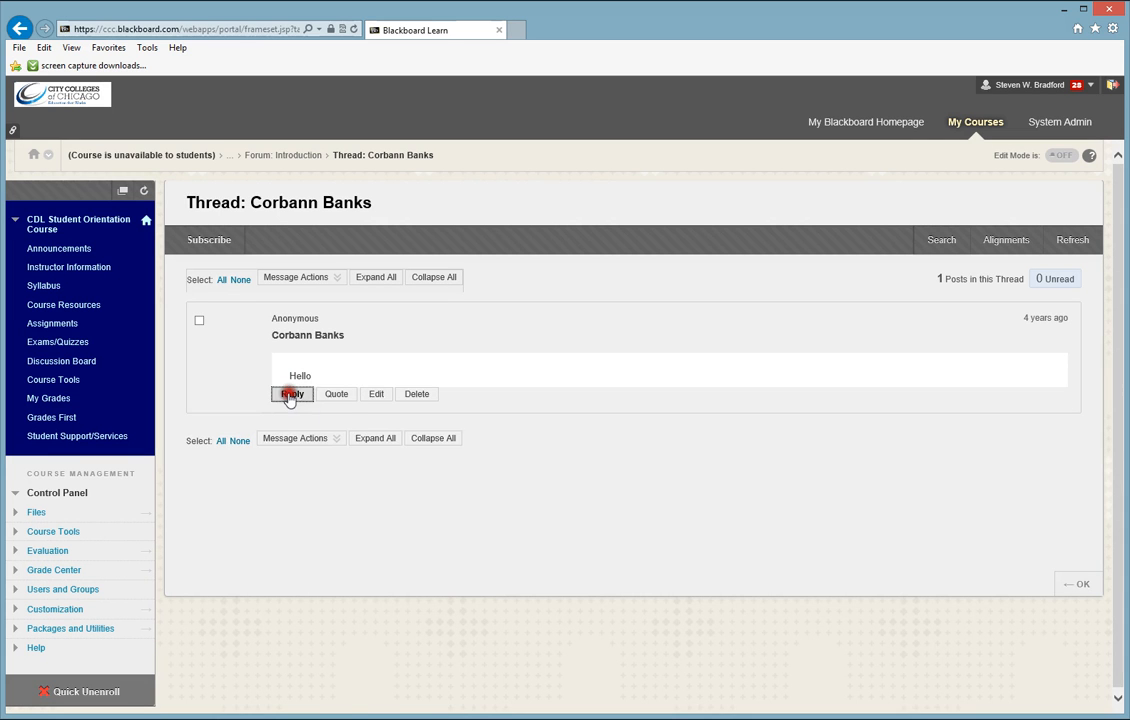
{"action": "left_click", "coordinate": [291, 393]}
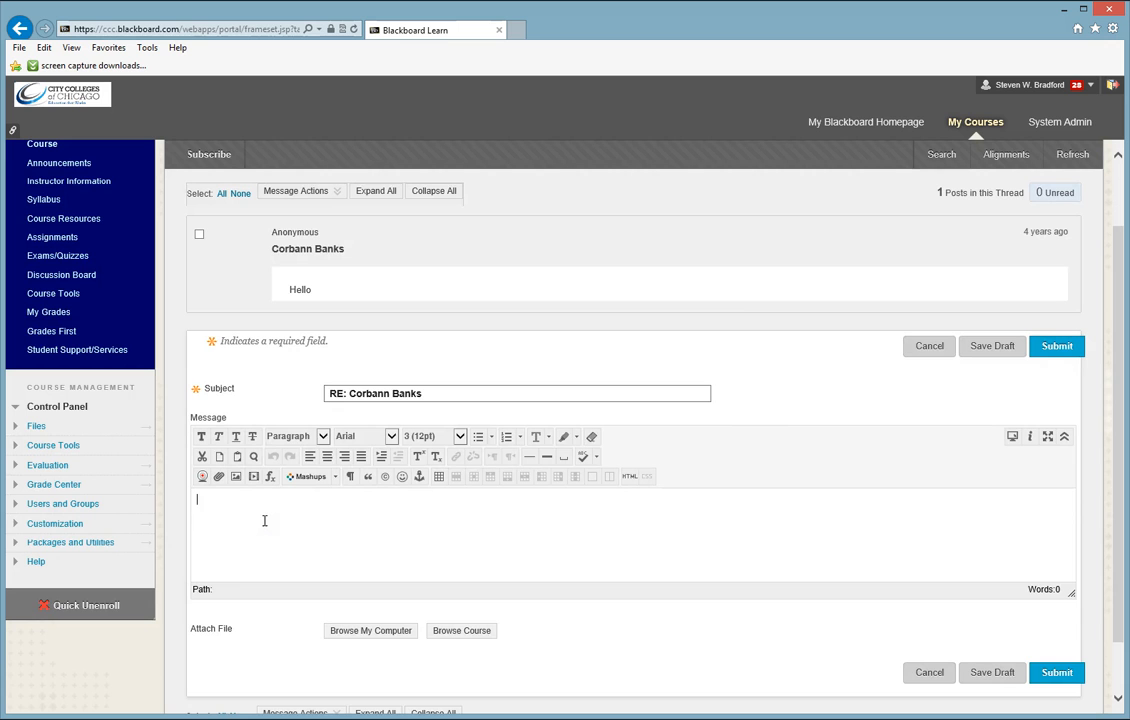
{"action": "type", "text": "hello corbann"}
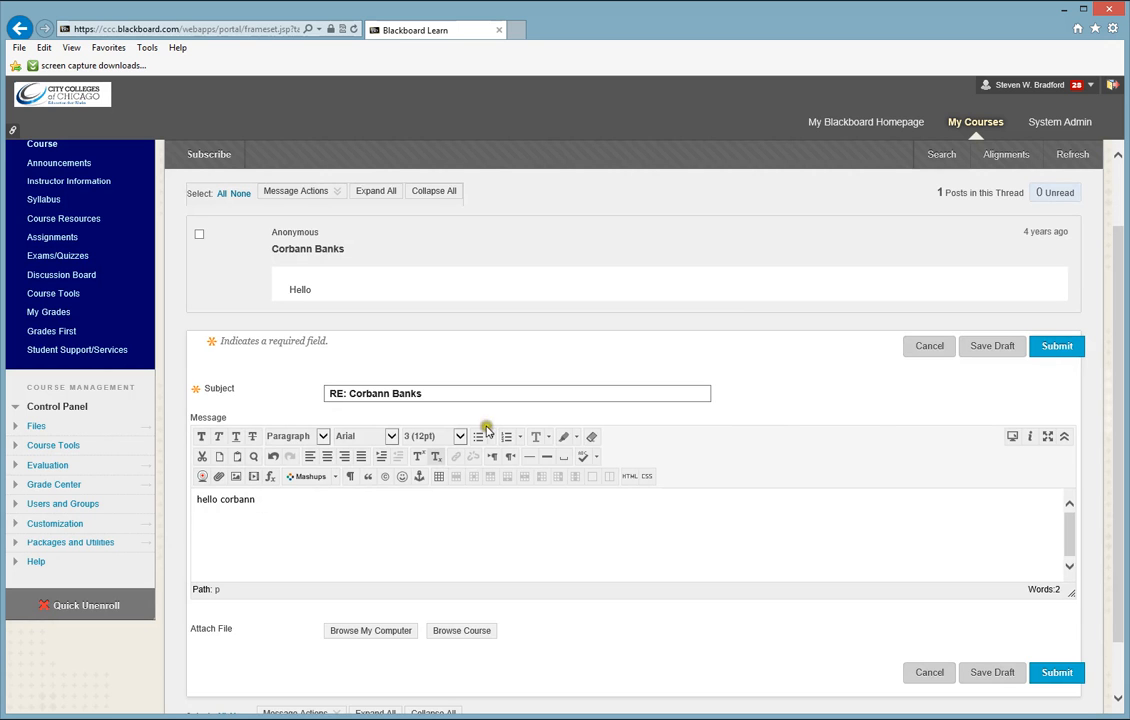
{"action": "left_click", "coordinate": [1056, 345]}
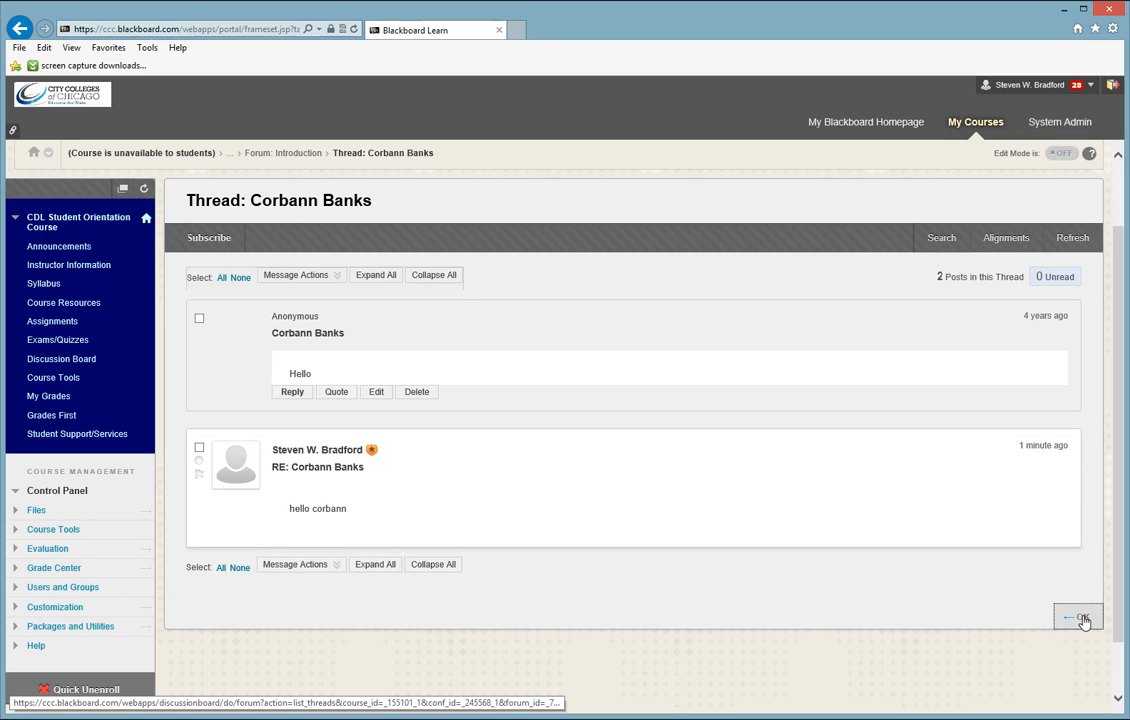
{"action": "left_click", "coordinate": [1078, 617]}
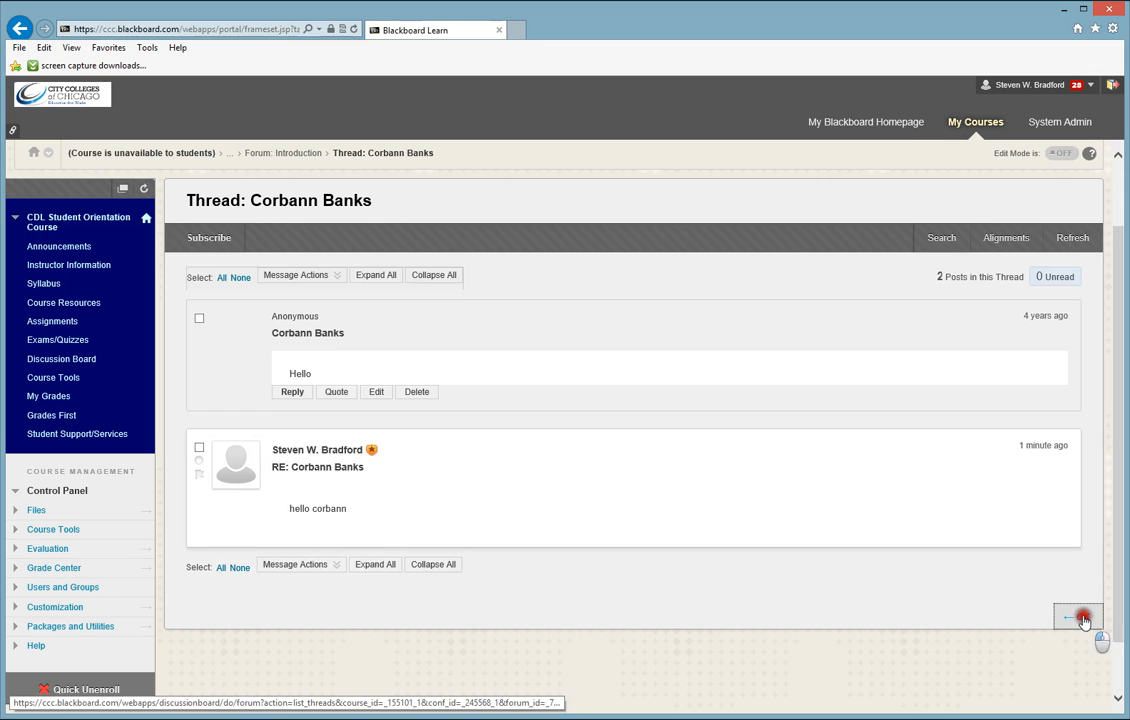
{"action": "left_click", "coordinate": [1078, 616]}
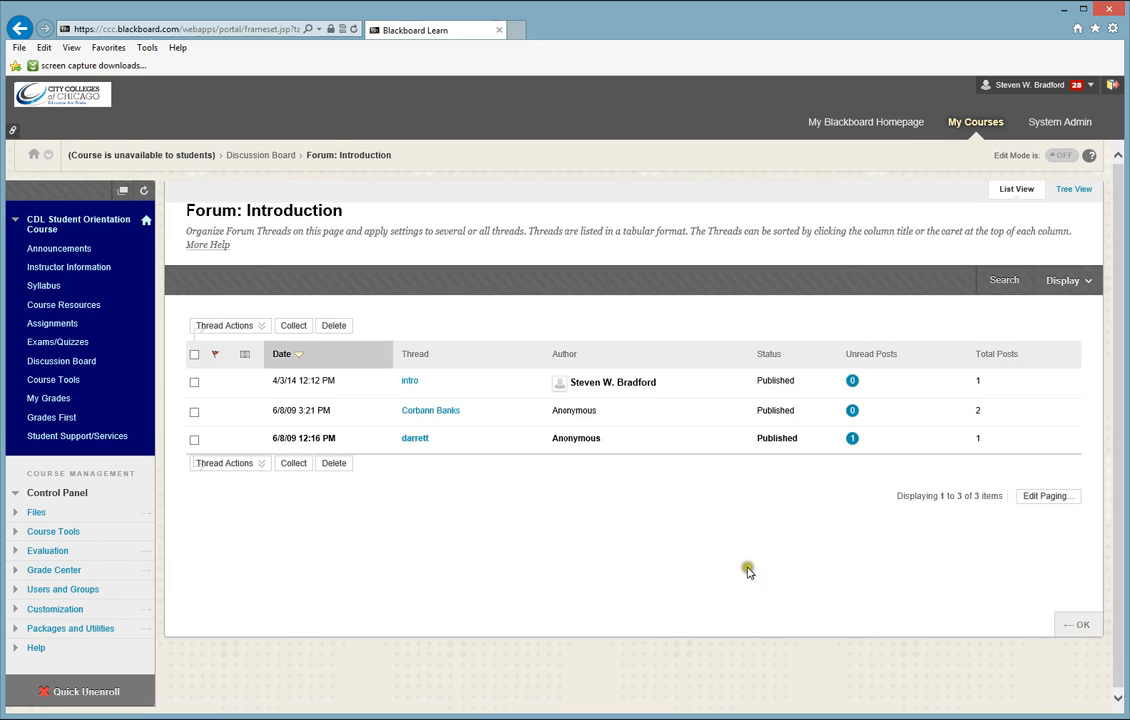
{"action": "mouse_move", "coordinate": [1064, 648]}
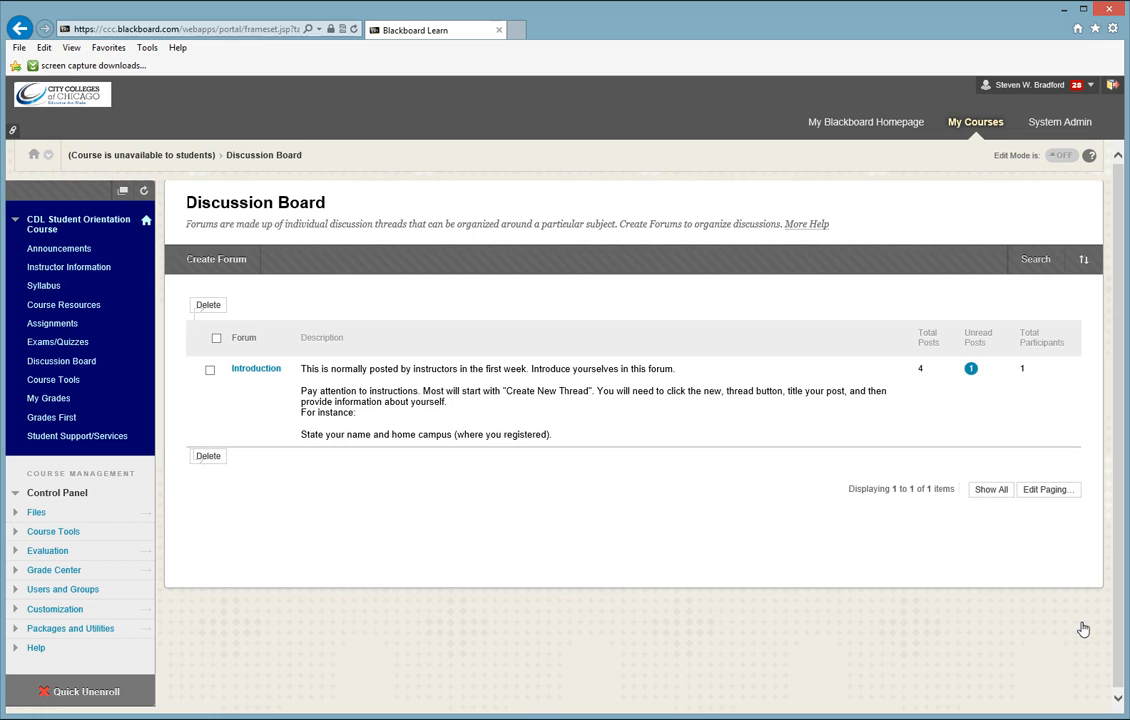
{"action": "mouse_move", "coordinate": [1040, 590]}
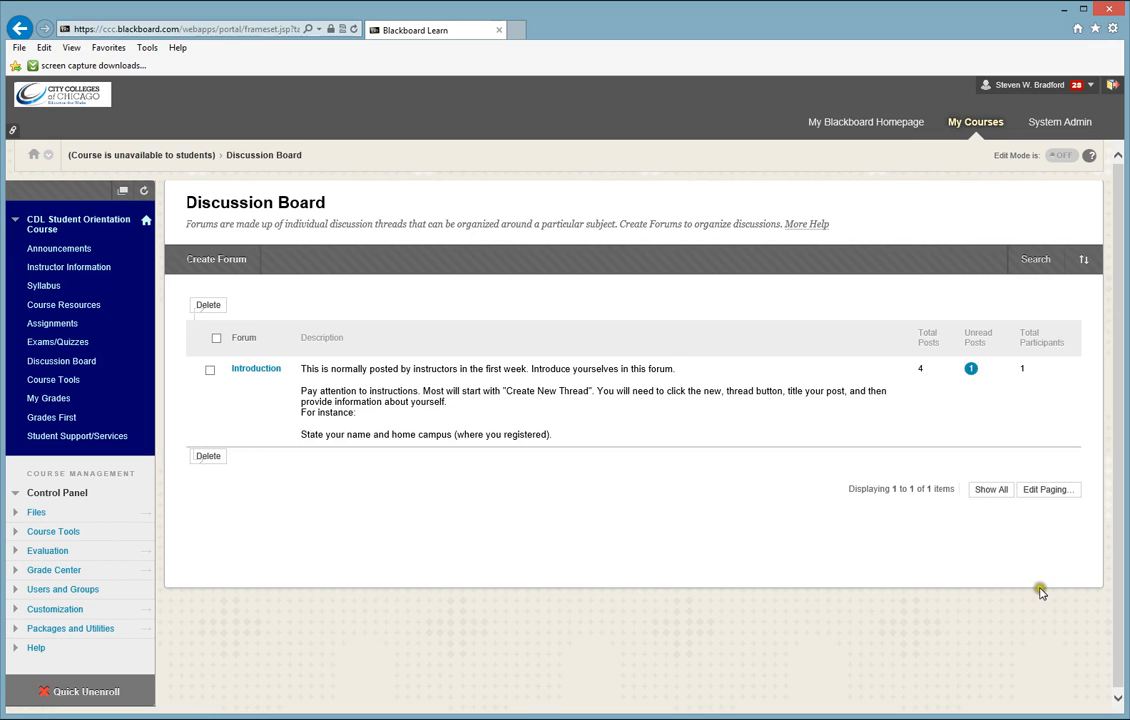
{"action": "mouse_move", "coordinate": [390, 547]}
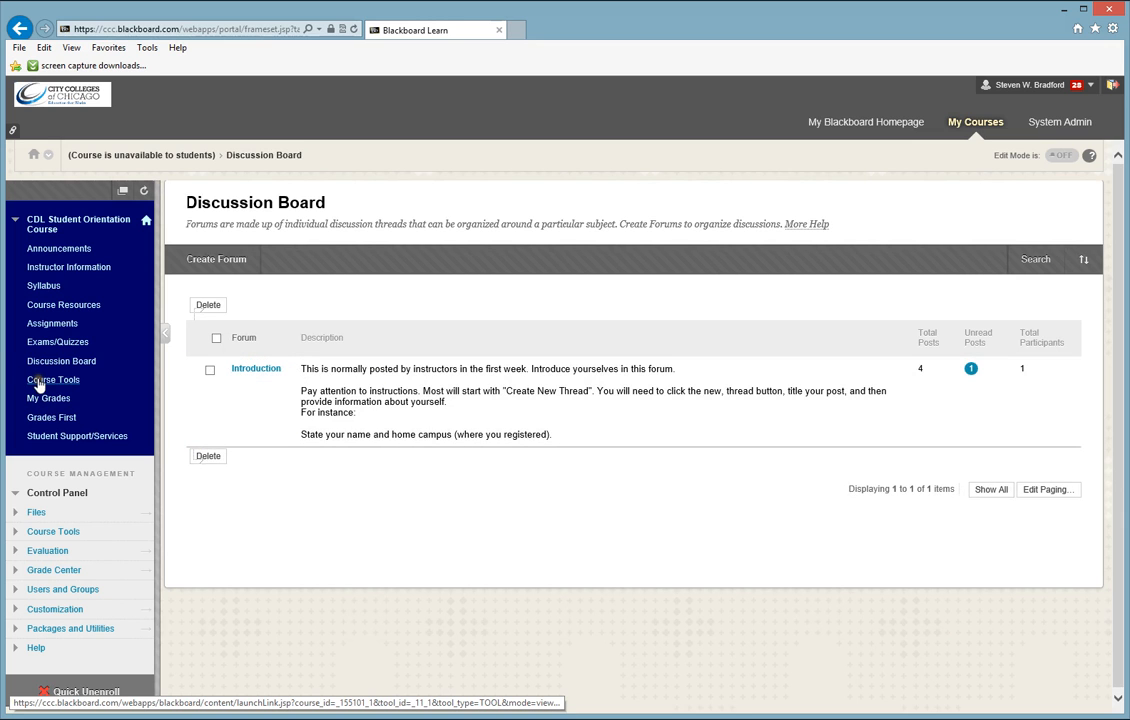
Open Course Tools and browse tools such as Announcements, Calendar and Groups.
{"action": "left_click", "coordinate": [53, 379]}
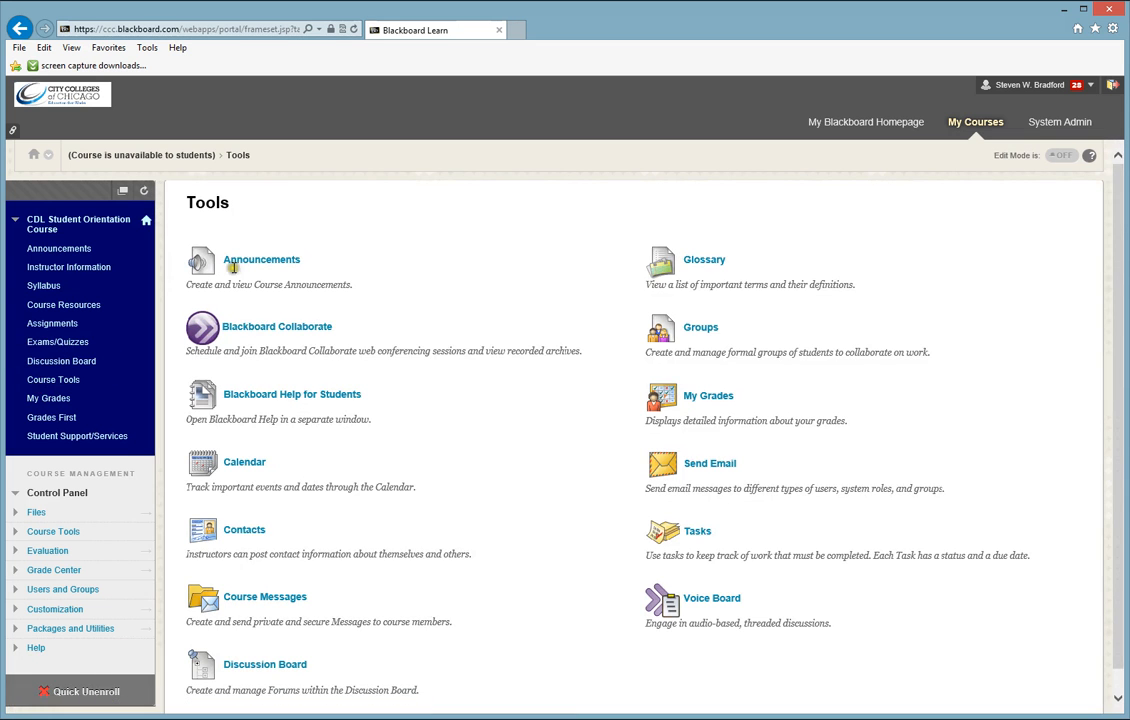
{"action": "mouse_move", "coordinate": [358, 658]}
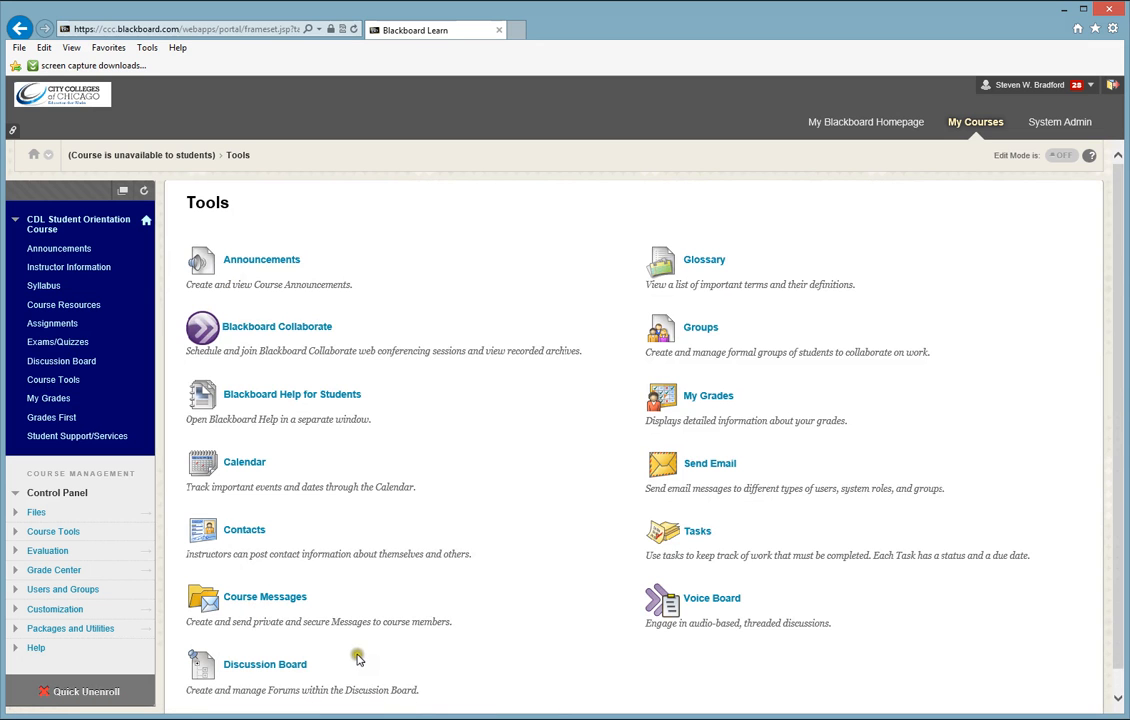
{"action": "mouse_move", "coordinate": [335, 577]}
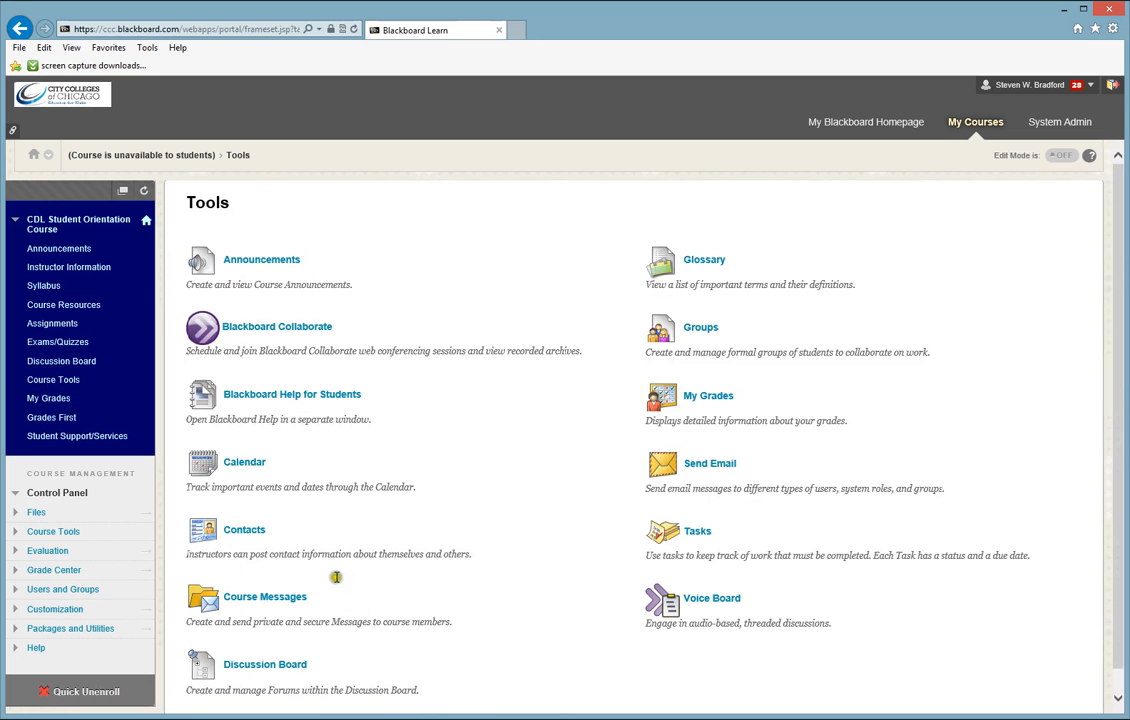
{"action": "mouse_move", "coordinate": [277, 326]}
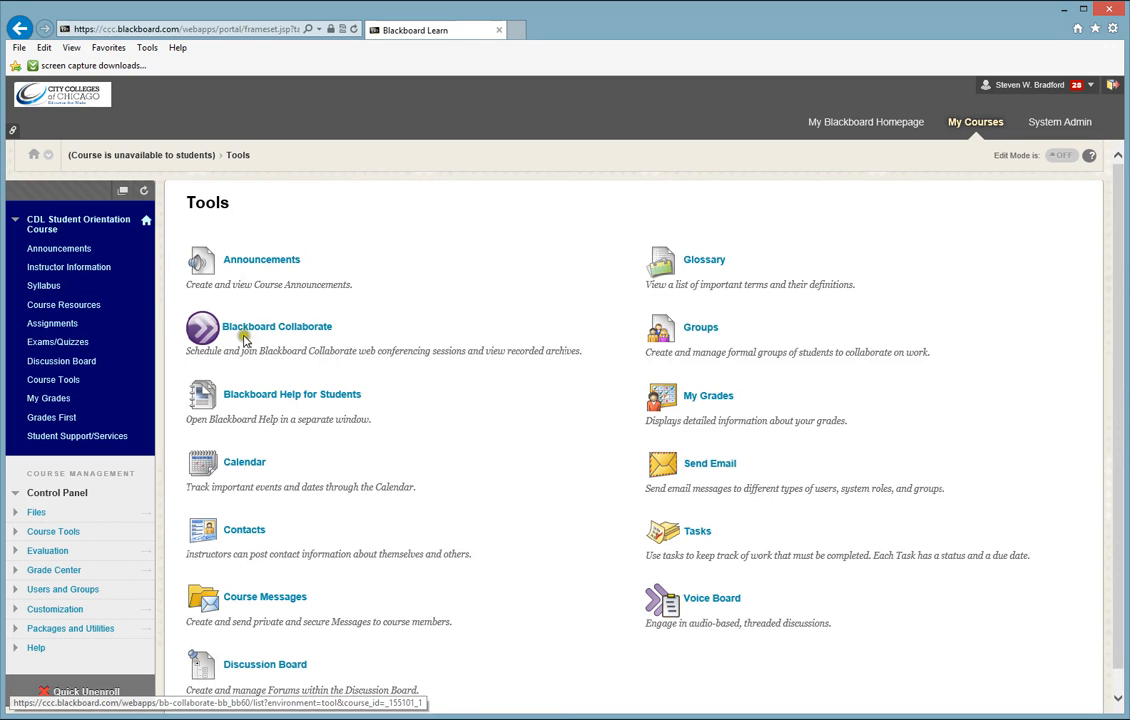
{"action": "mouse_move", "coordinate": [265, 597]}
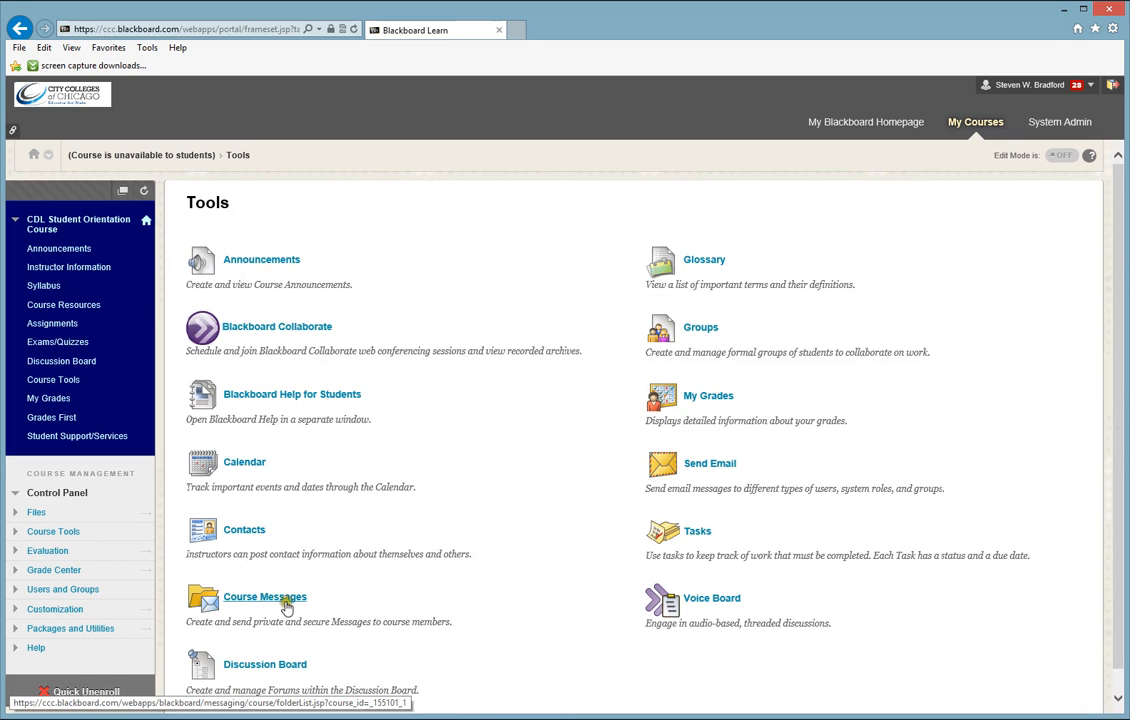
{"action": "scroll", "scroll_direction": "down", "scroll_amount": 3}
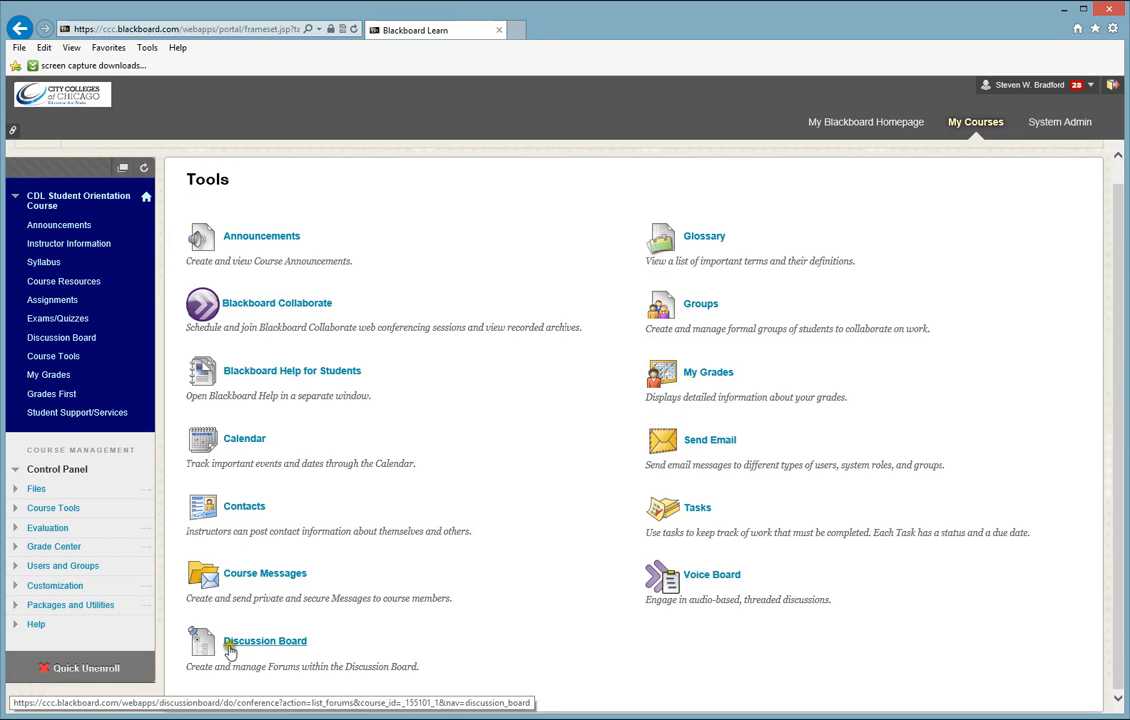
{"action": "mouse_move", "coordinate": [687, 304]}
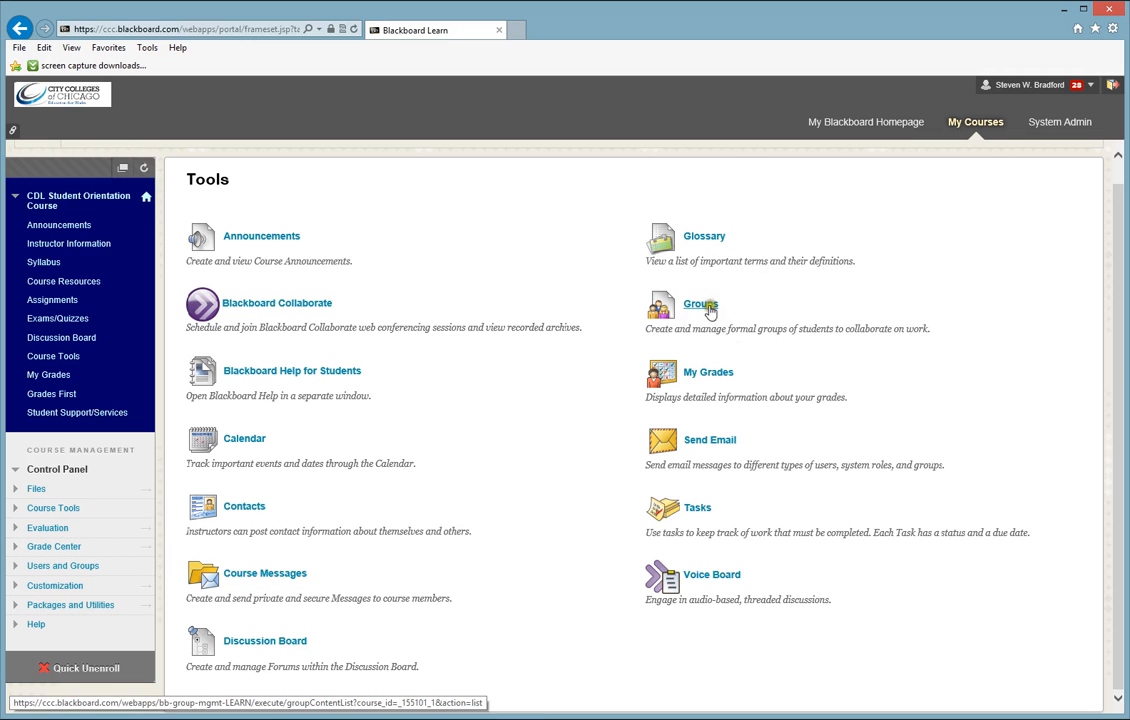
{"action": "mouse_move", "coordinate": [708, 306]}
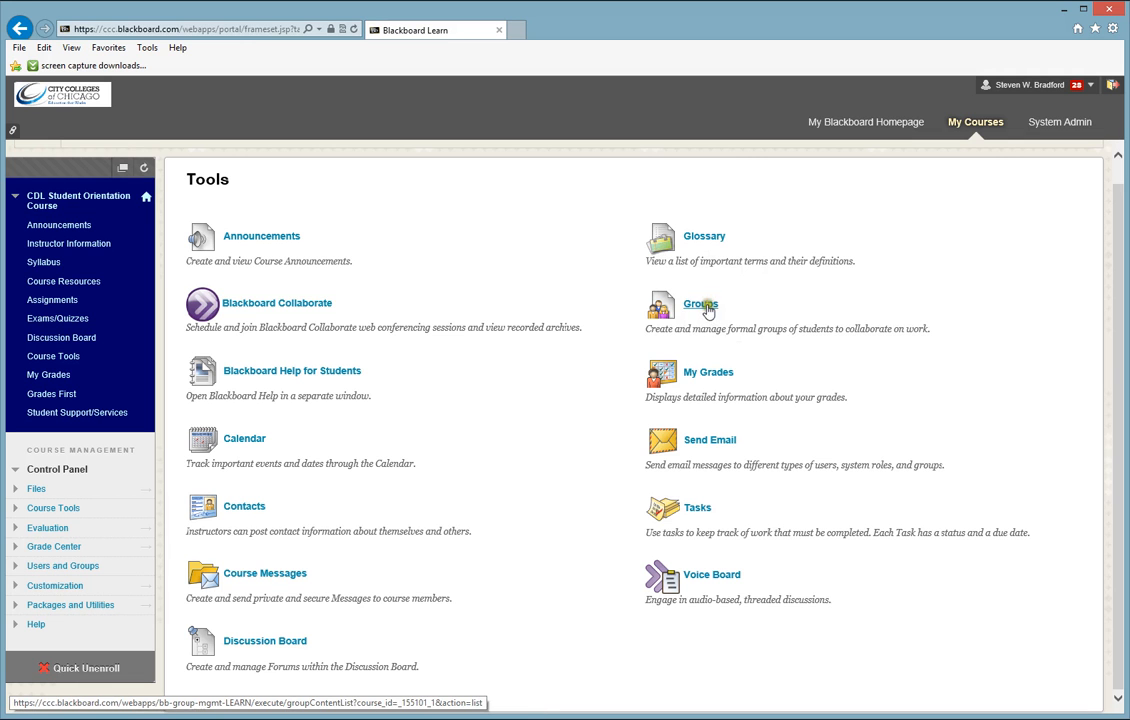
{"action": "mouse_move", "coordinate": [709, 440]}
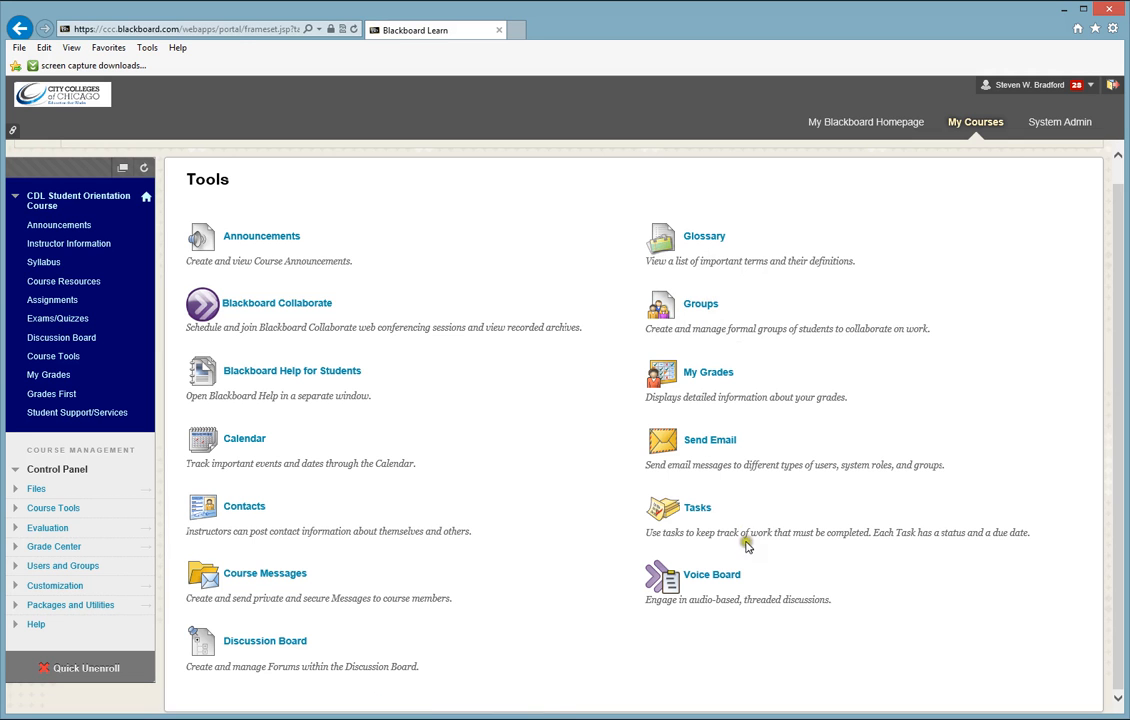
{"action": "mouse_move", "coordinate": [711, 574]}
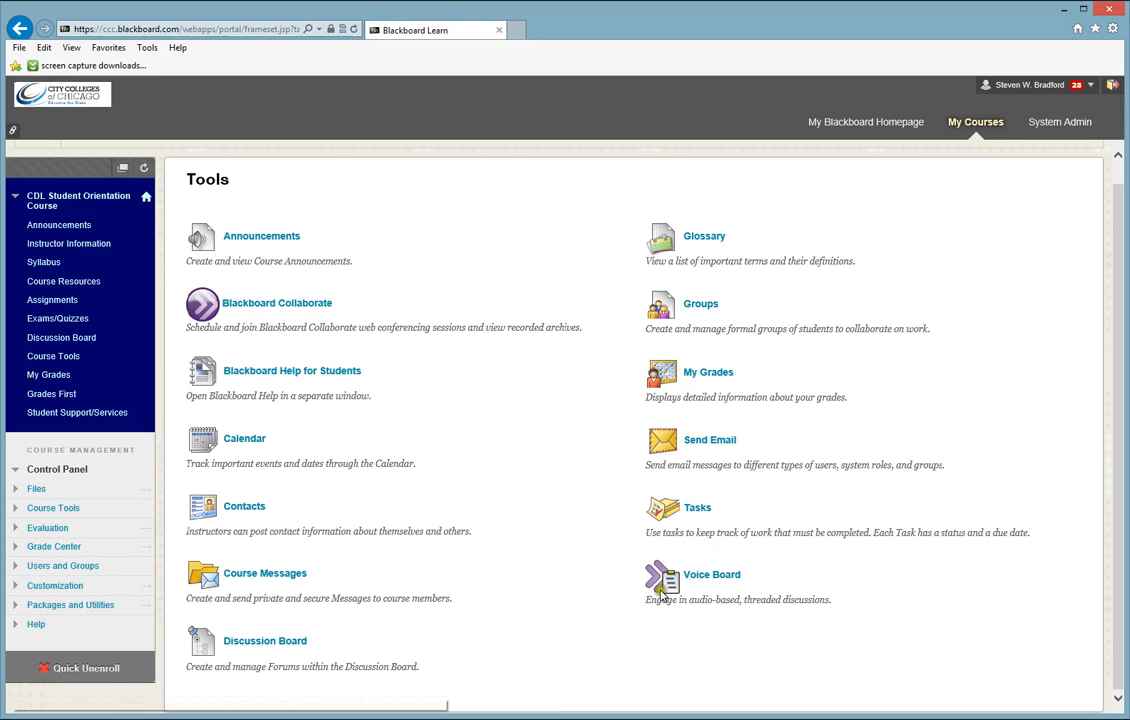
{"action": "mouse_move", "coordinate": [595, 525]}
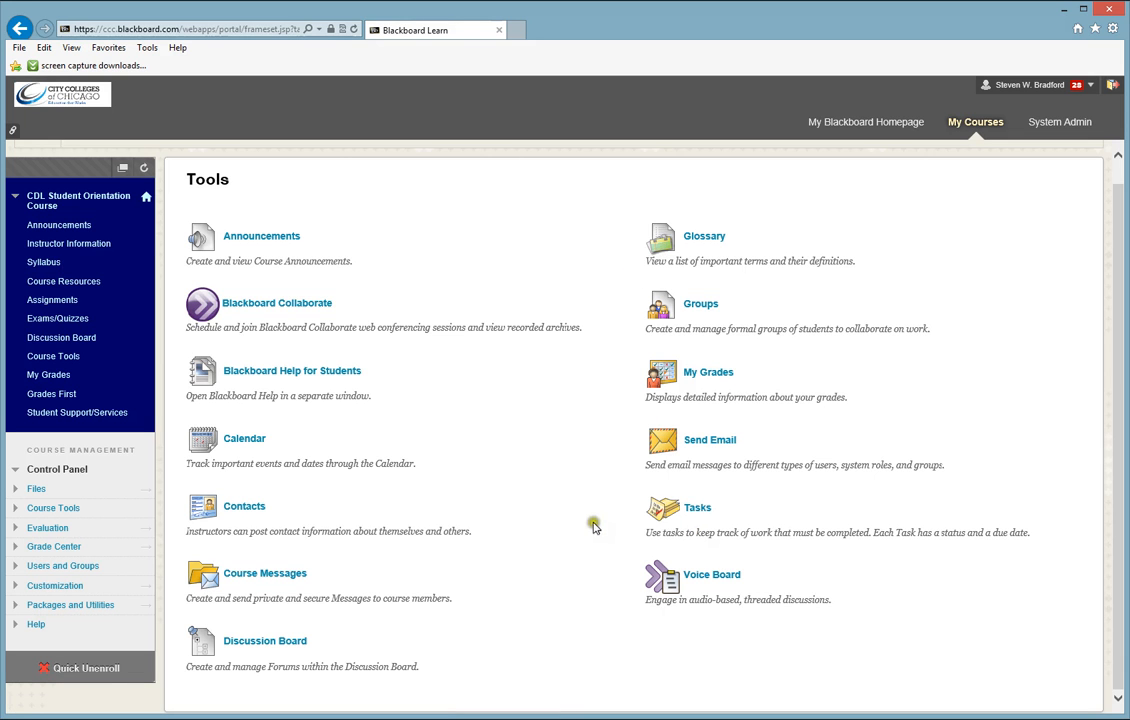
{"action": "mouse_move", "coordinate": [525, 502]}
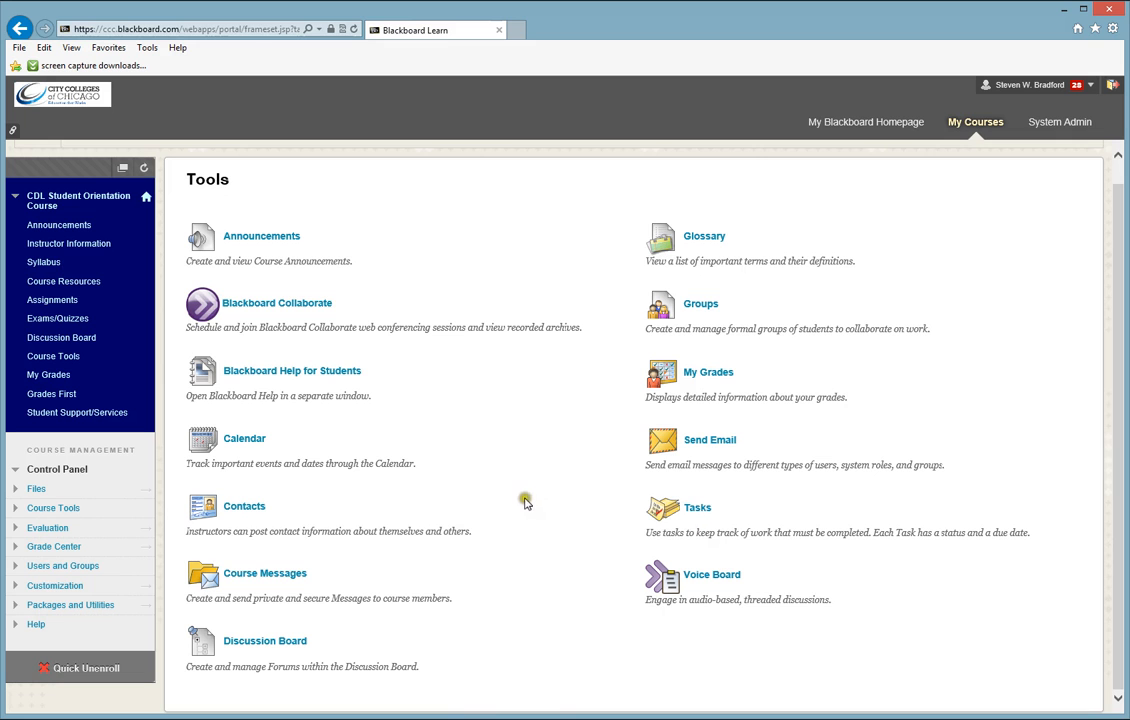
{"action": "mouse_move", "coordinate": [215, 418]}
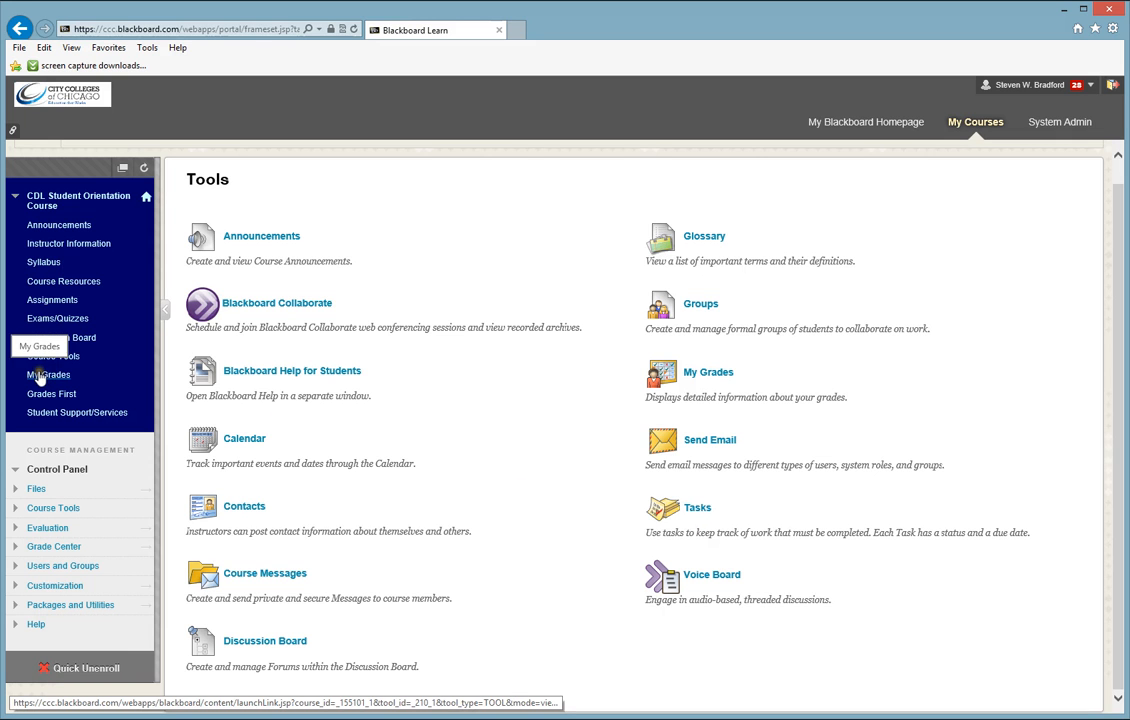
View My Grades, briefly check the Grades First page, then return to My Grades.
{"action": "left_click", "coordinate": [48, 374]}
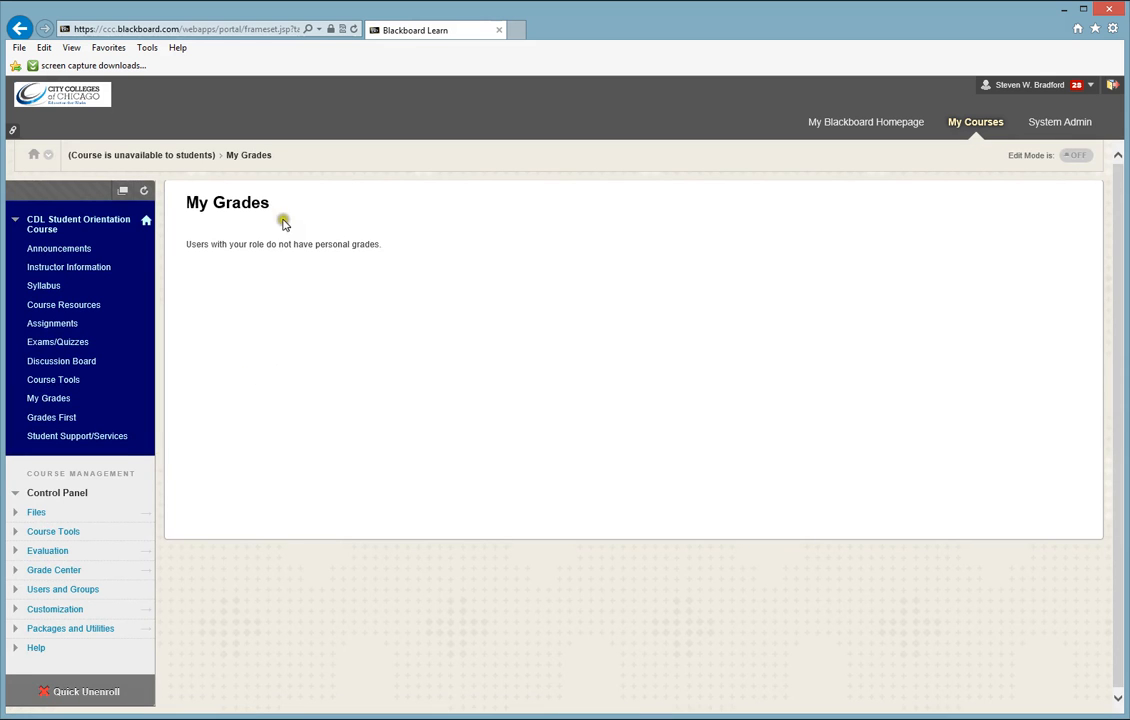
{"action": "mouse_move", "coordinate": [311, 303]}
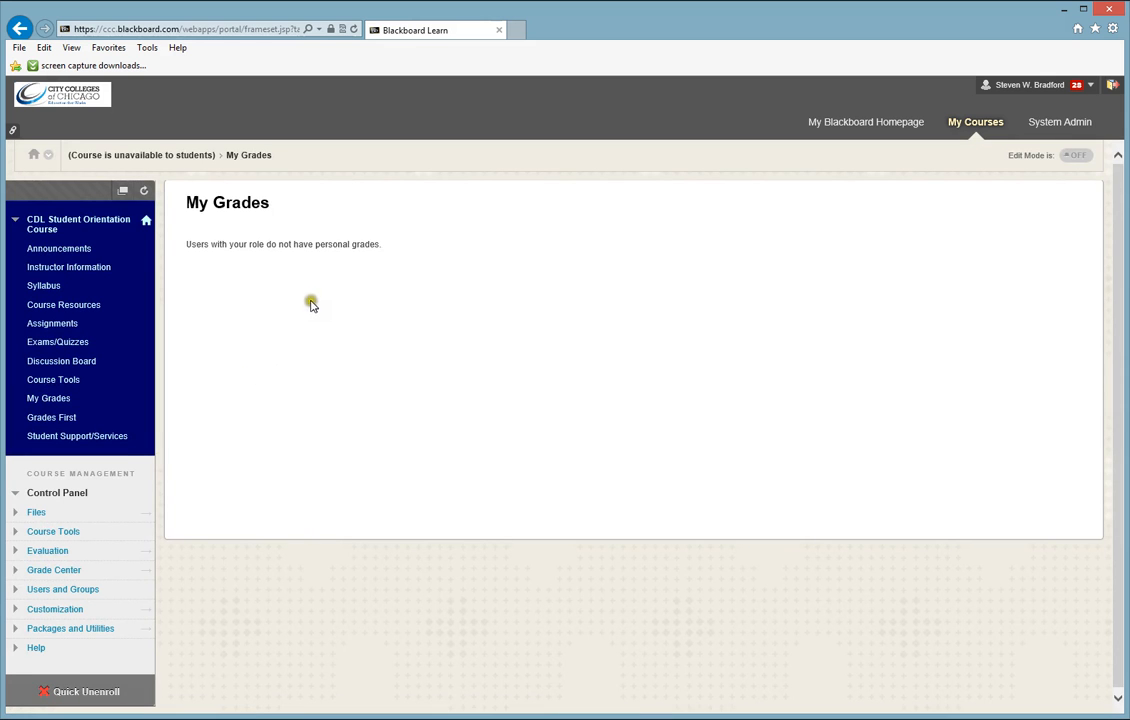
{"action": "mouse_move", "coordinate": [479, 368]}
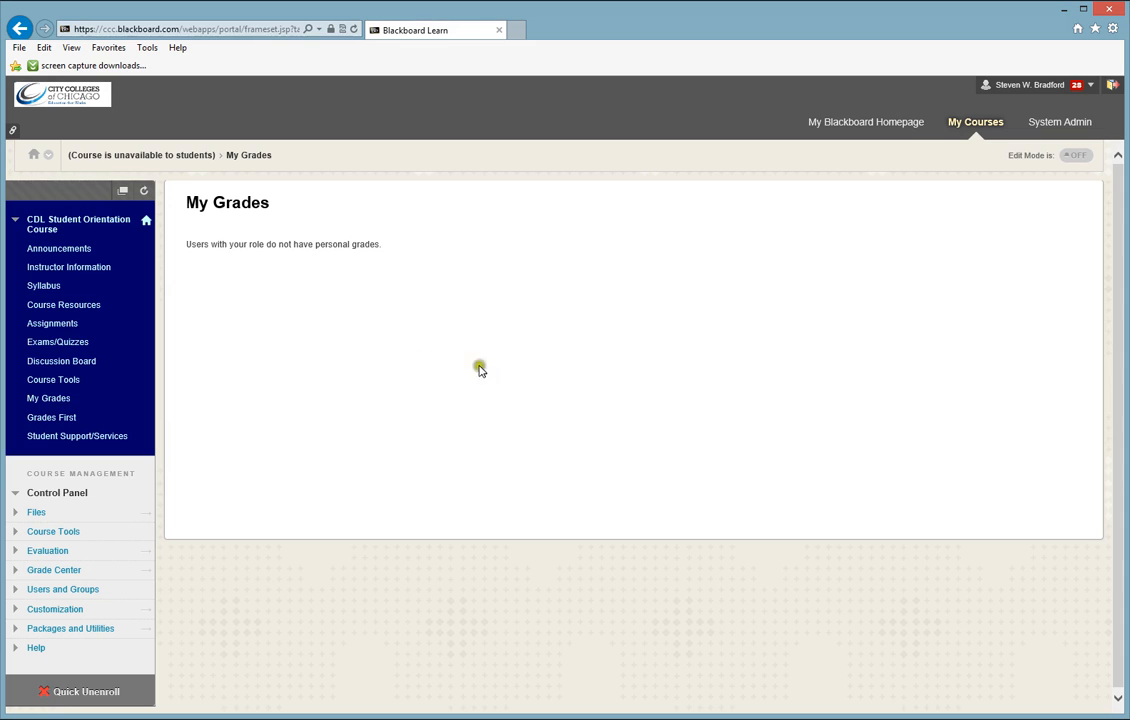
{"action": "mouse_move", "coordinate": [565, 400]}
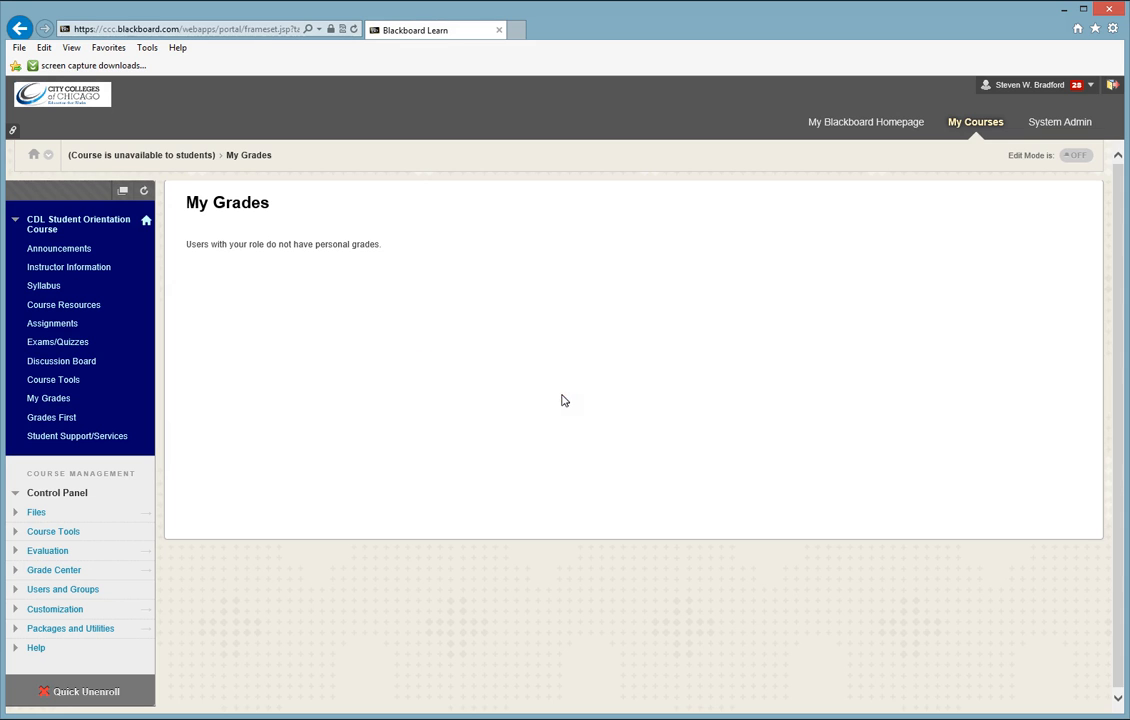
{"action": "mouse_move", "coordinate": [51, 417]}
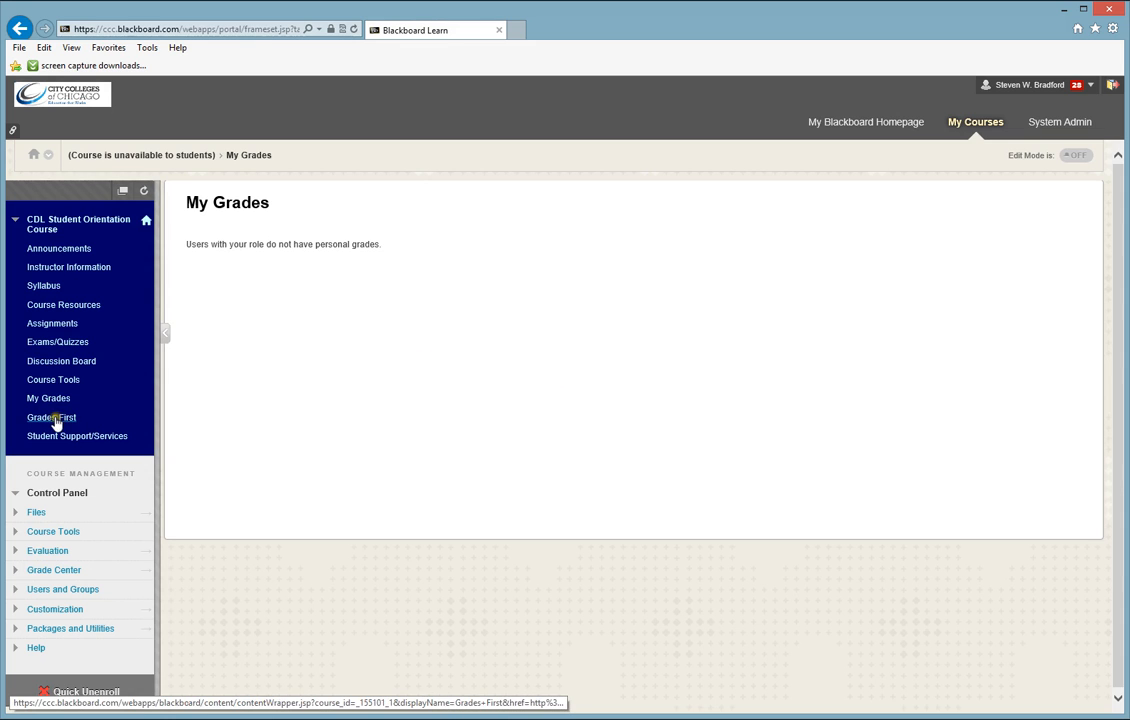
{"action": "left_click", "coordinate": [51, 417]}
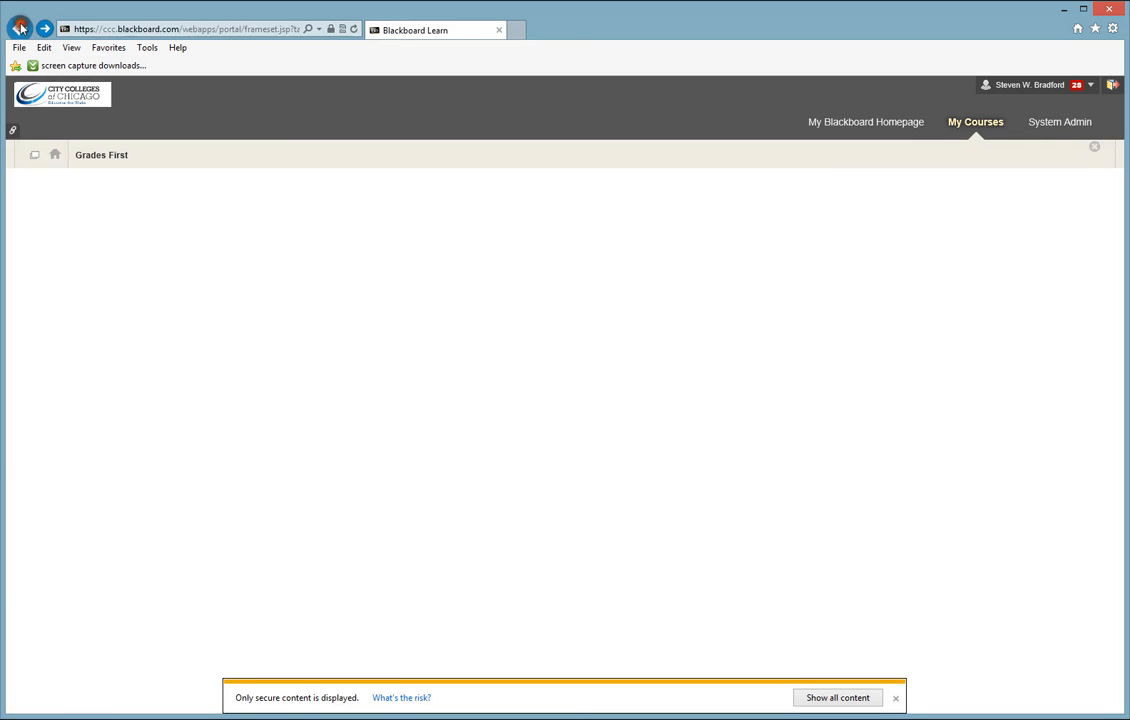
{"action": "left_click", "coordinate": [48, 398]}
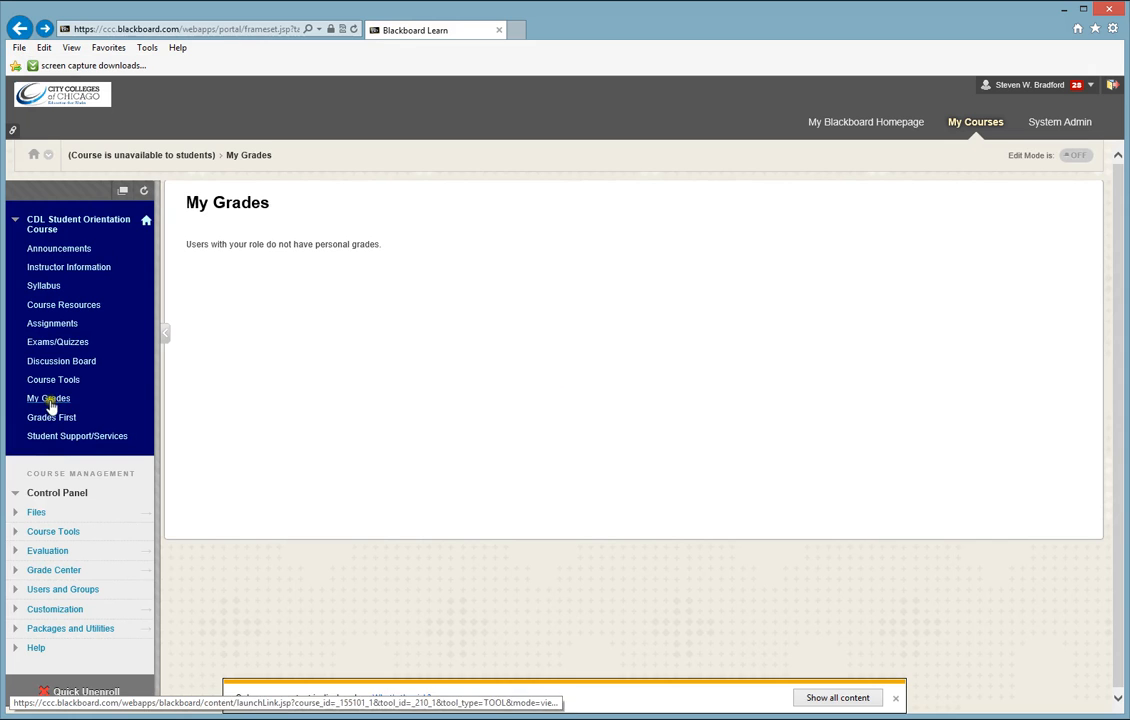
{"action": "mouse_move", "coordinate": [51, 417]}
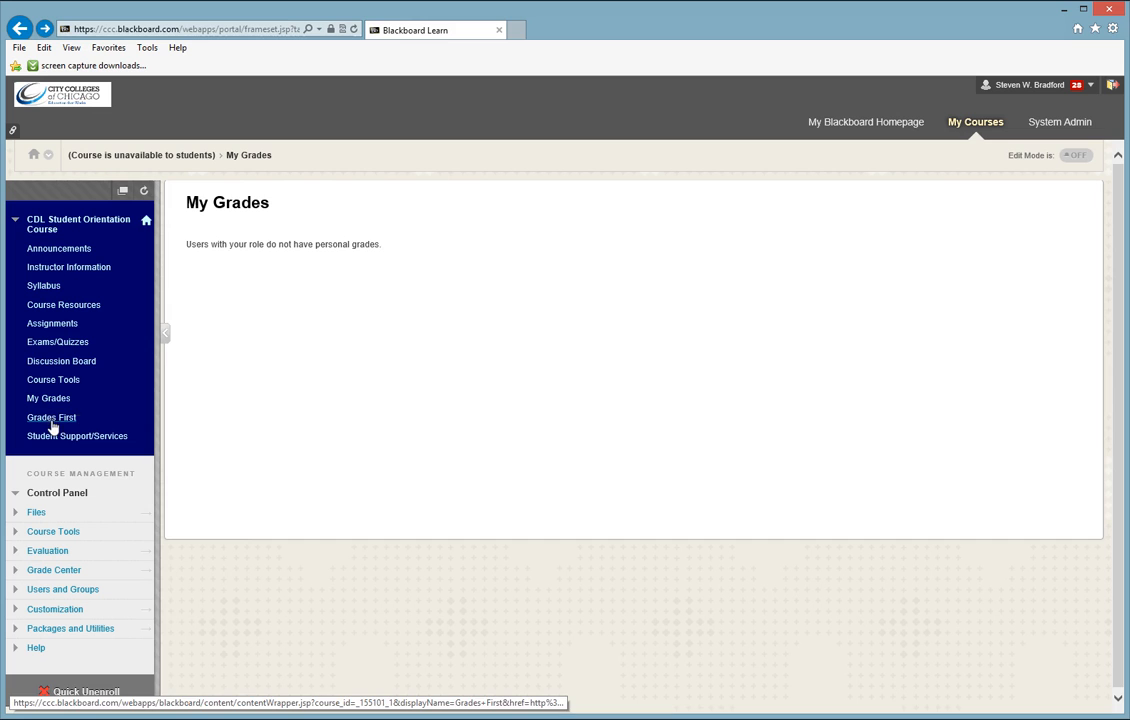
{"action": "mouse_move", "coordinate": [295, 397]}
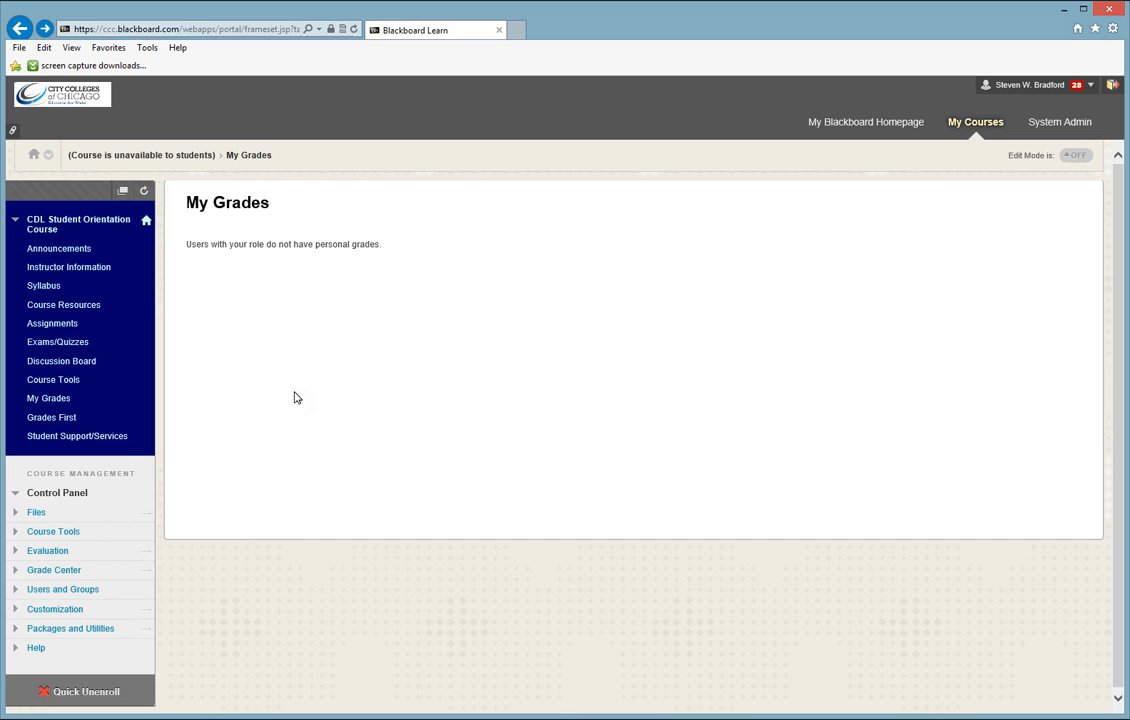
{"action": "mouse_move", "coordinate": [280, 378]}
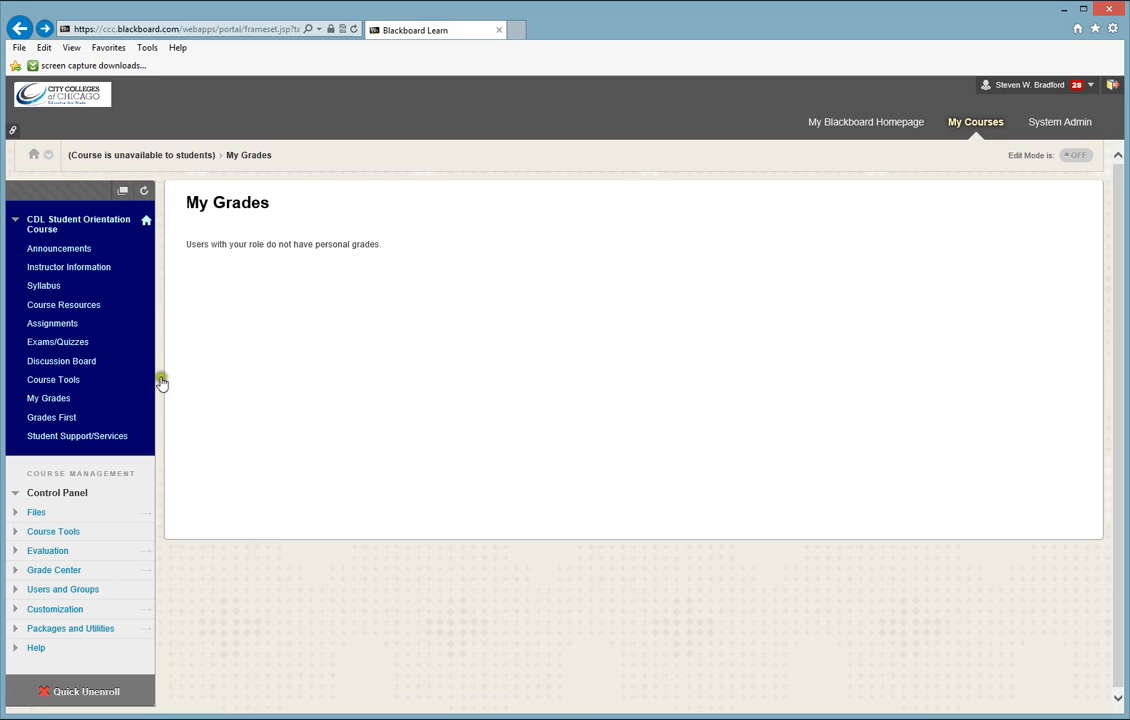
{"action": "mouse_move", "coordinate": [48, 398]}
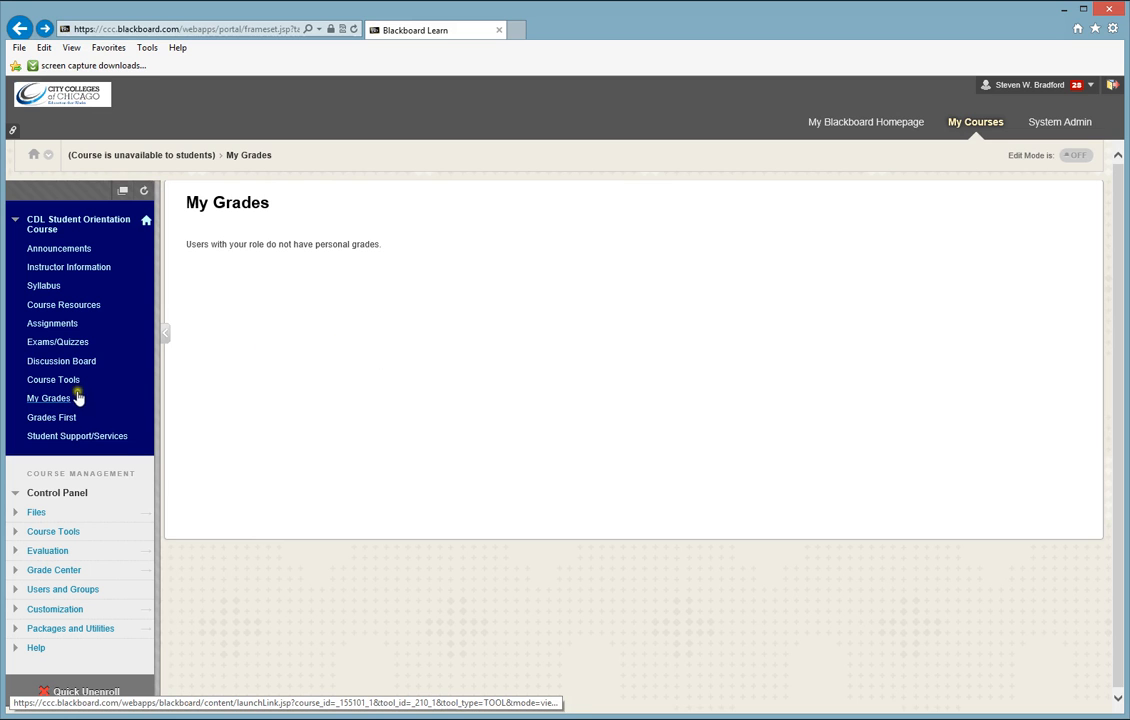
{"action": "mouse_move", "coordinate": [453, 406]}
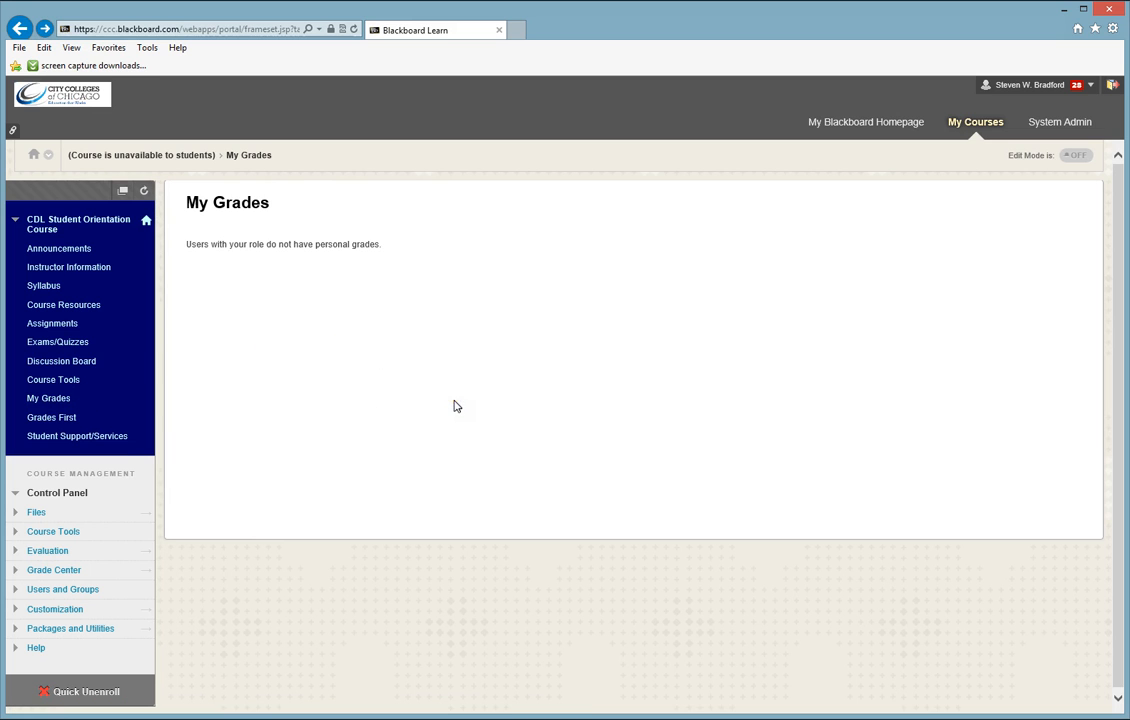
{"action": "mouse_move", "coordinate": [51, 417]}
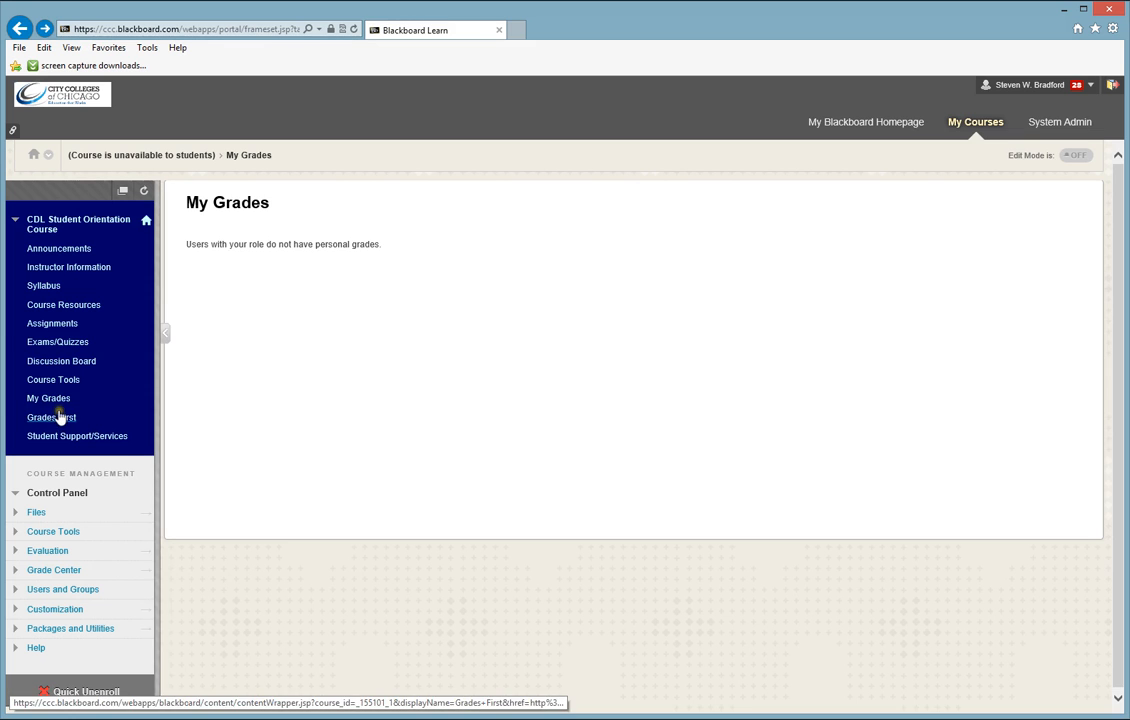
{"action": "mouse_move", "coordinate": [58, 427]}
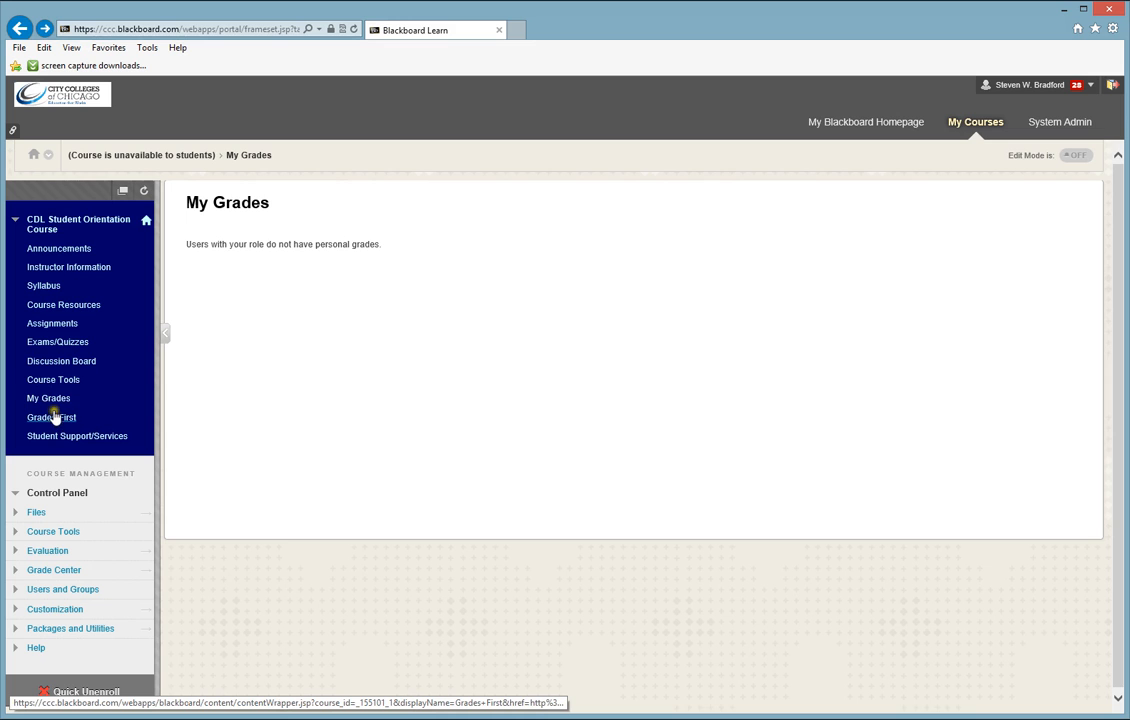
{"action": "mouse_move", "coordinate": [52, 417]}
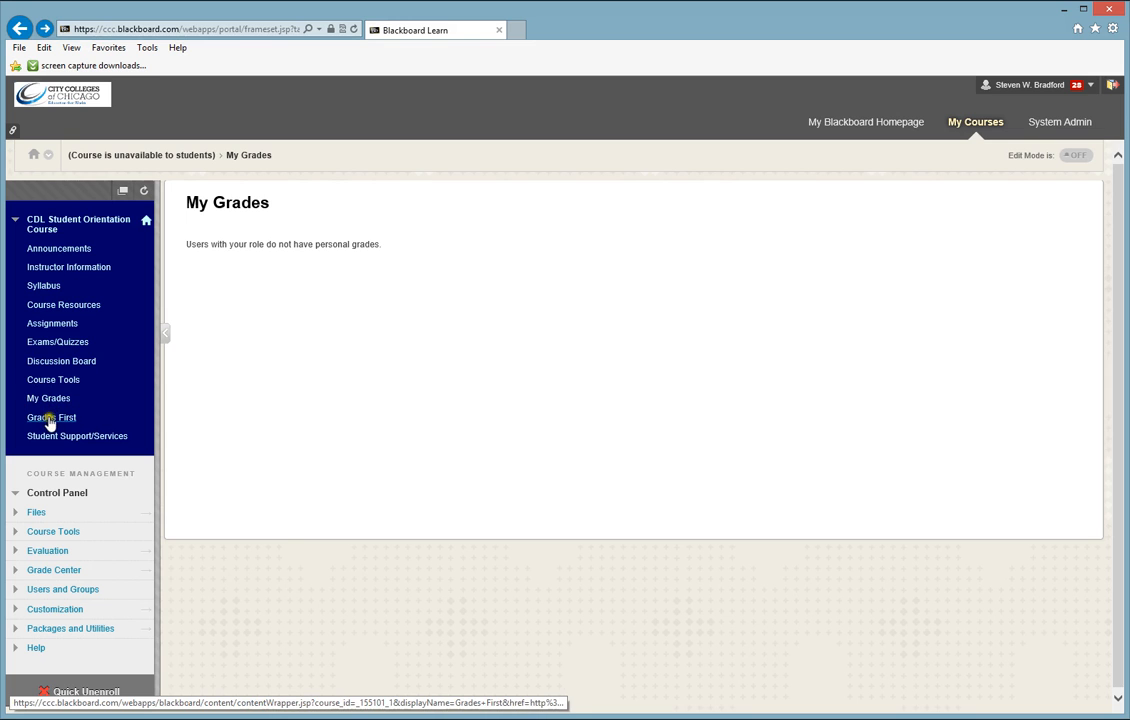
{"action": "mouse_move", "coordinate": [51, 417]}
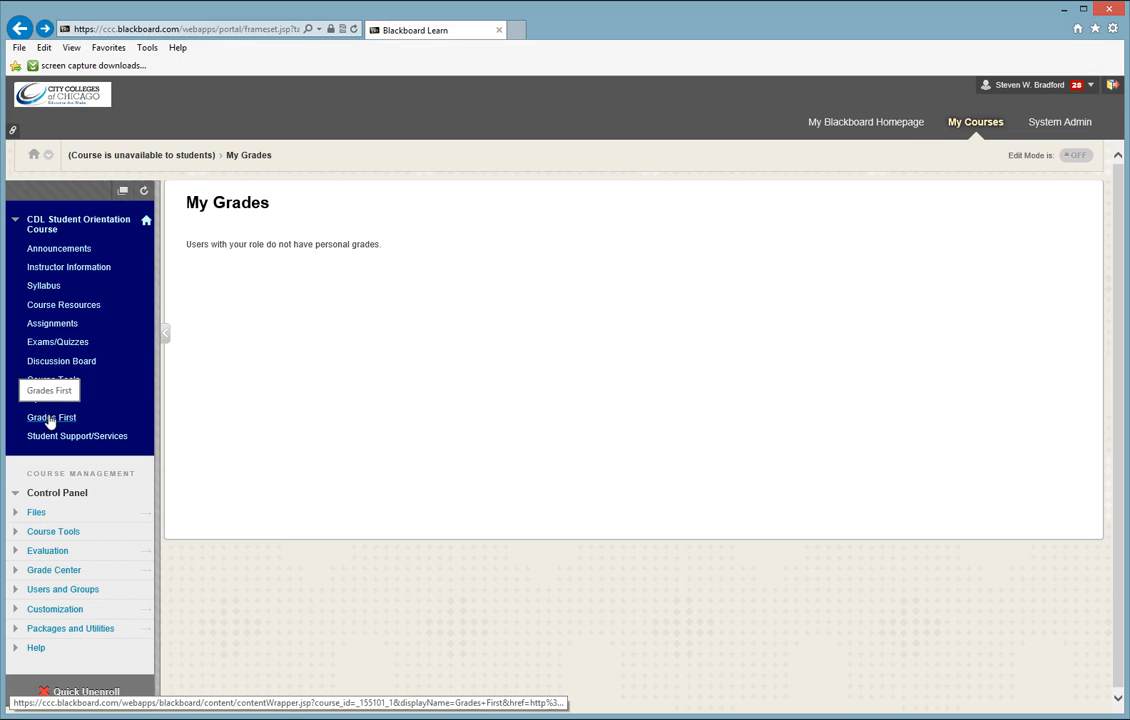
{"action": "mouse_move", "coordinate": [790, 310]}
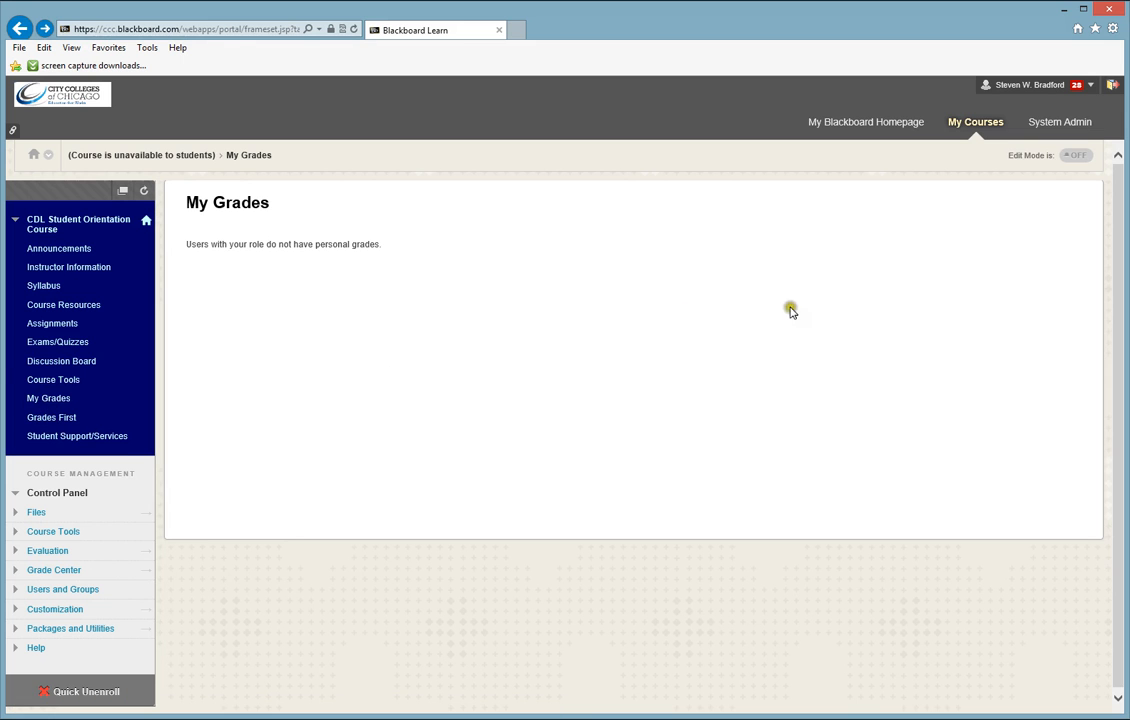
{"action": "mouse_move", "coordinate": [260, 394]}
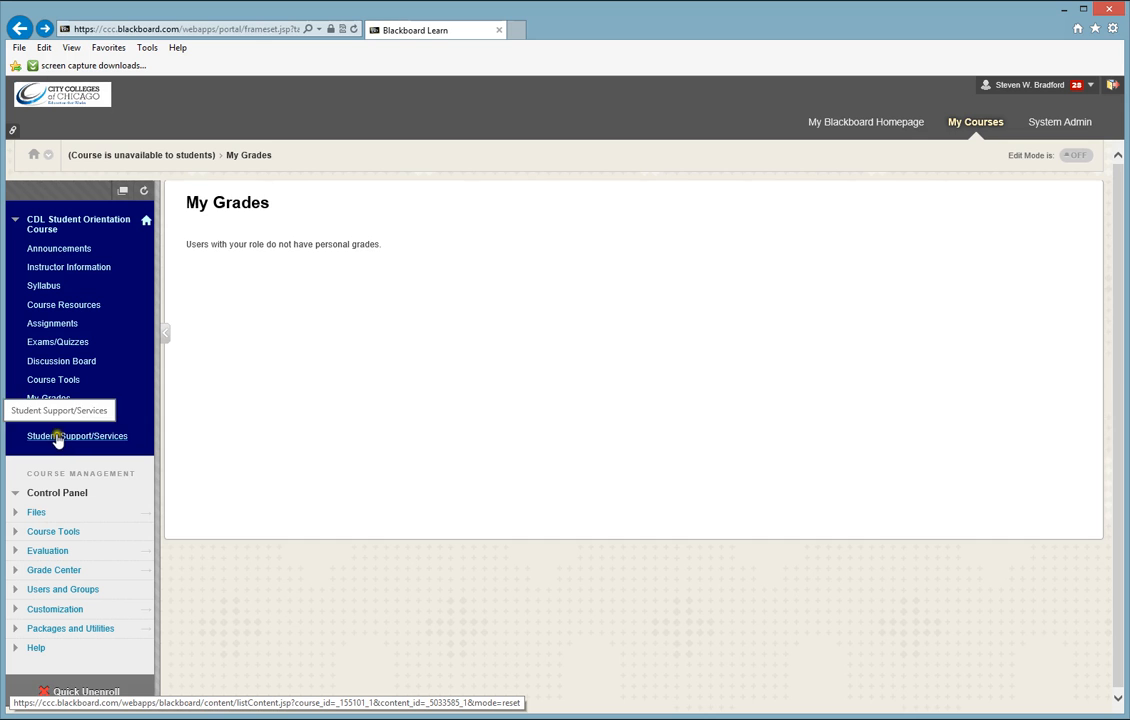
Open Student Support/Services, showing Getting Started with CDL, help desk and tutoring details.
{"action": "left_click", "coordinate": [77, 435]}
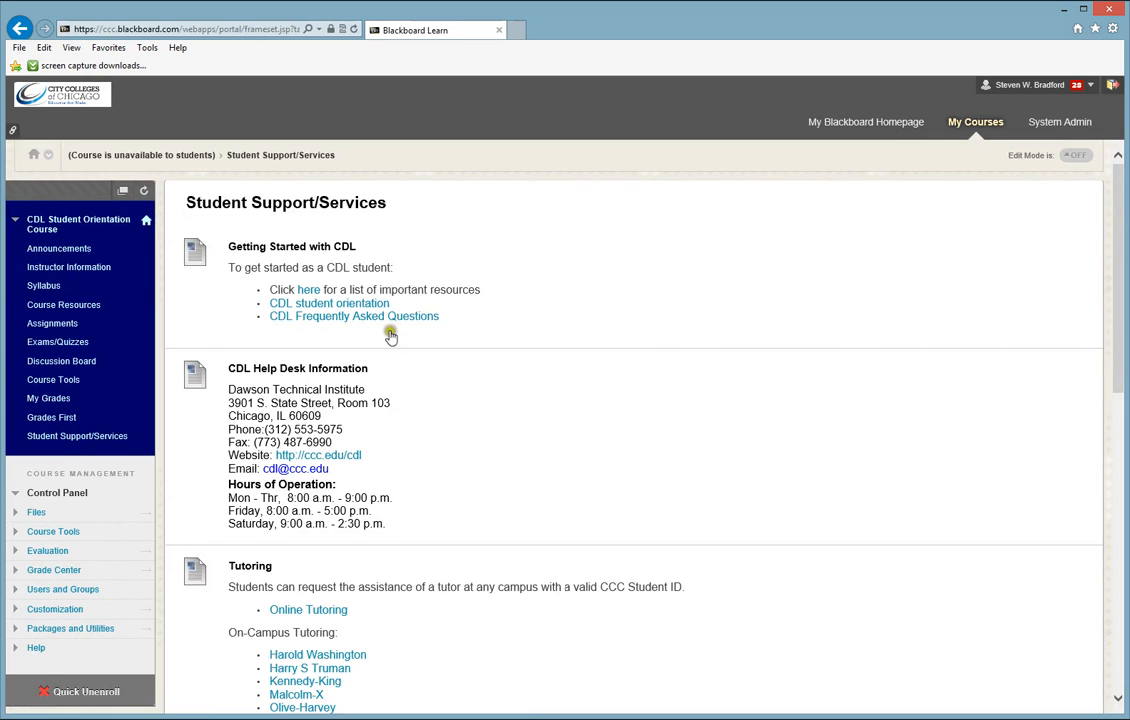
{"action": "mouse_move", "coordinate": [408, 296]}
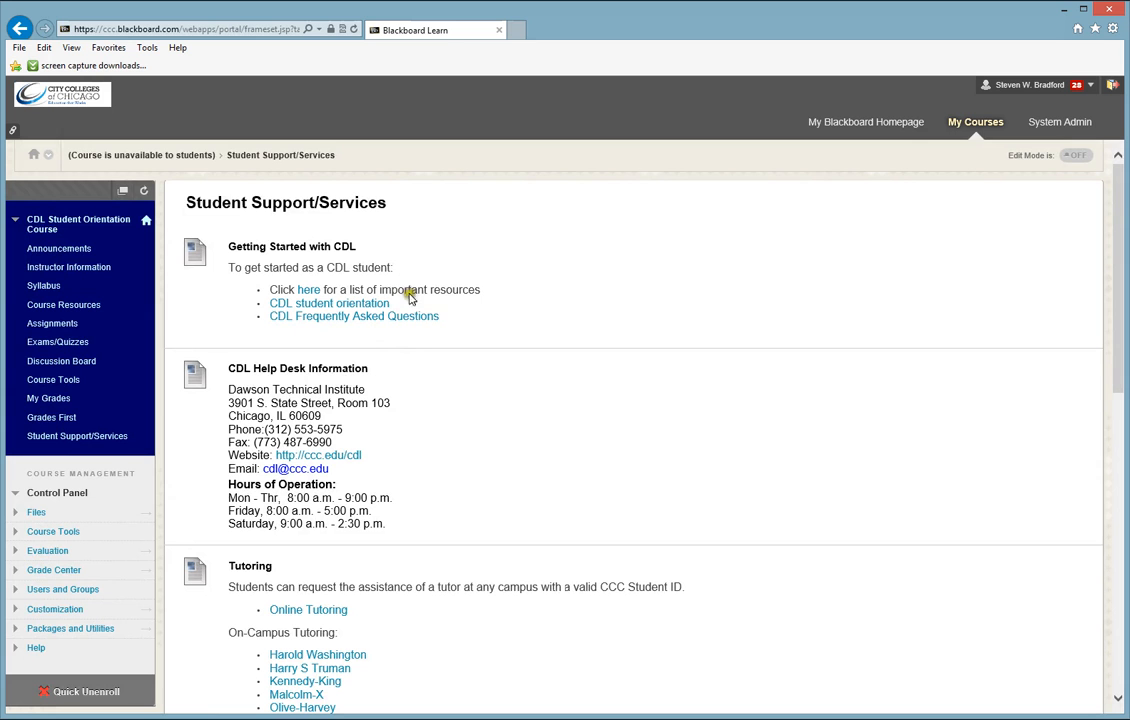
{"action": "mouse_move", "coordinate": [325, 435]}
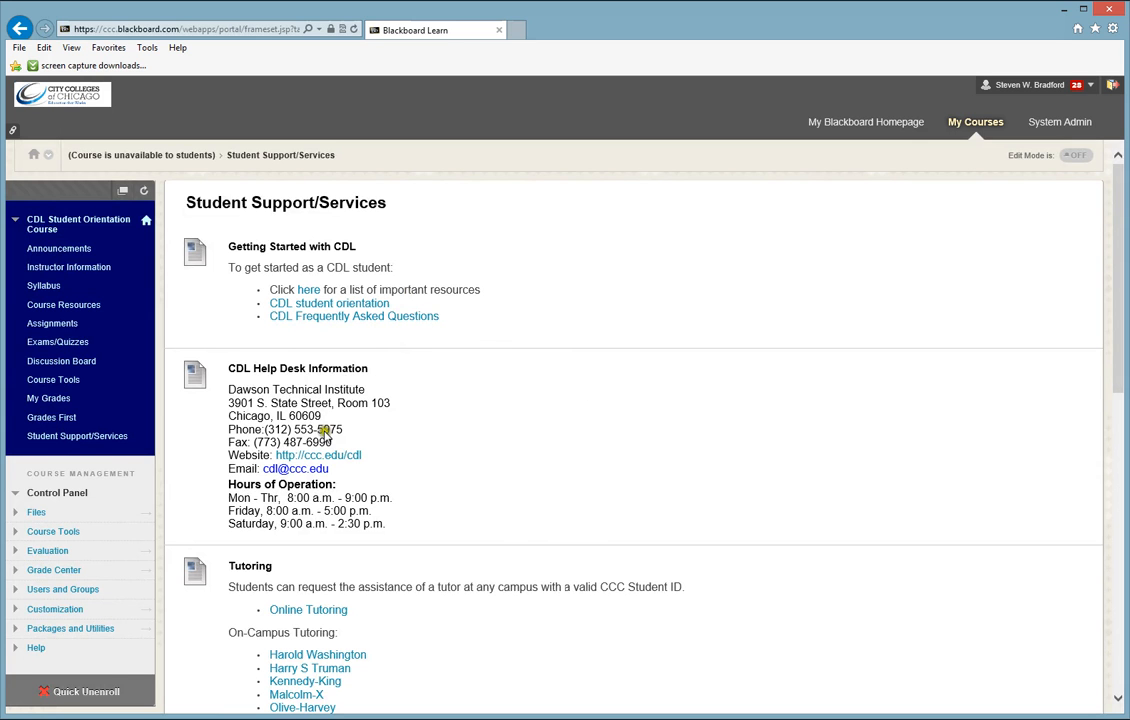
{"action": "mouse_move", "coordinate": [329, 310]}
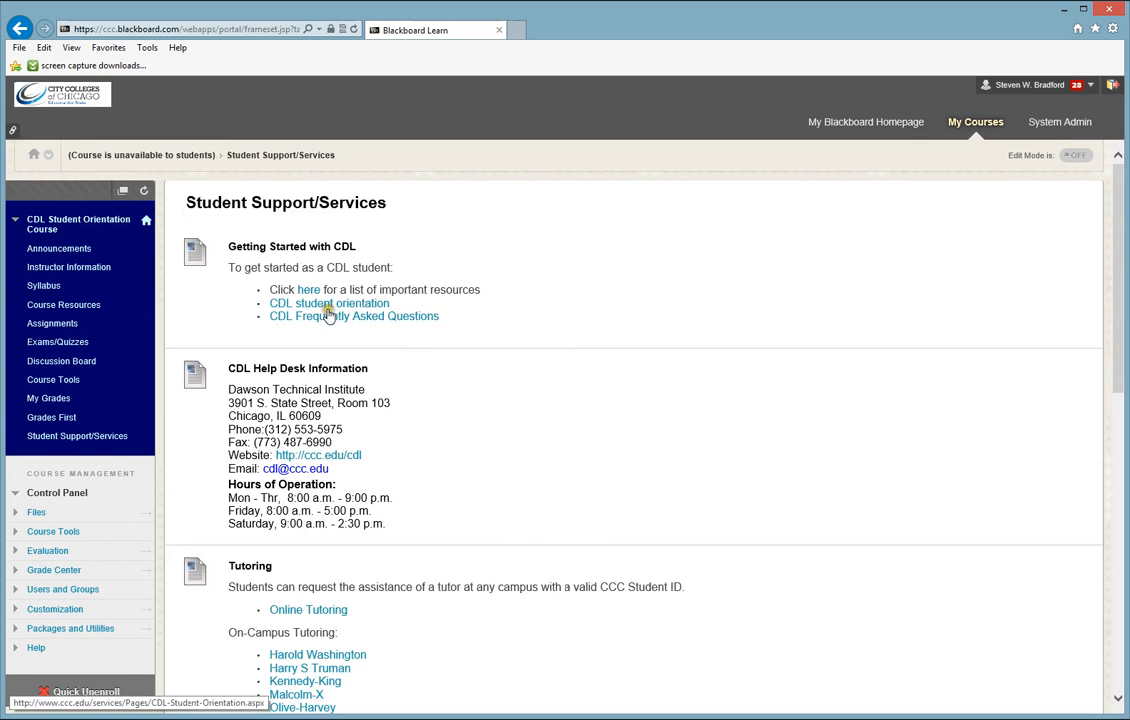
{"action": "mouse_move", "coordinate": [333, 321]}
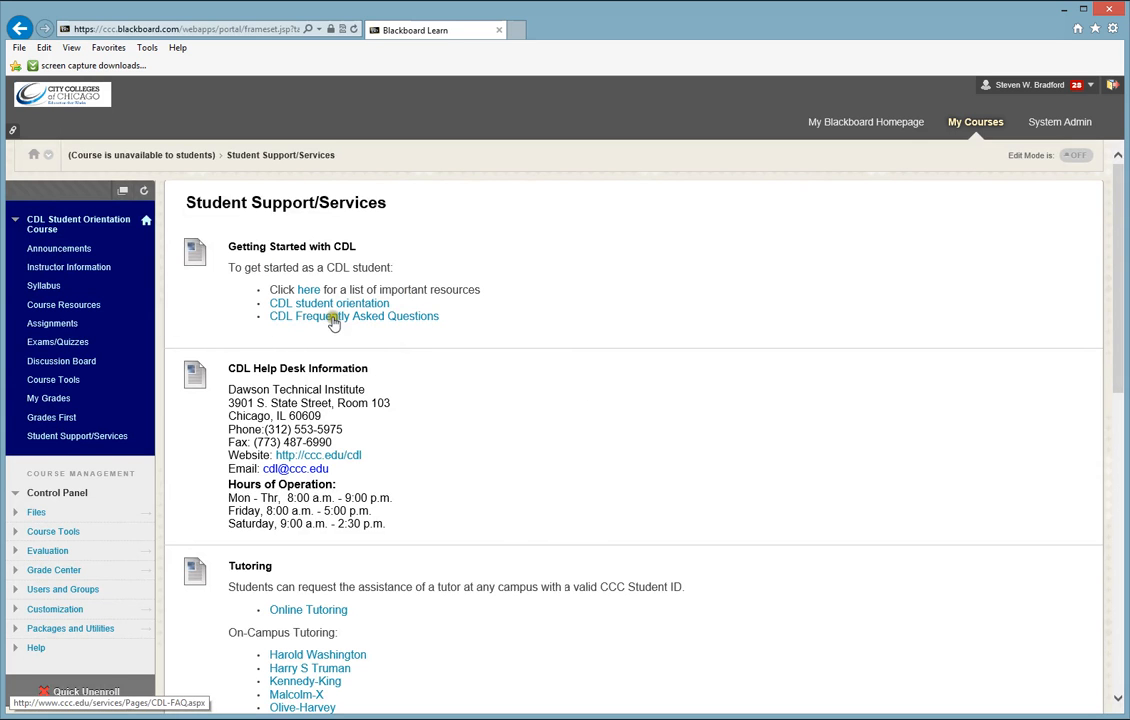
{"action": "mouse_move", "coordinate": [290, 336]}
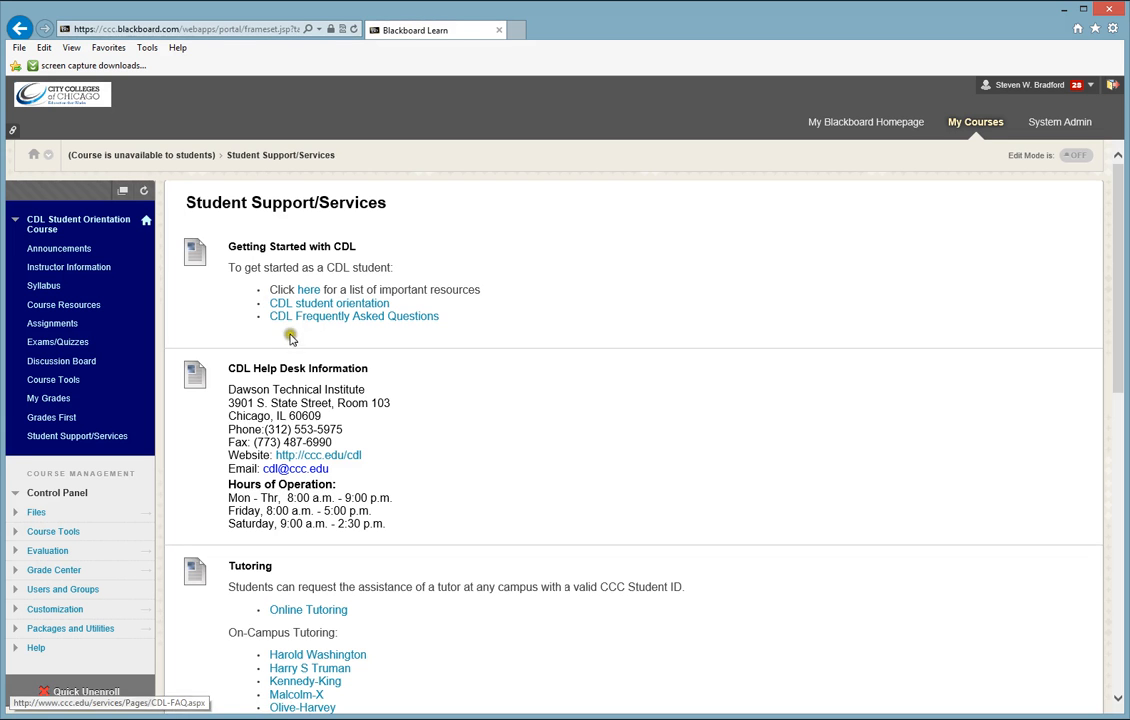
{"action": "scroll", "scroll_direction": "down", "scroll_amount": 3}
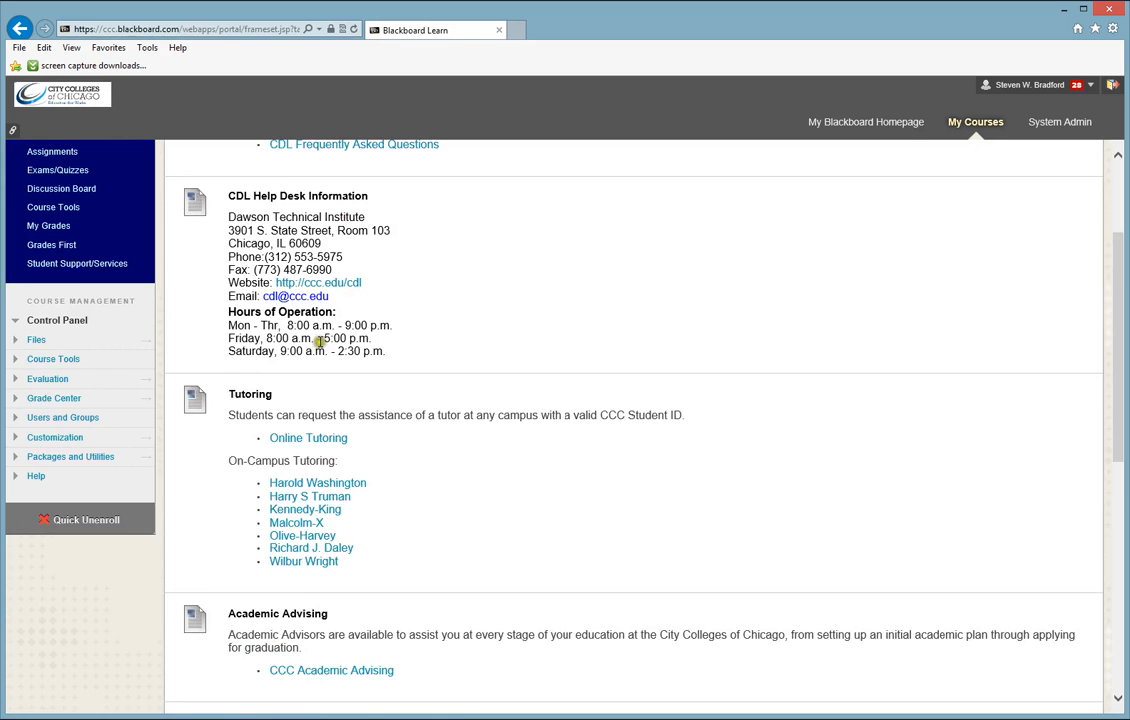
{"action": "scroll", "scroll_direction": "down", "scroll_amount": 3}
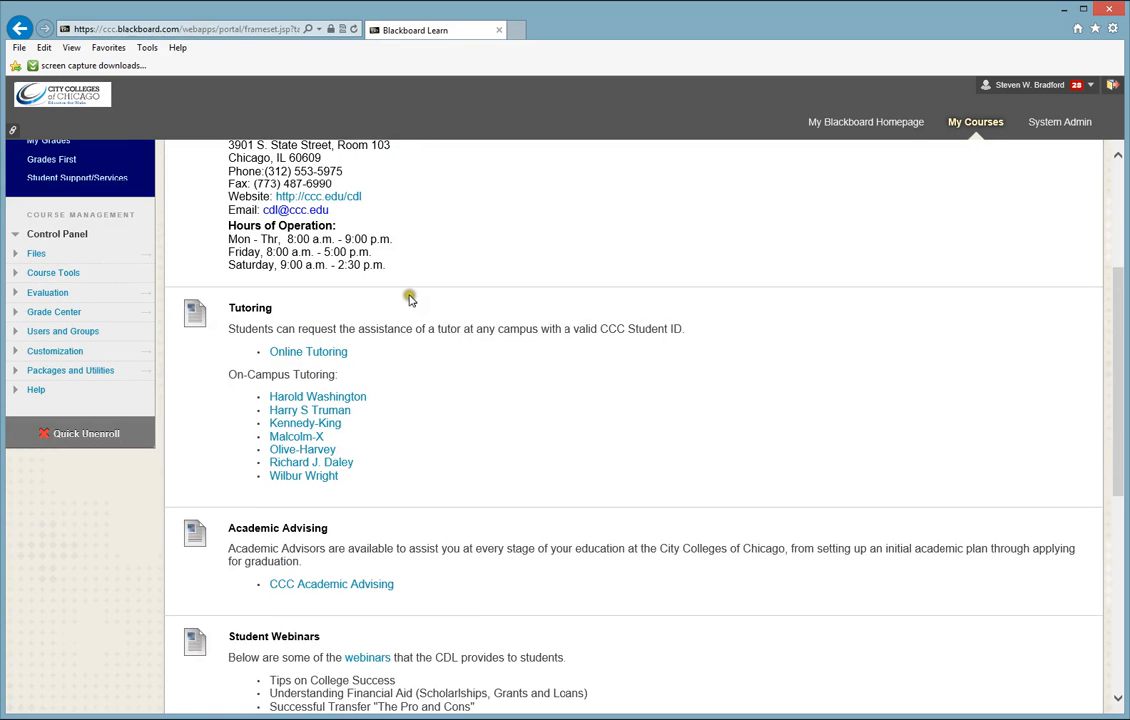
{"action": "scroll", "scroll_direction": "down", "scroll_amount": 3}
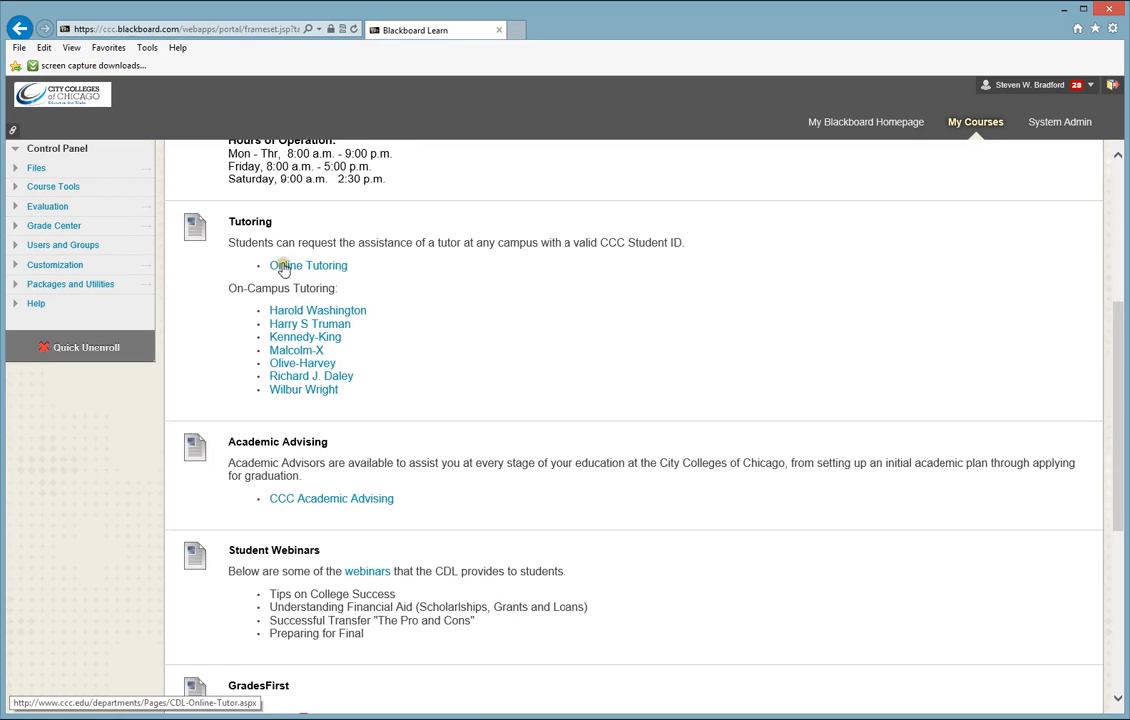
{"action": "mouse_move", "coordinate": [316, 268]}
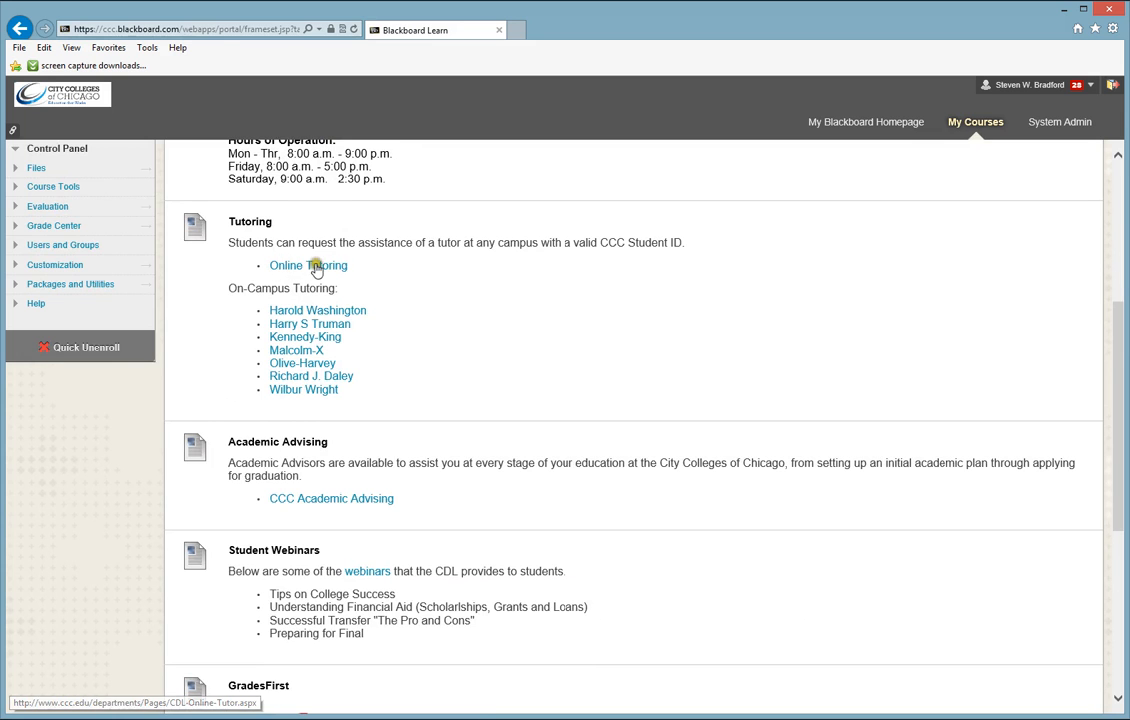
{"action": "mouse_move", "coordinate": [304, 389]}
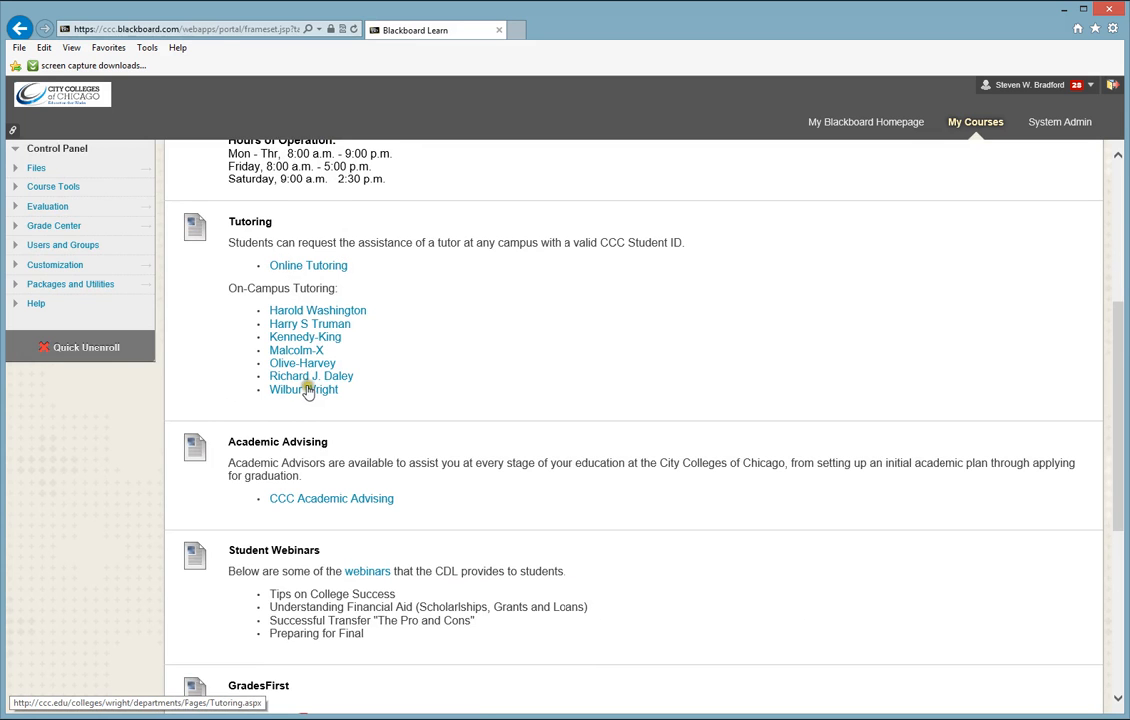
{"action": "scroll", "scroll_direction": "down", "scroll_amount": 3}
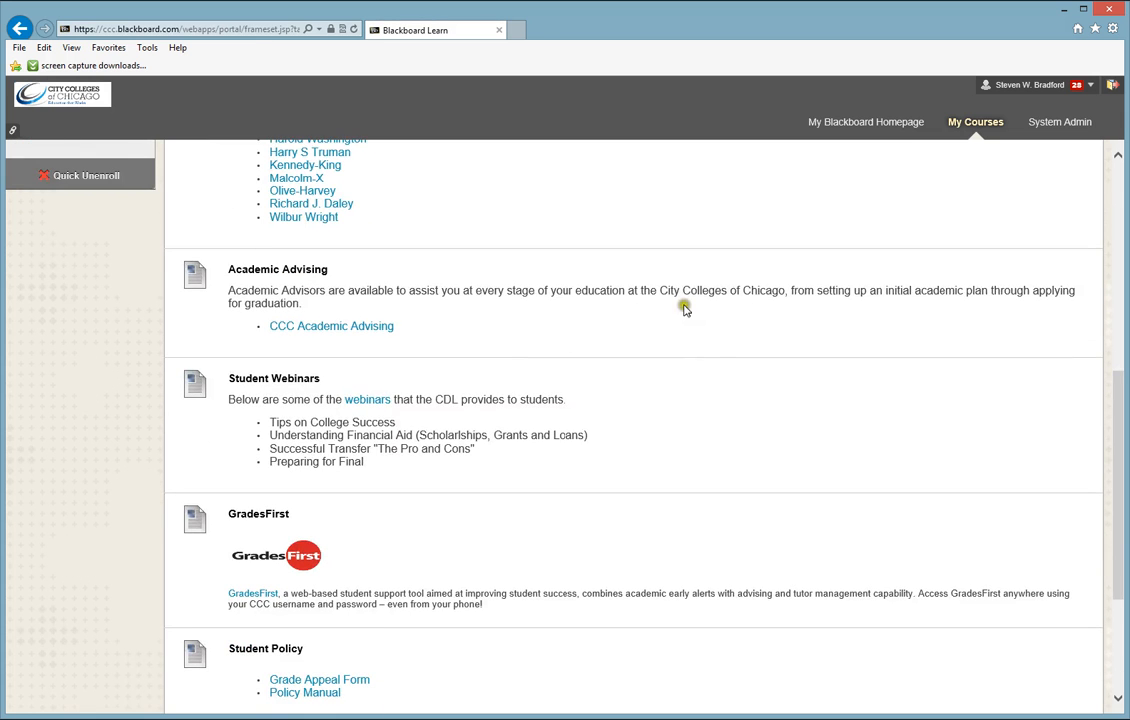
{"action": "scroll", "scroll_direction": "down", "scroll_amount": 3}
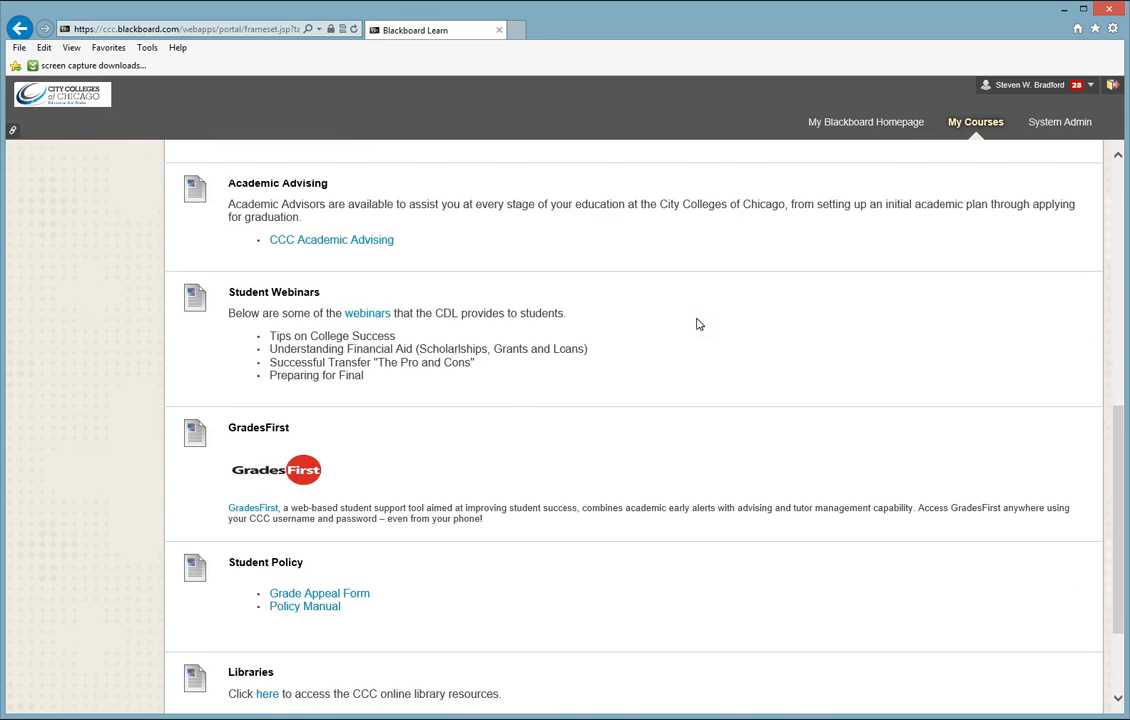
{"action": "scroll", "scroll_direction": "down", "scroll_amount": 3}
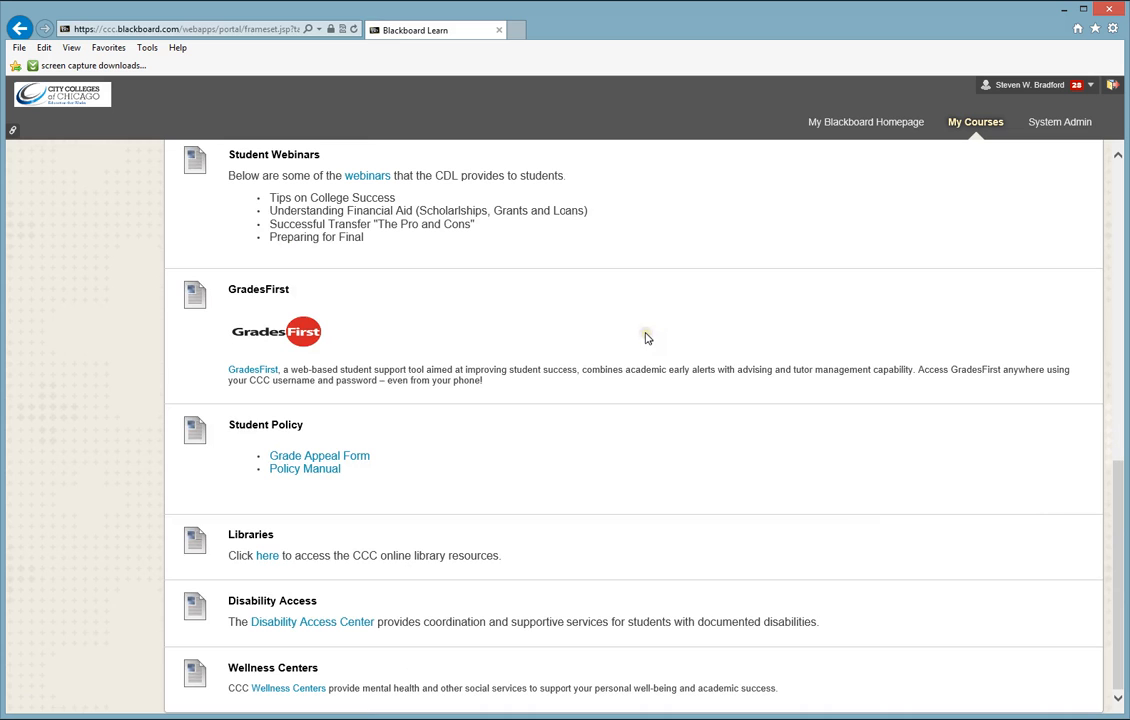
{"action": "mouse_move", "coordinate": [369, 531]}
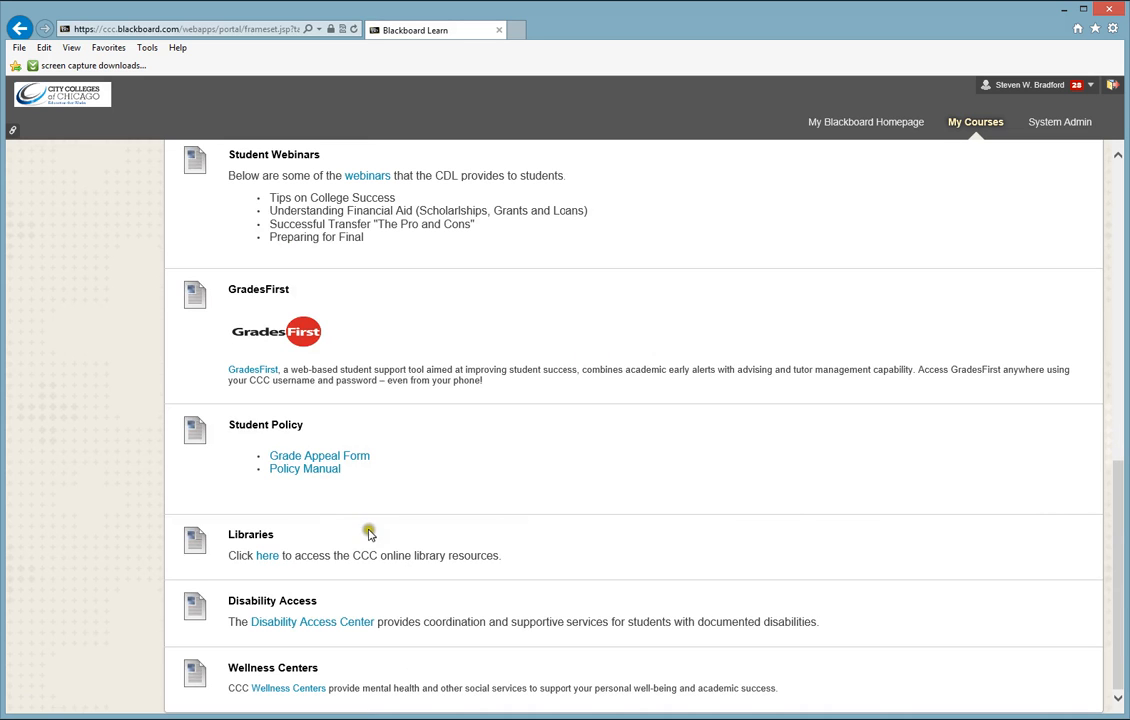
{"action": "mouse_move", "coordinate": [268, 555]}
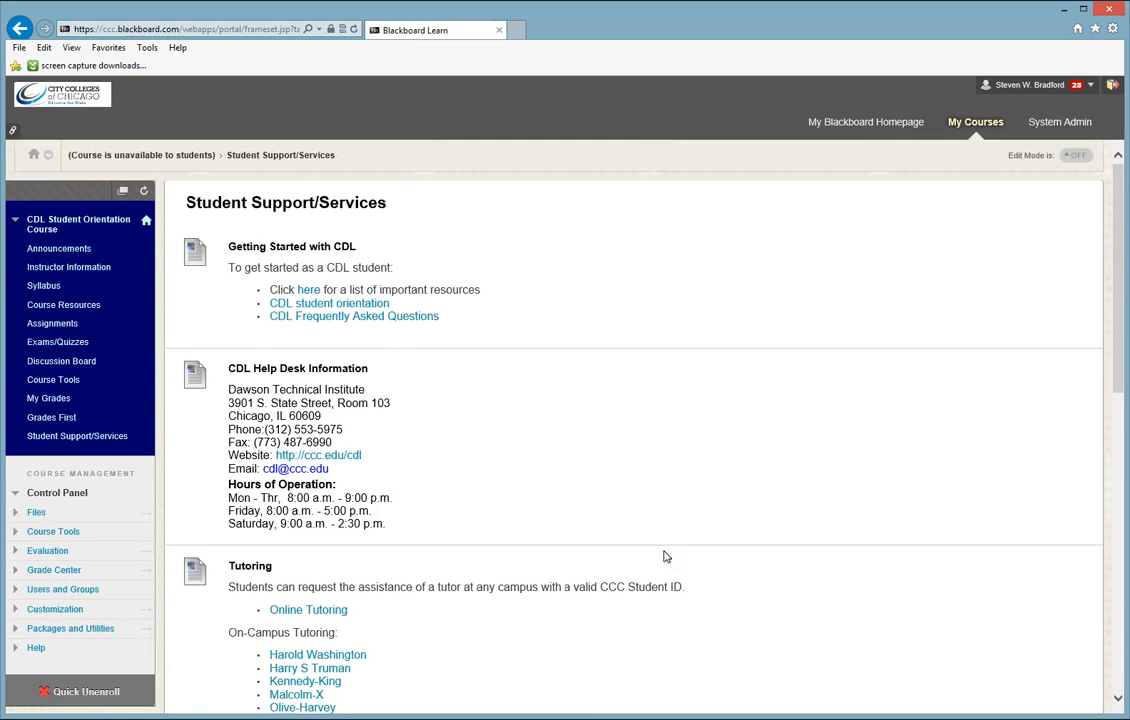
{"action": "mouse_move", "coordinate": [487, 361]}
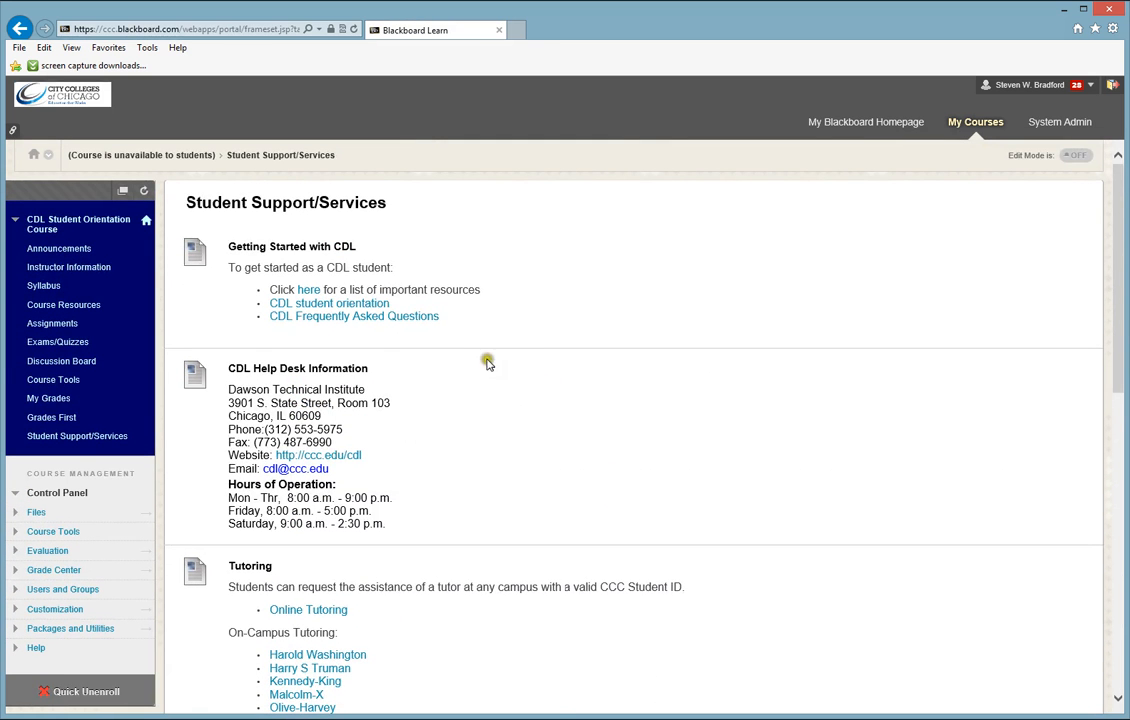
{"action": "mouse_move", "coordinate": [58, 248]}
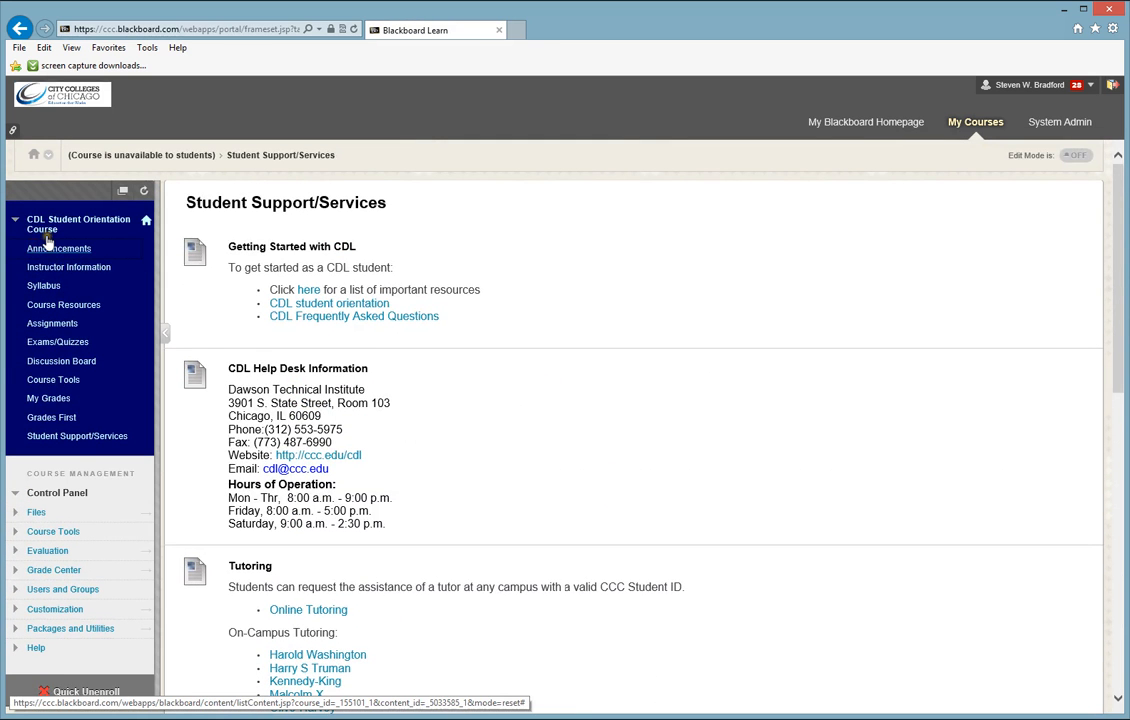